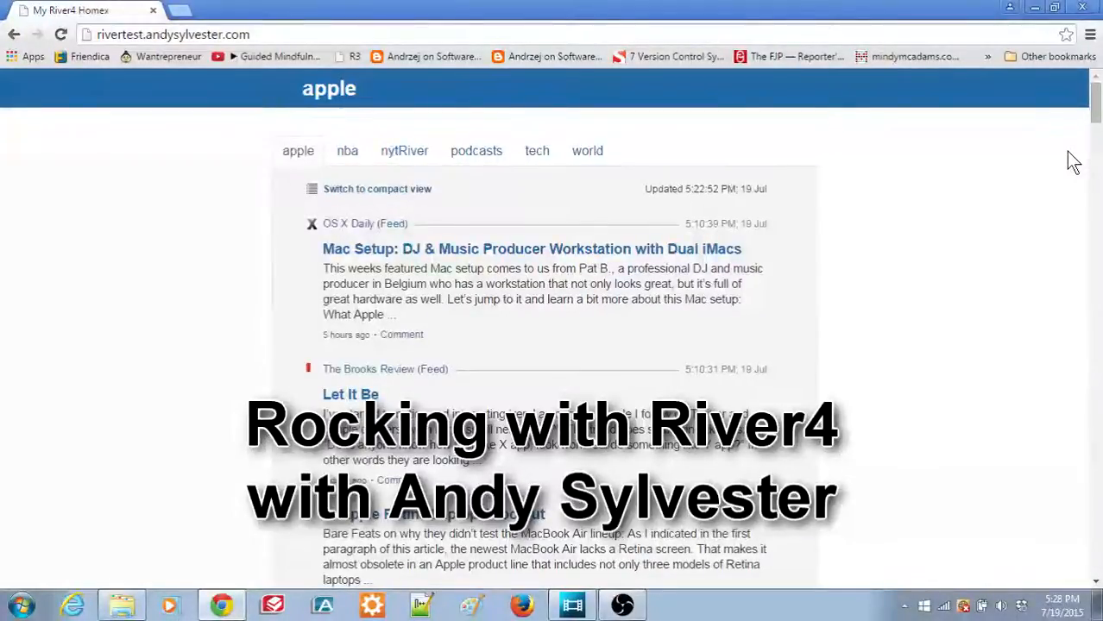
Browse the apple feed's stories, then switch to the nba feed tab
{"action": "scroll", "scroll_direction": "down", "scroll_amount": 3}
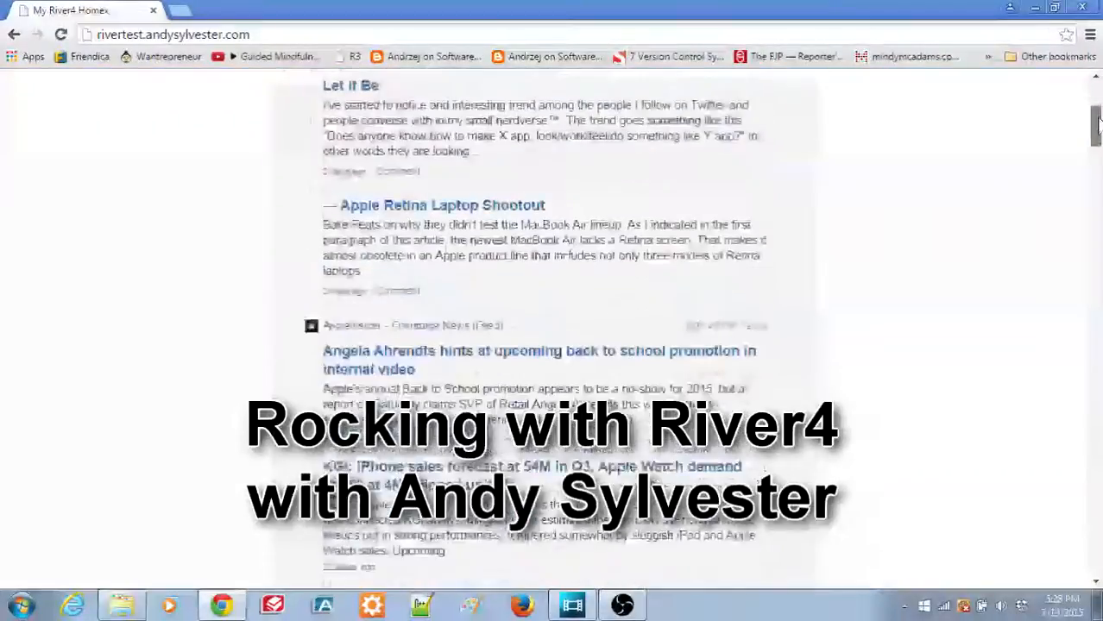
{"action": "scroll", "scroll_direction": "down", "scroll_amount": 3}
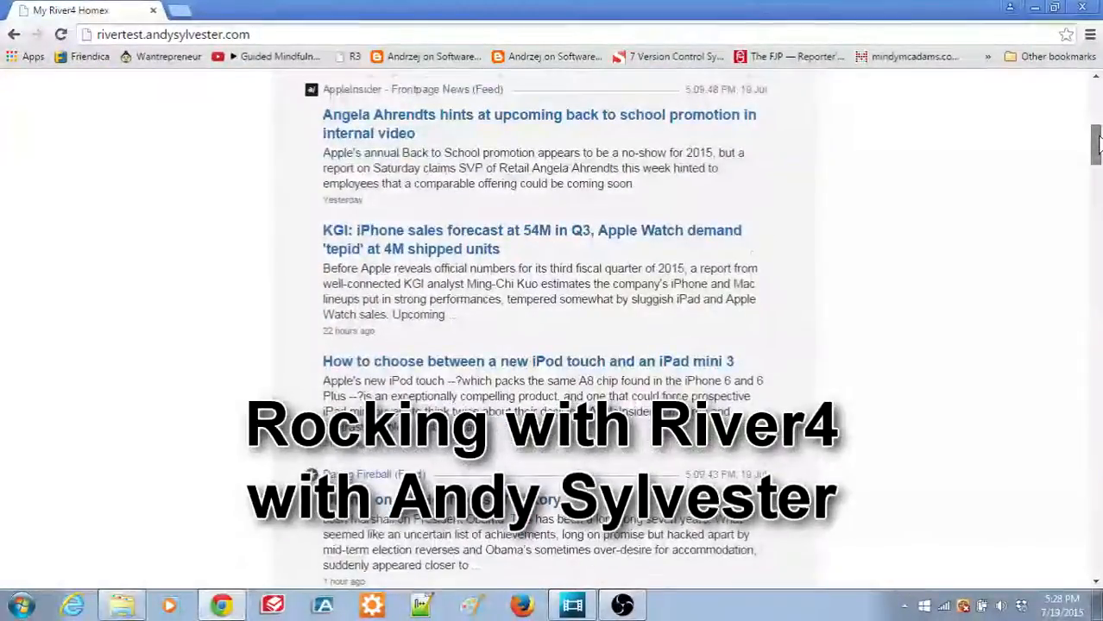
{"action": "scroll", "scroll_direction": "down", "scroll_amount": 3}
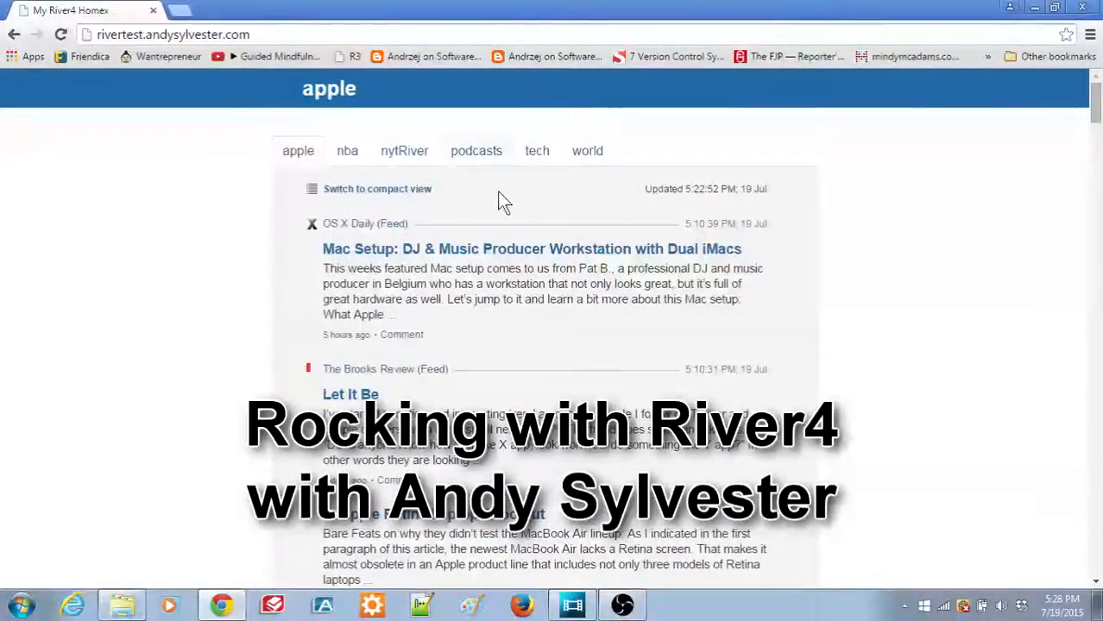
{"action": "left_click", "coordinate": [346, 150]}
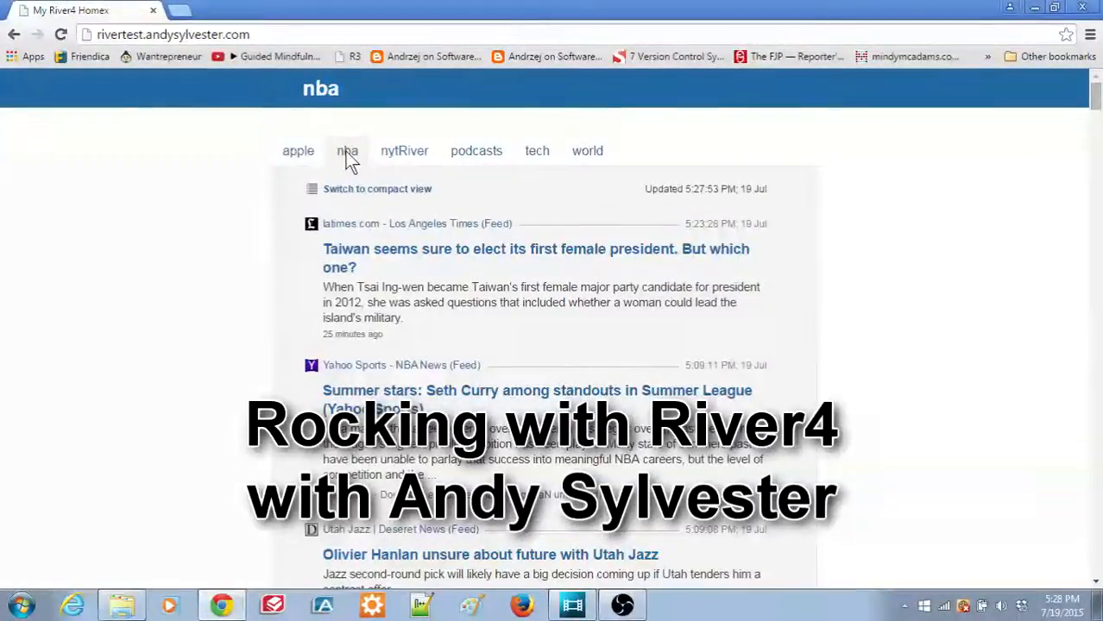
{"action": "mouse_move", "coordinate": [404, 150]}
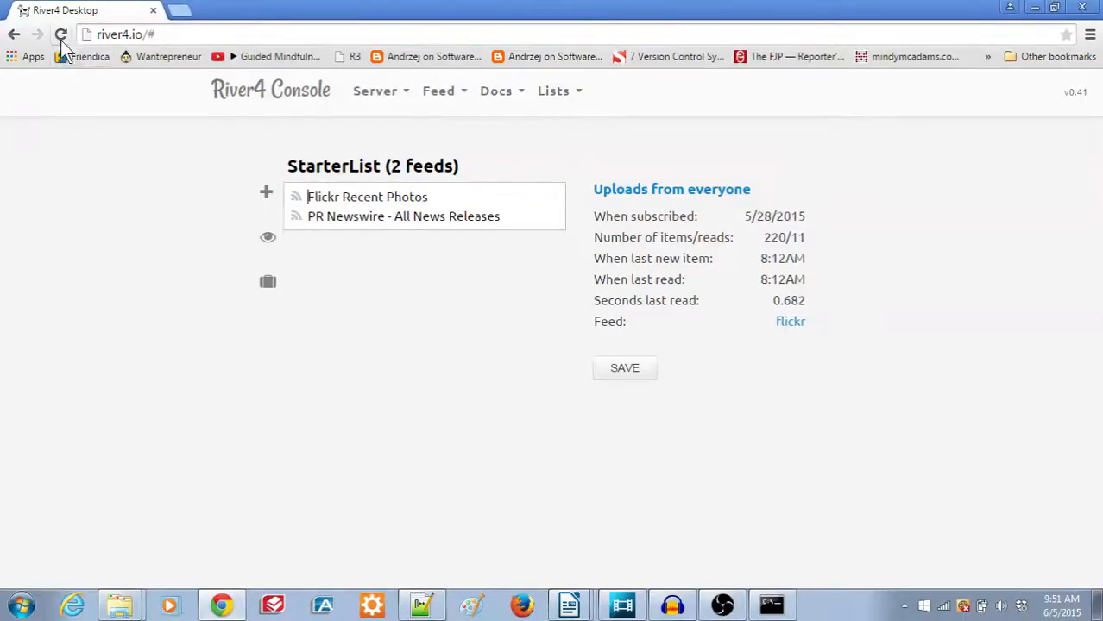
Reload the River4 Console page listing the StarterList's feeds
{"action": "left_click", "coordinate": [61, 35]}
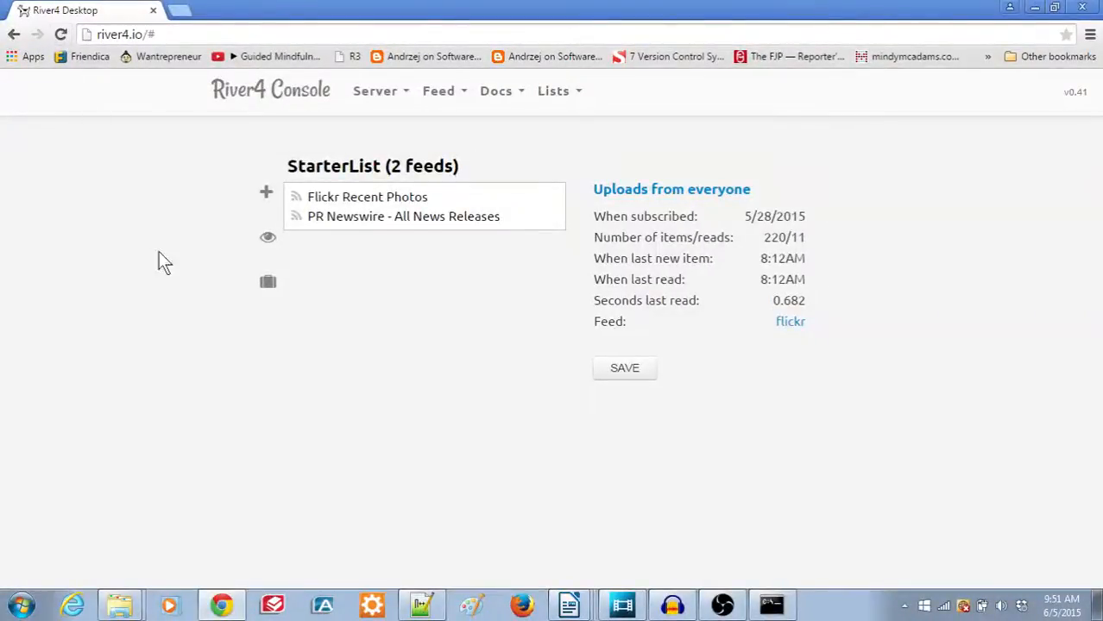
{"action": "mouse_move", "coordinate": [197, 347]}
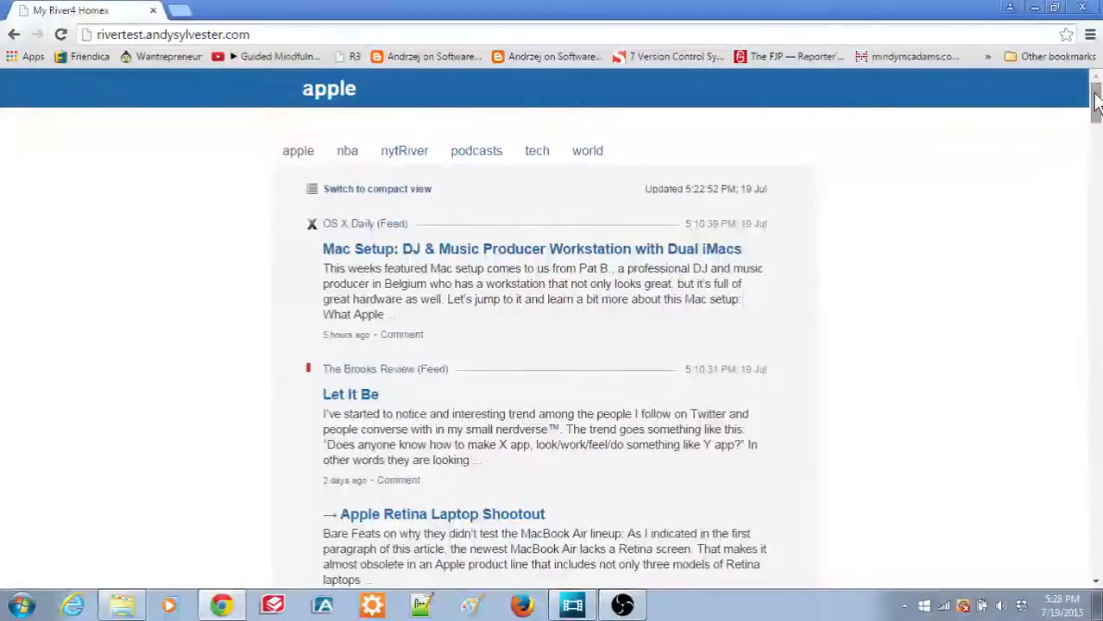
Browse the apple river, view the nba and nytRiver tabs, then go to aws.amazon.com
{"action": "scroll", "scroll_direction": "down", "scroll_amount": 3}
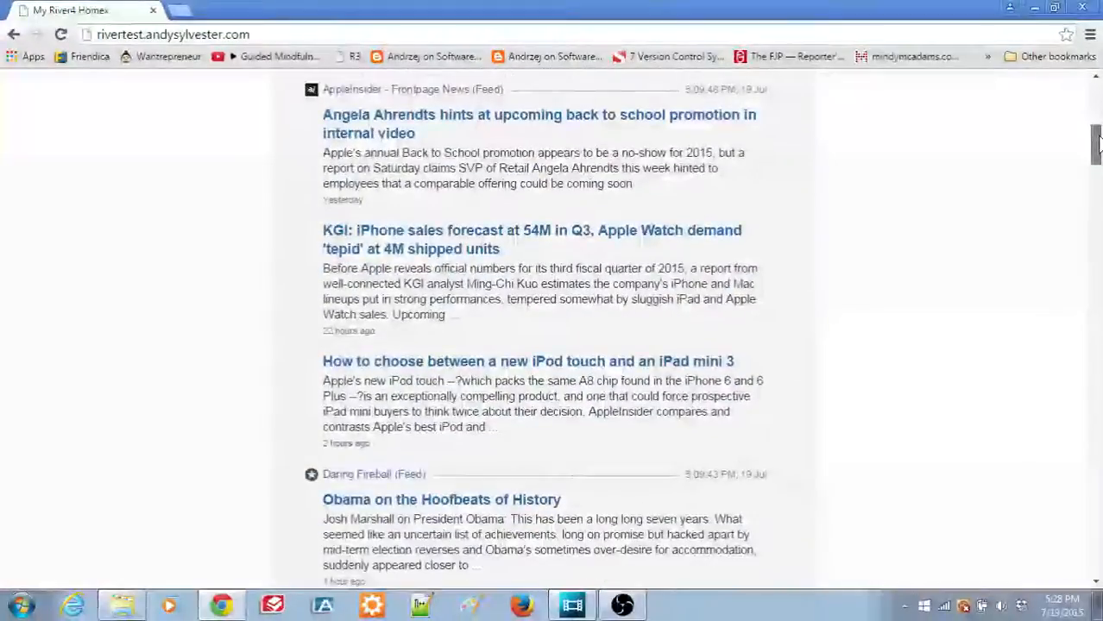
{"action": "scroll", "scroll_direction": "down", "scroll_amount": 3}
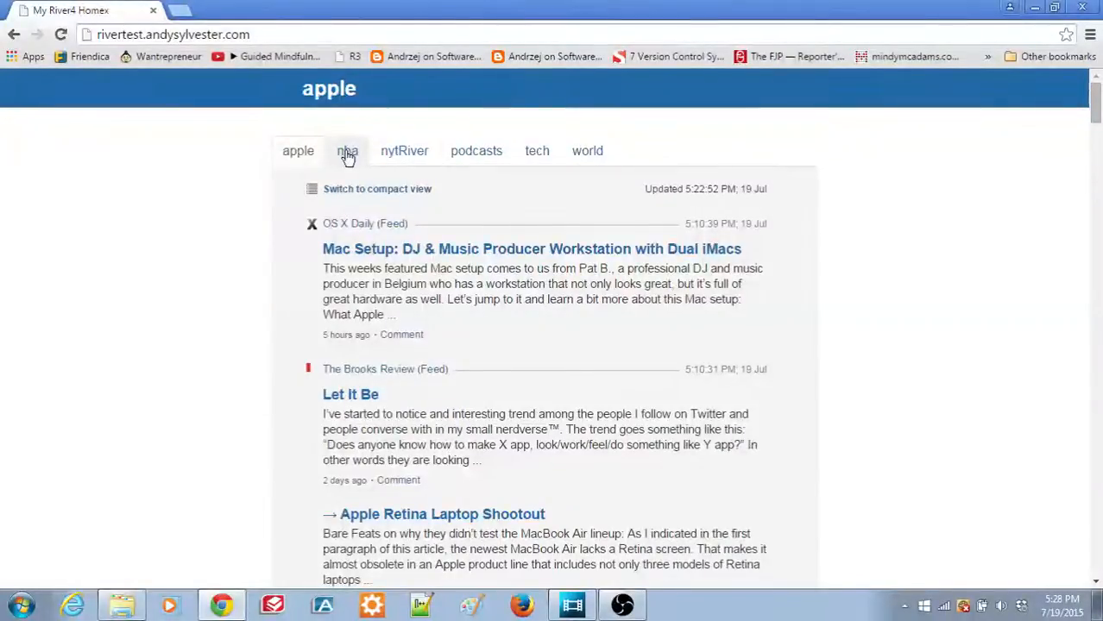
{"action": "left_click", "coordinate": [346, 150]}
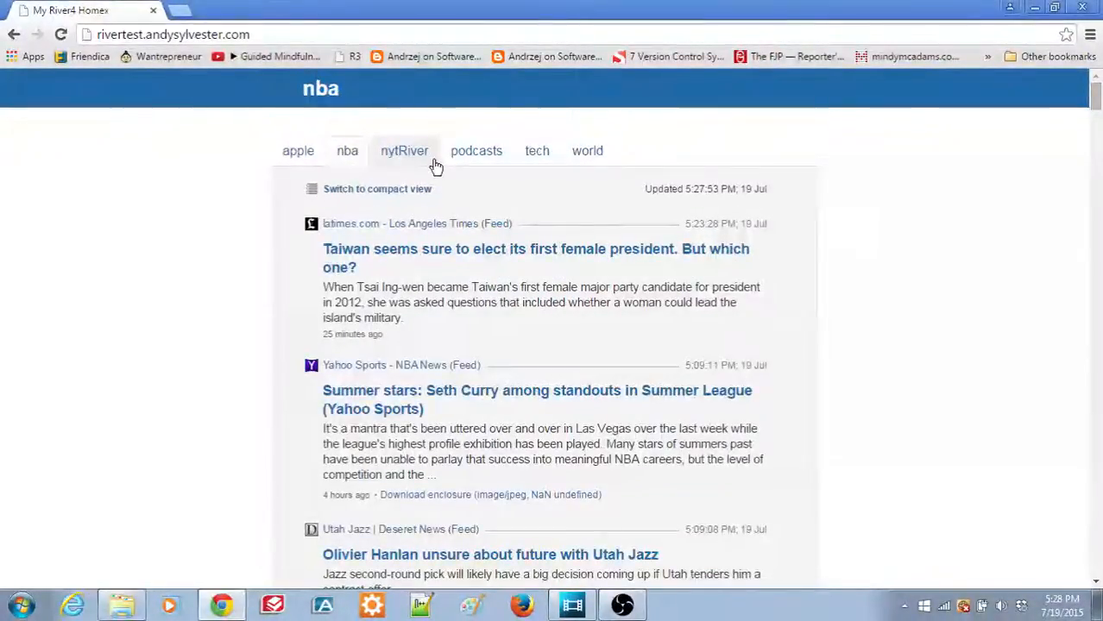
{"action": "left_click", "coordinate": [404, 151]}
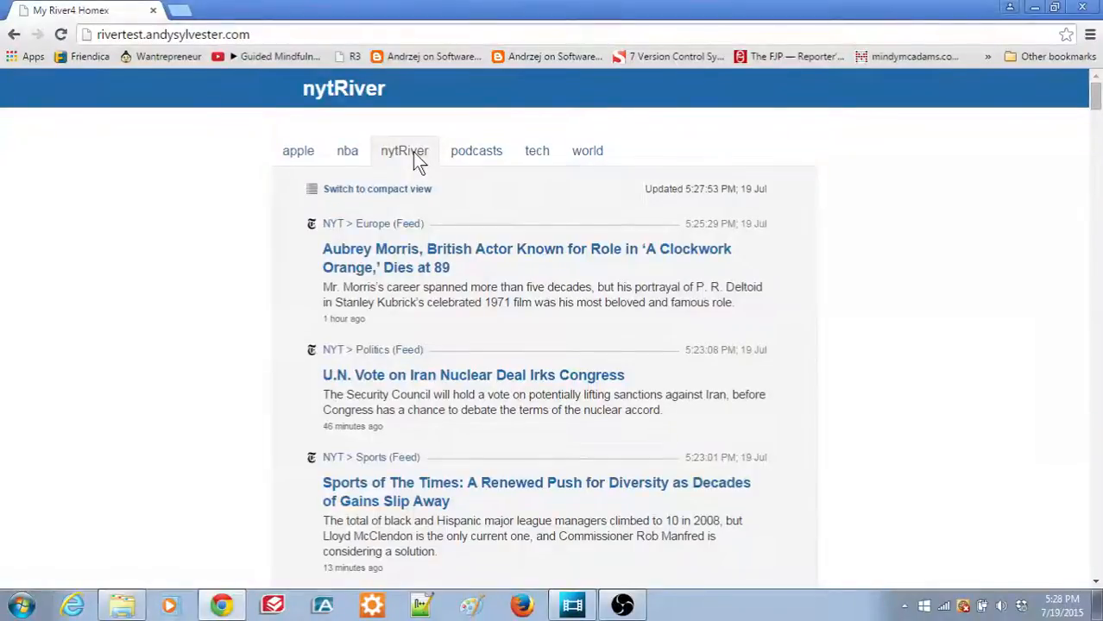
{"action": "left_click", "coordinate": [477, 151]}
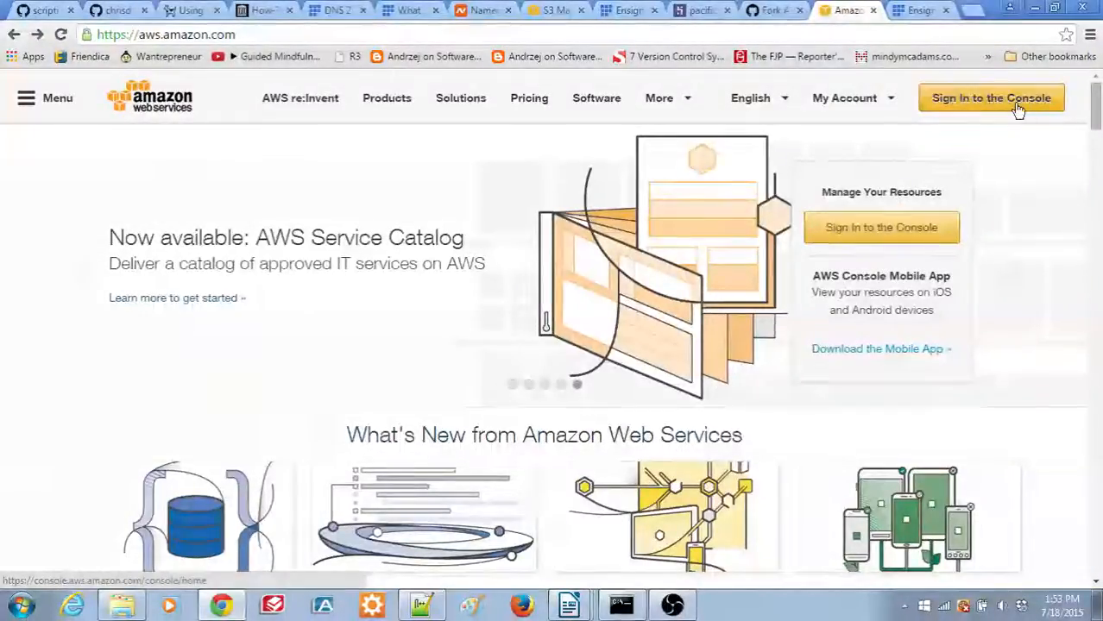
Start AWS sign-in and choose 'I am a new user' to create an account
{"action": "left_click", "coordinate": [991, 97]}
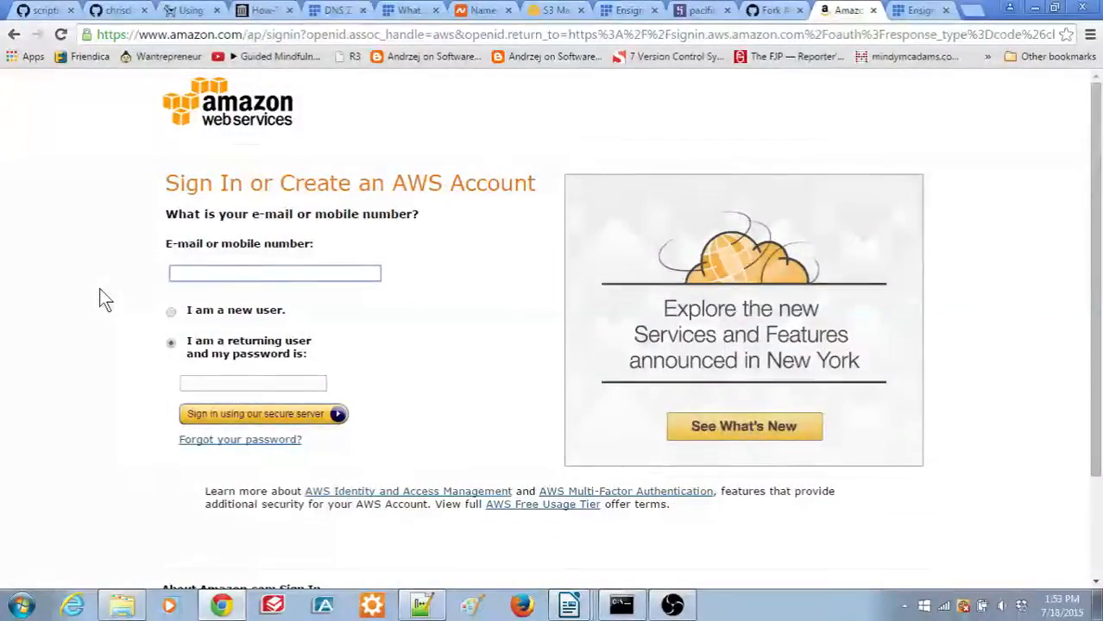
{"action": "left_click", "coordinate": [274, 273]}
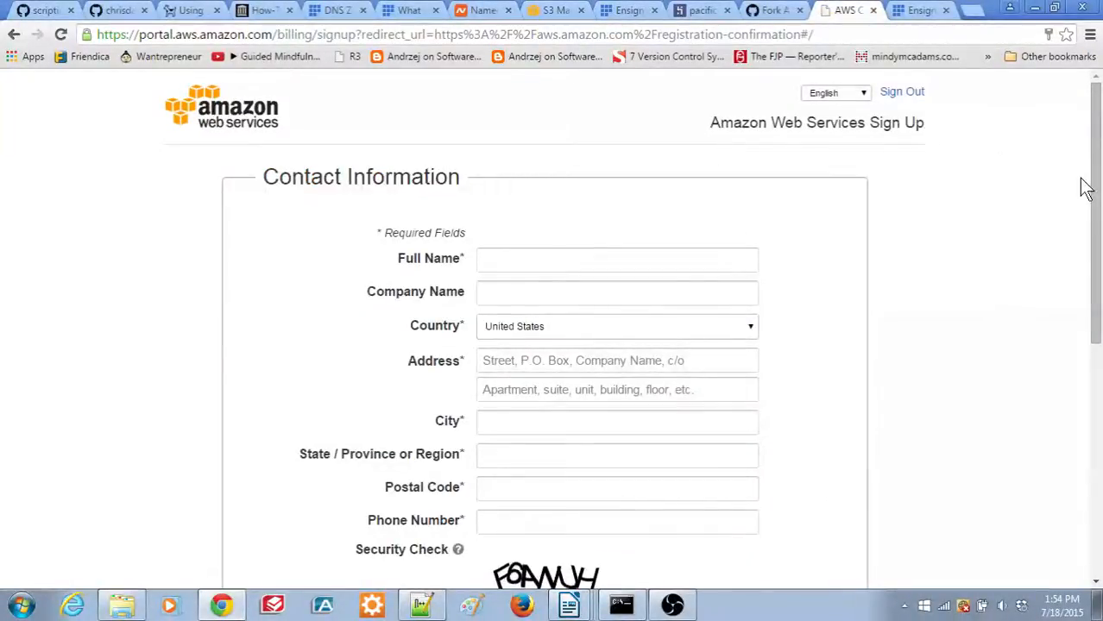
Accept the AWS Customer Agreement and submit the contact details to create the account
{"action": "scroll", "scroll_direction": "down", "scroll_amount": 3}
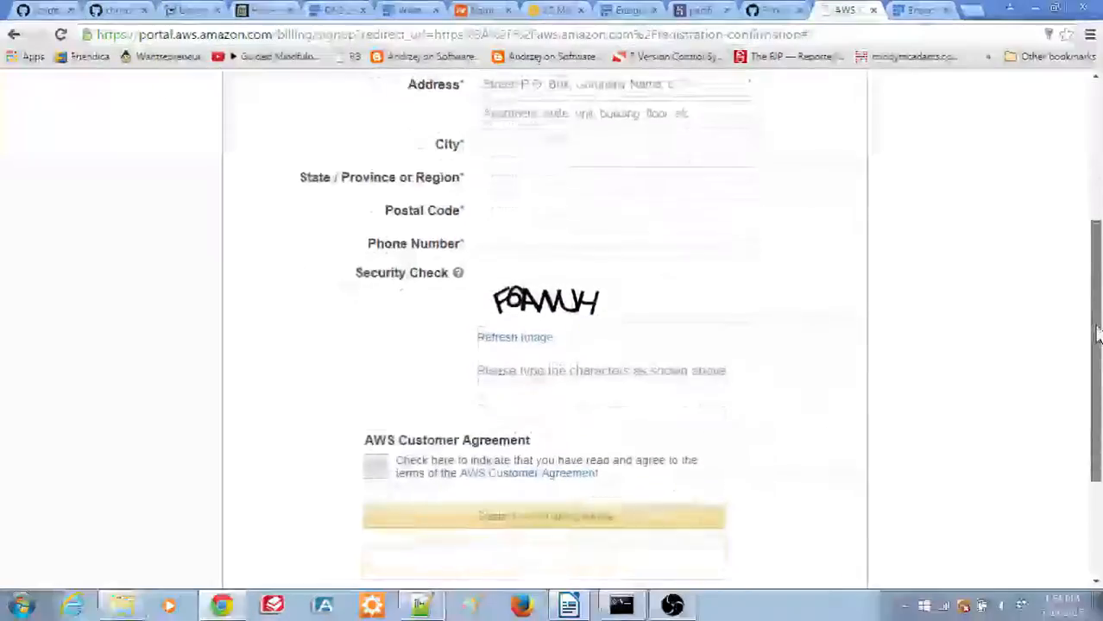
{"action": "scroll", "scroll_direction": "down", "scroll_amount": 3}
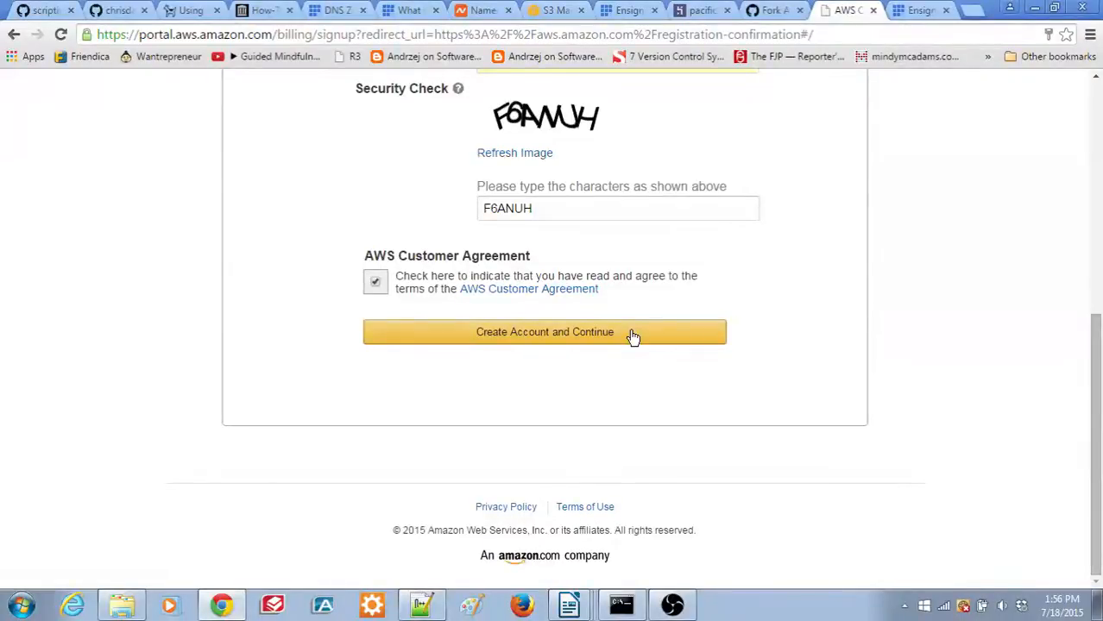
{"action": "left_click", "coordinate": [545, 332]}
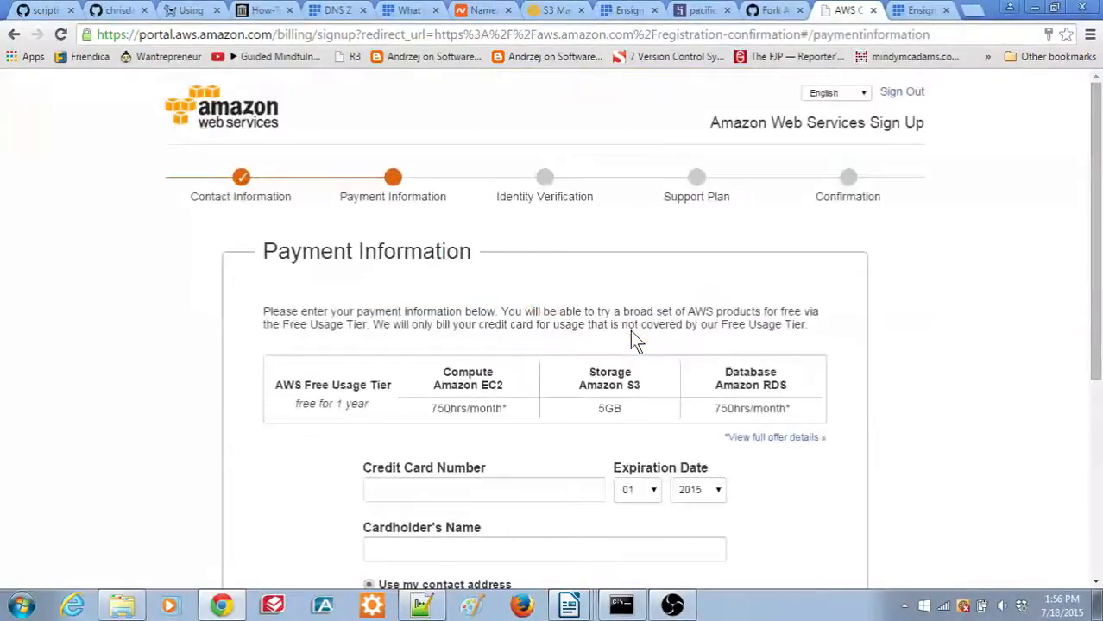
{"action": "mouse_move", "coordinate": [1072, 386]}
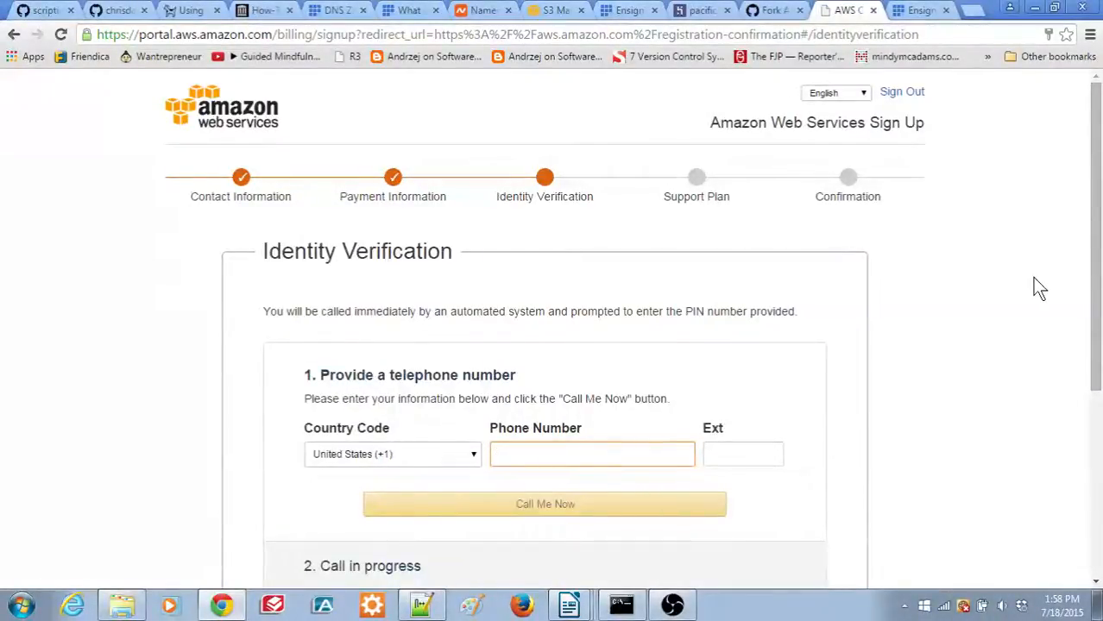
Enter the verification phone number for the Call Me Now identity check
{"action": "left_click", "coordinate": [592, 454]}
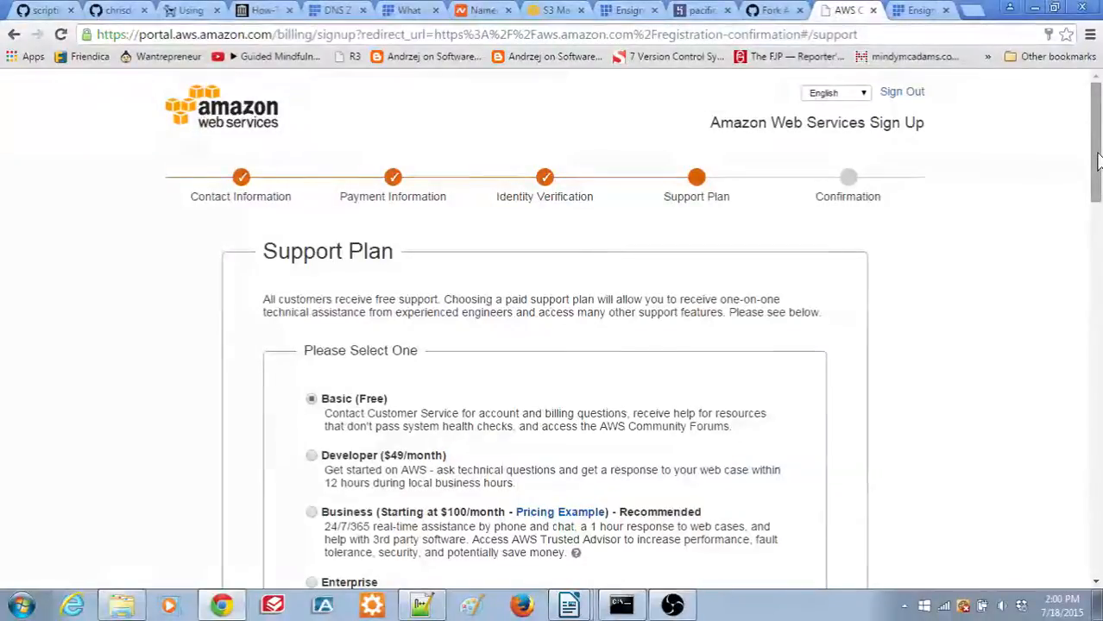
Keep the Basic (Free) support plan and continue to finish registration
{"action": "scroll", "scroll_direction": "down", "scroll_amount": 3}
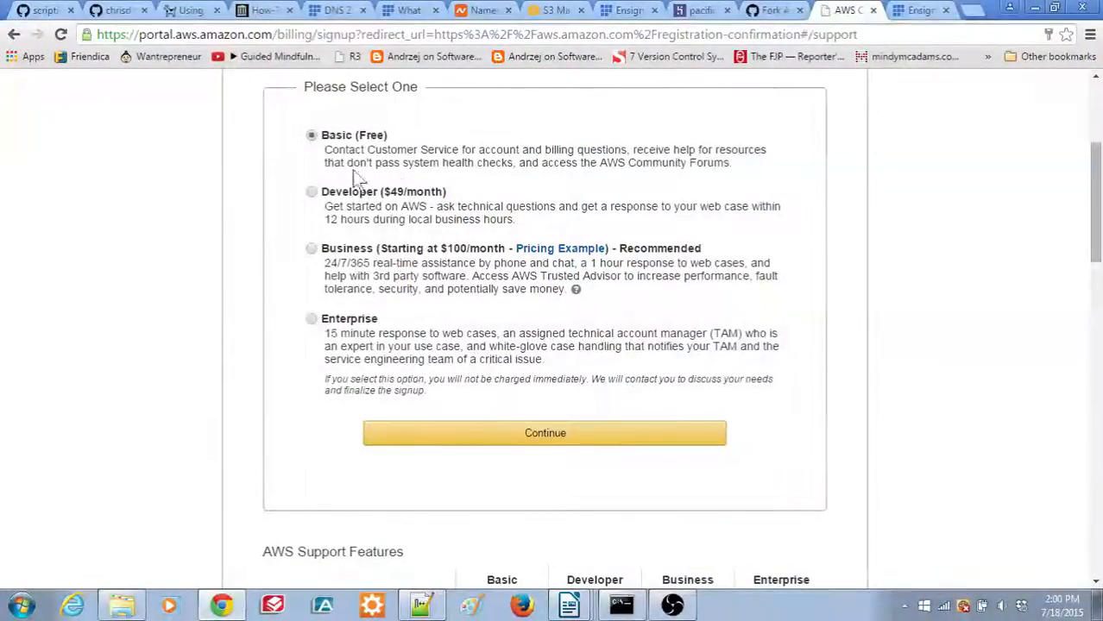
{"action": "mouse_move", "coordinate": [634, 188]}
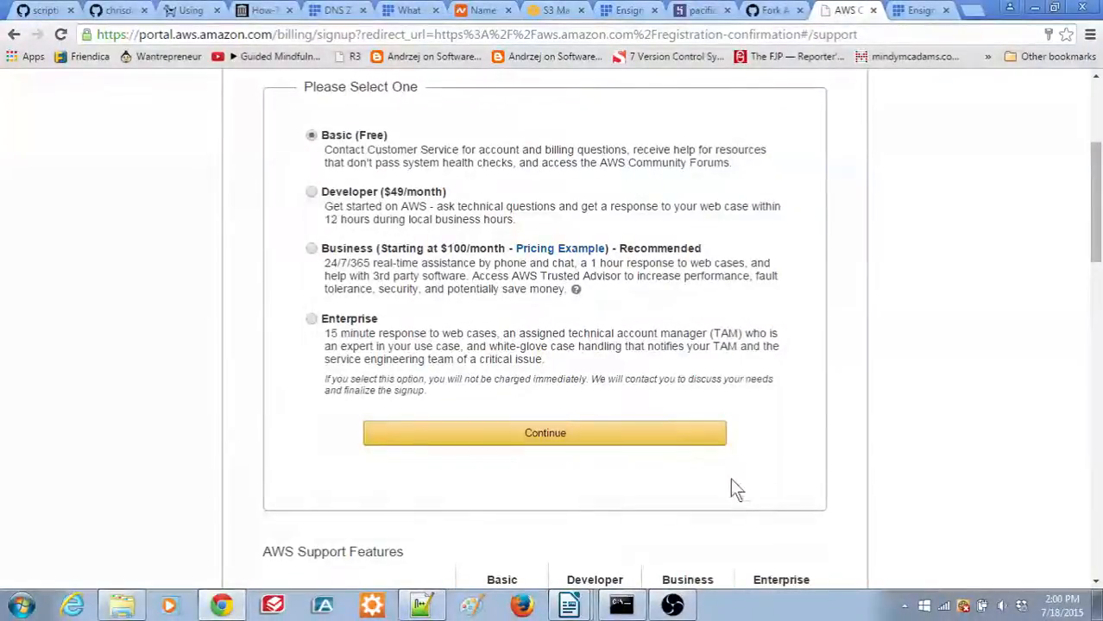
{"action": "mouse_move", "coordinate": [630, 434]}
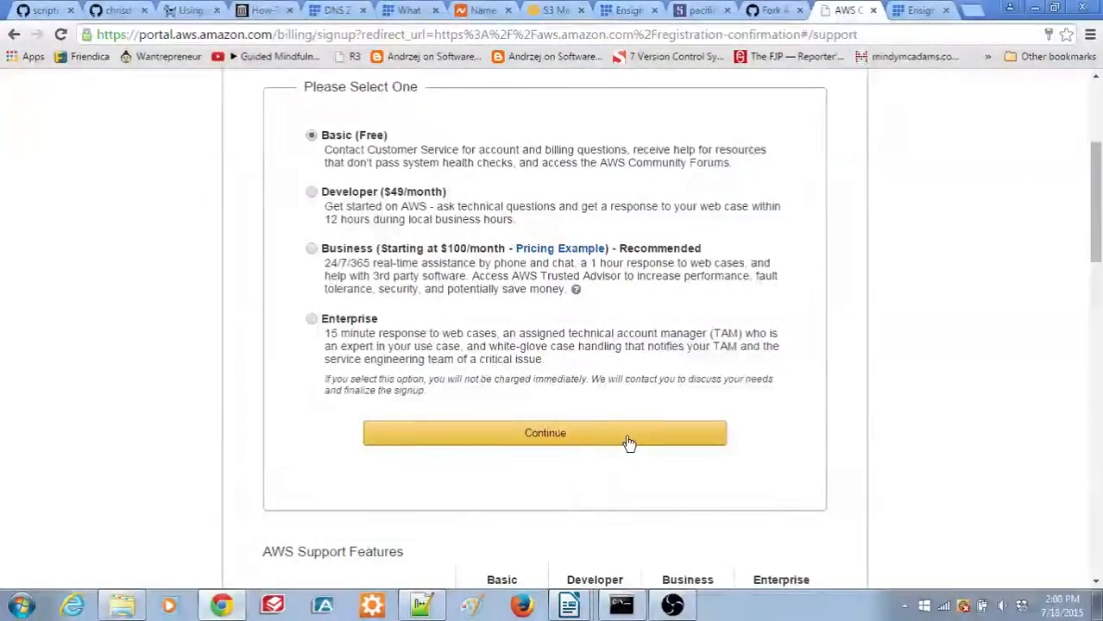
{"action": "left_click", "coordinate": [544, 433]}
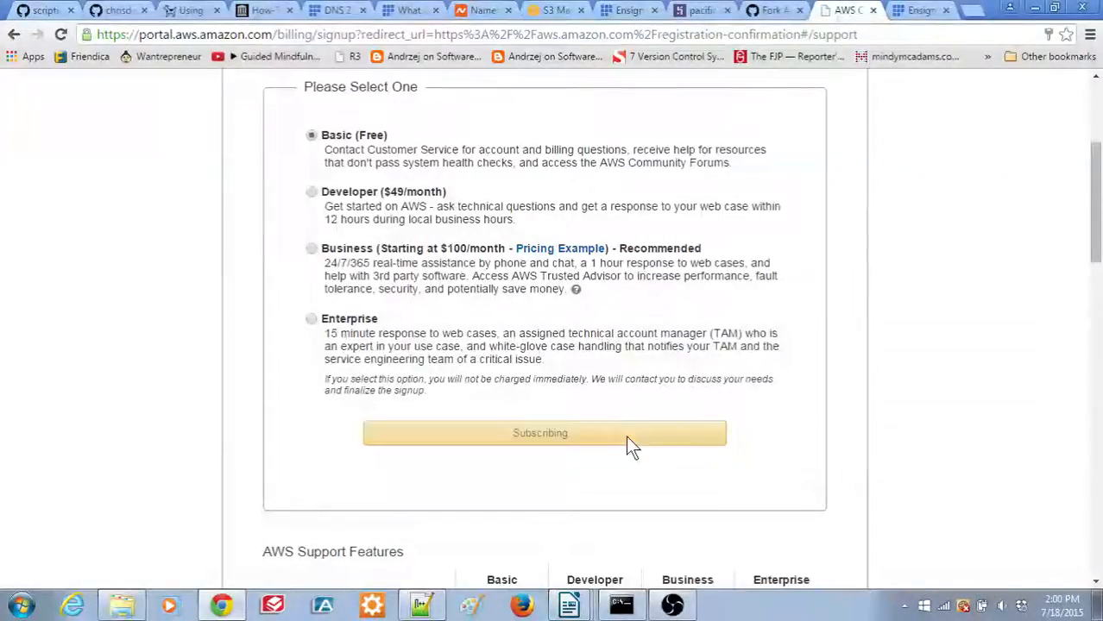
{"action": "left_click", "coordinate": [545, 433]}
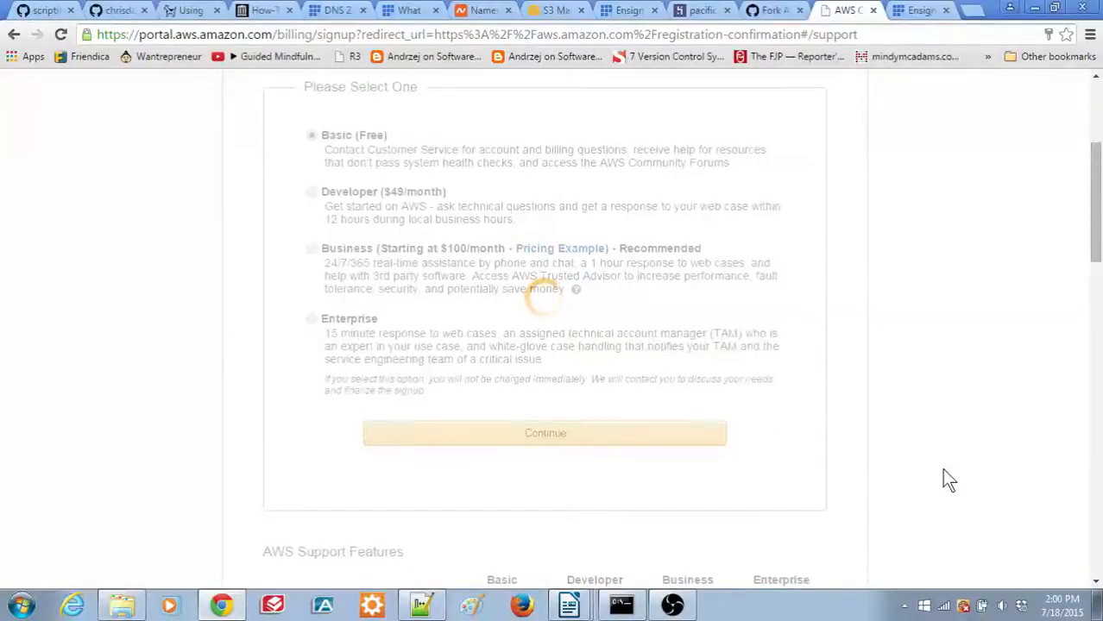
{"action": "left_click", "coordinate": [544, 432]}
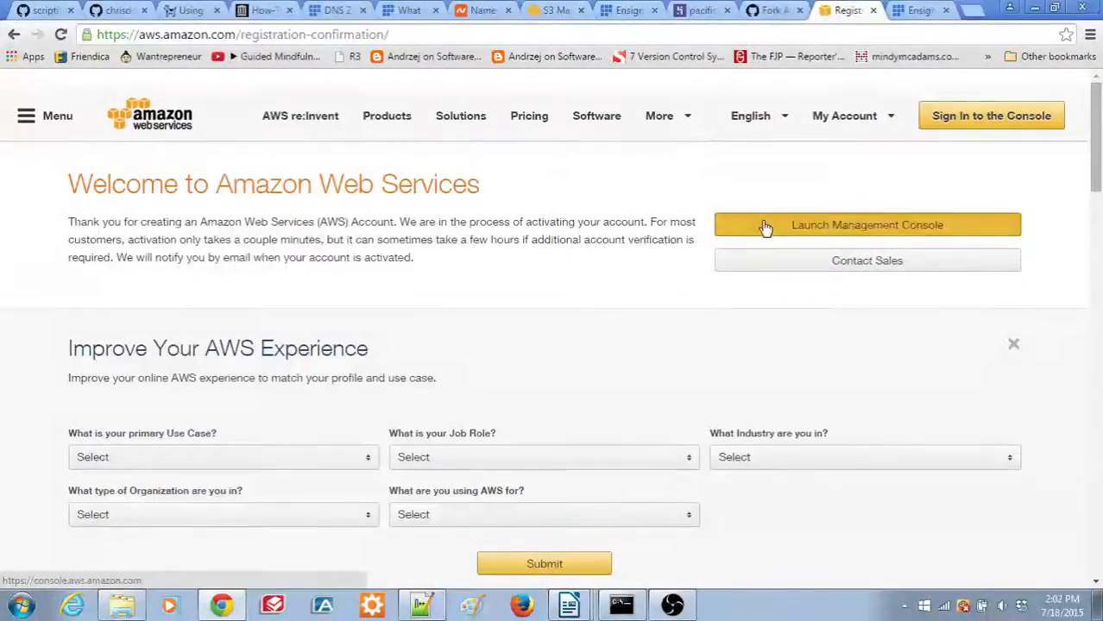
Launch the Management Console and sign in with the new account's credentials
{"action": "left_click", "coordinate": [866, 226]}
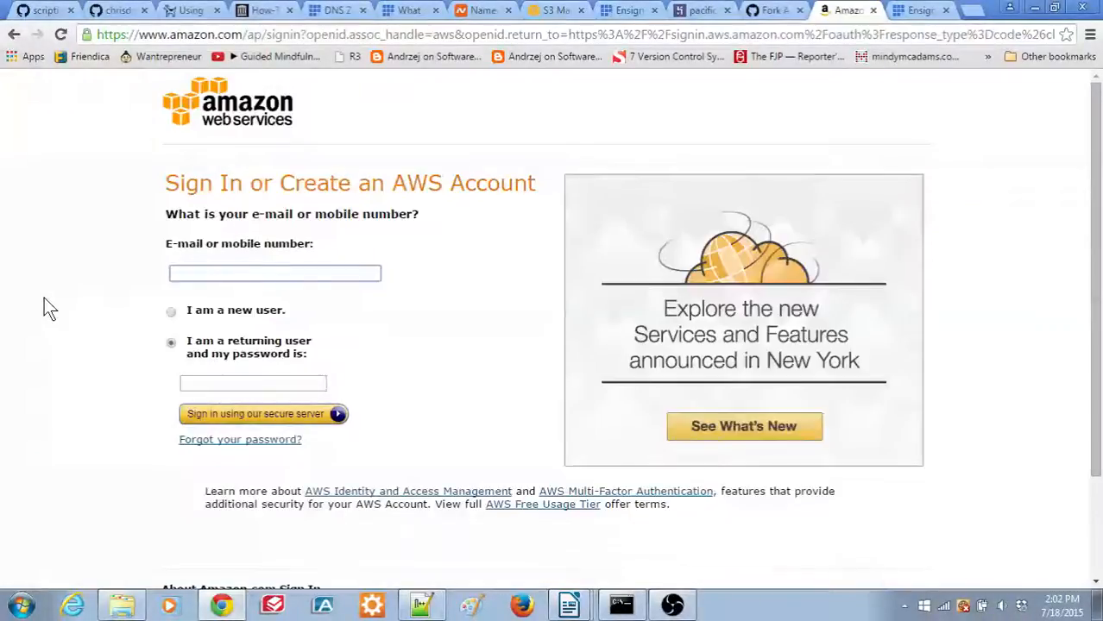
{"action": "mouse_move", "coordinate": [456, 340]}
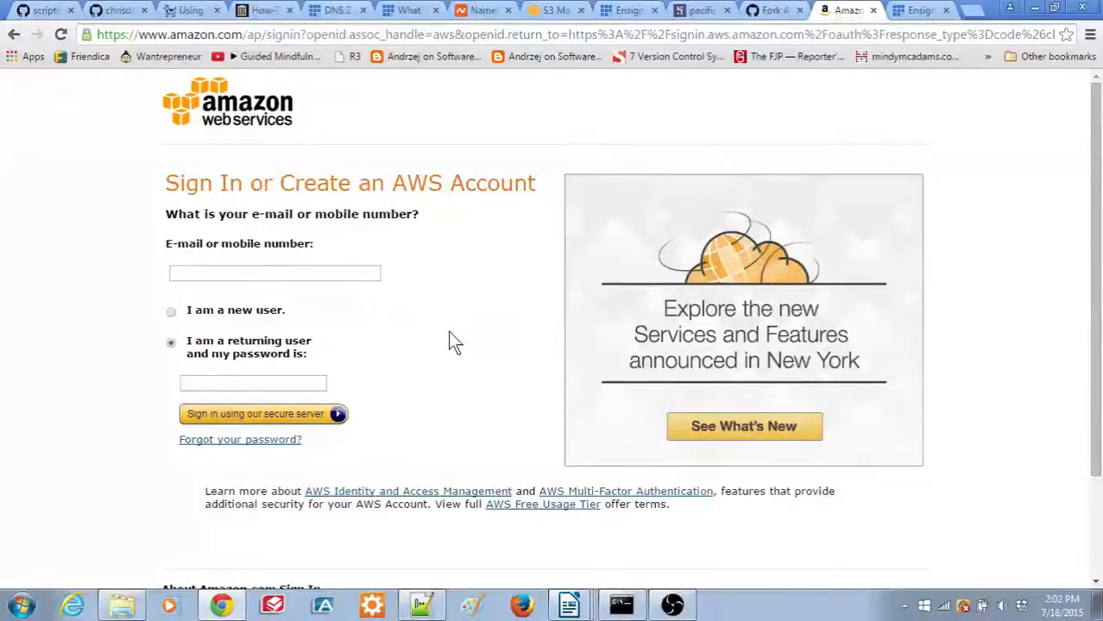
{"action": "left_click", "coordinate": [255, 413]}
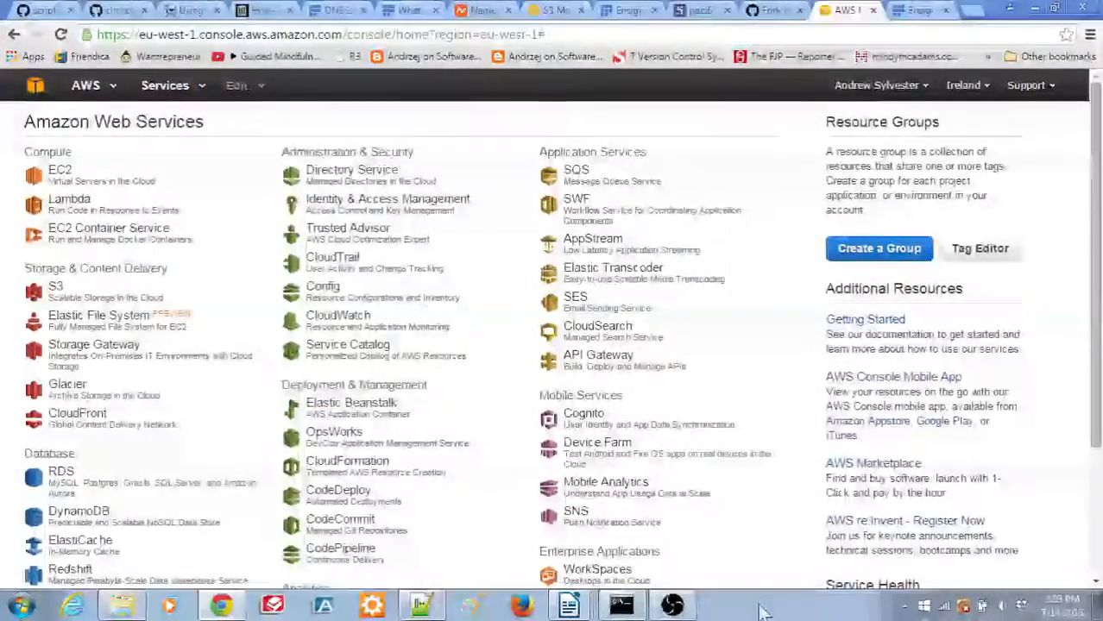
{"action": "mouse_move", "coordinate": [224, 268]}
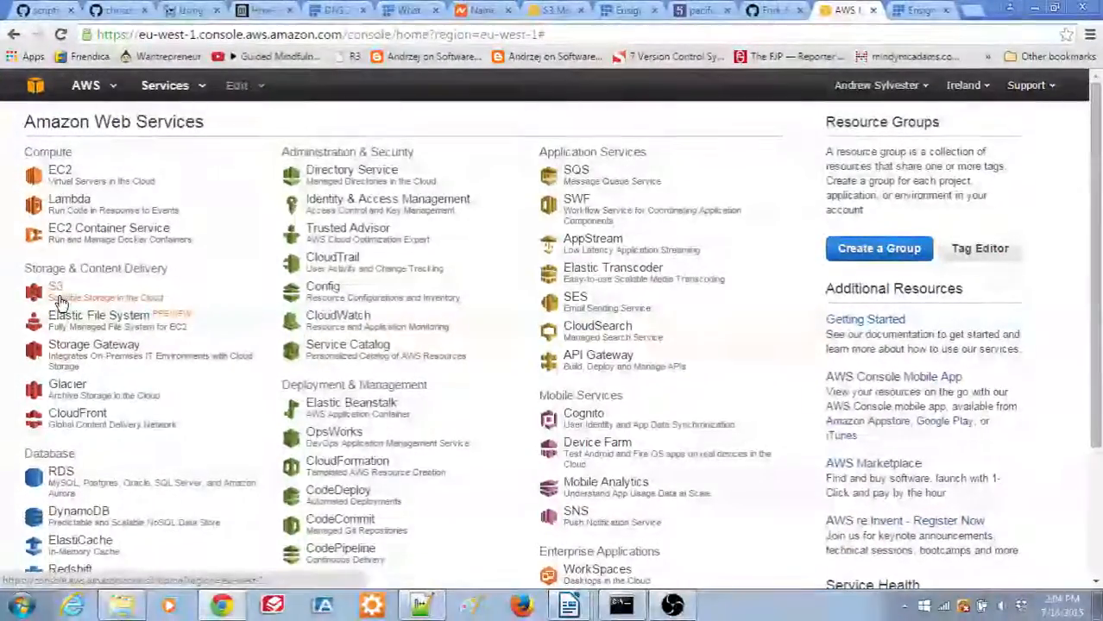
Choose S3 under Storage & Content Delivery in the services list
{"action": "left_click", "coordinate": [55, 286]}
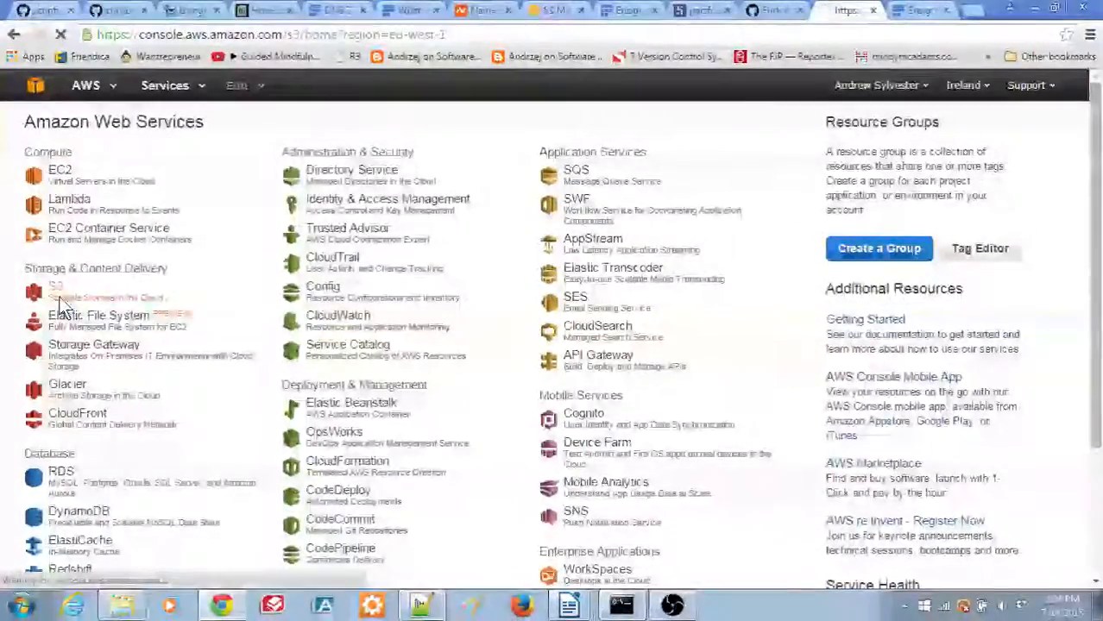
{"action": "left_click", "coordinate": [55, 285]}
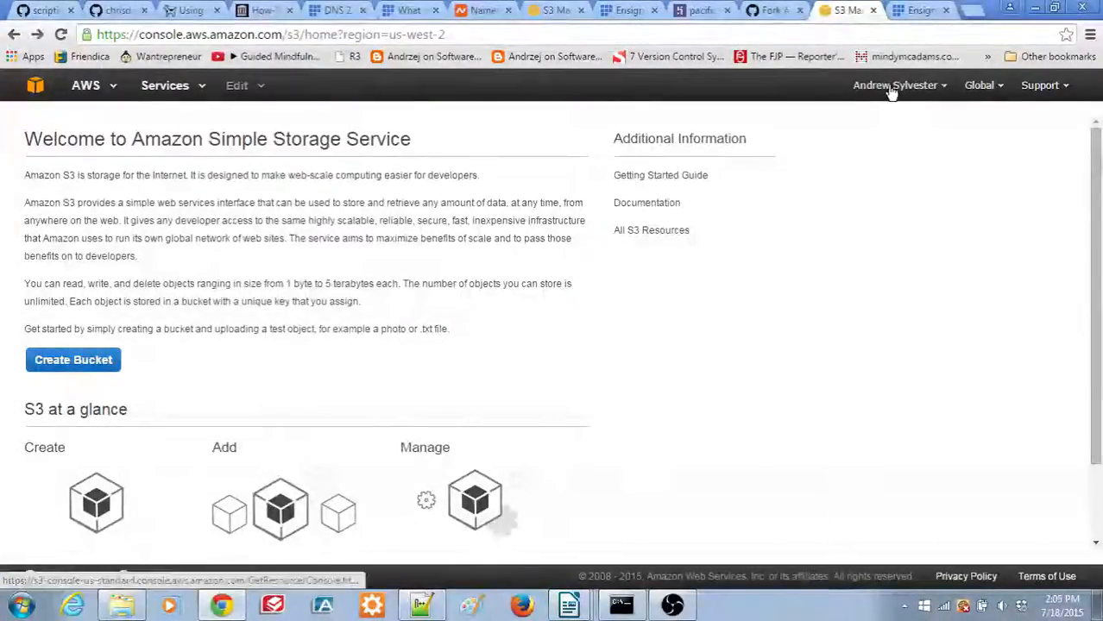
Go from the account menu's Security Credentials to the IAM Users section
{"action": "left_click", "coordinate": [895, 84]}
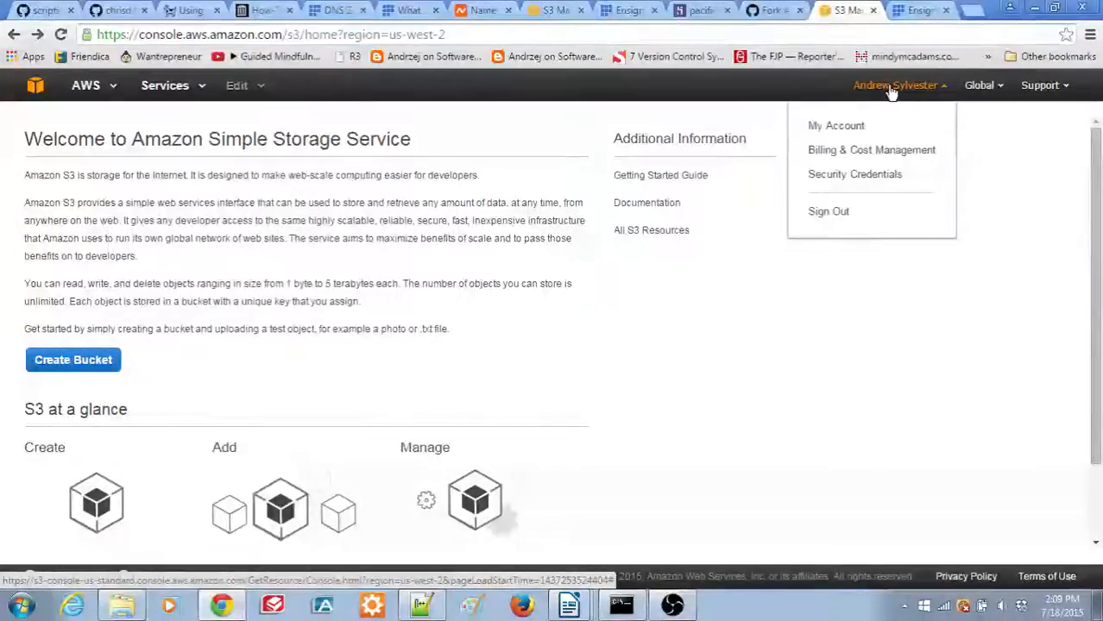
{"action": "left_click", "coordinate": [854, 174]}
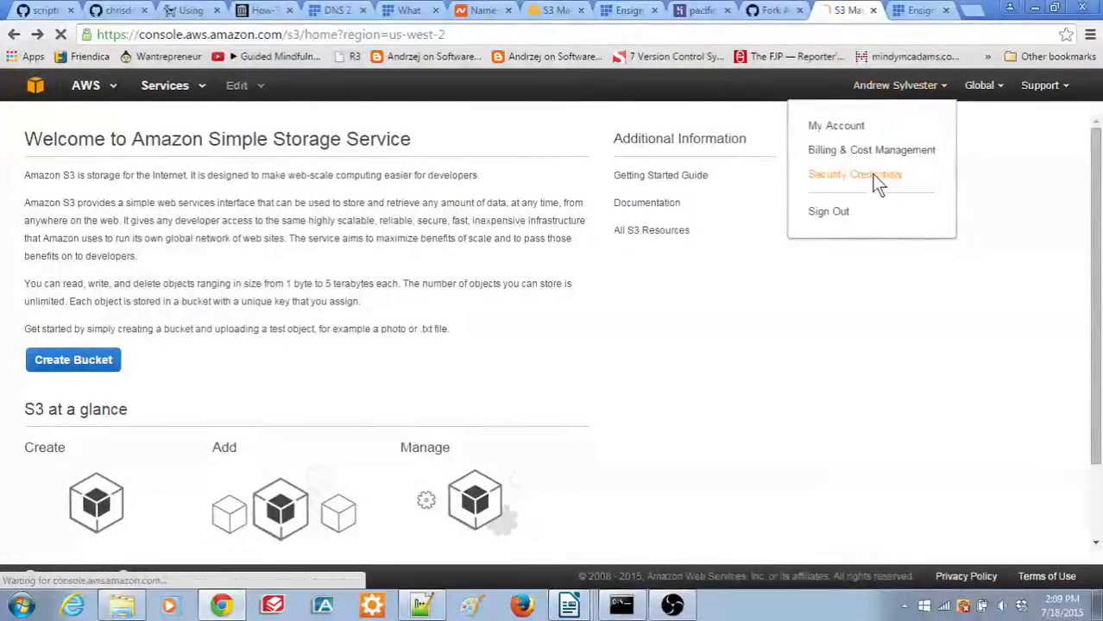
{"action": "left_click", "coordinate": [854, 174]}
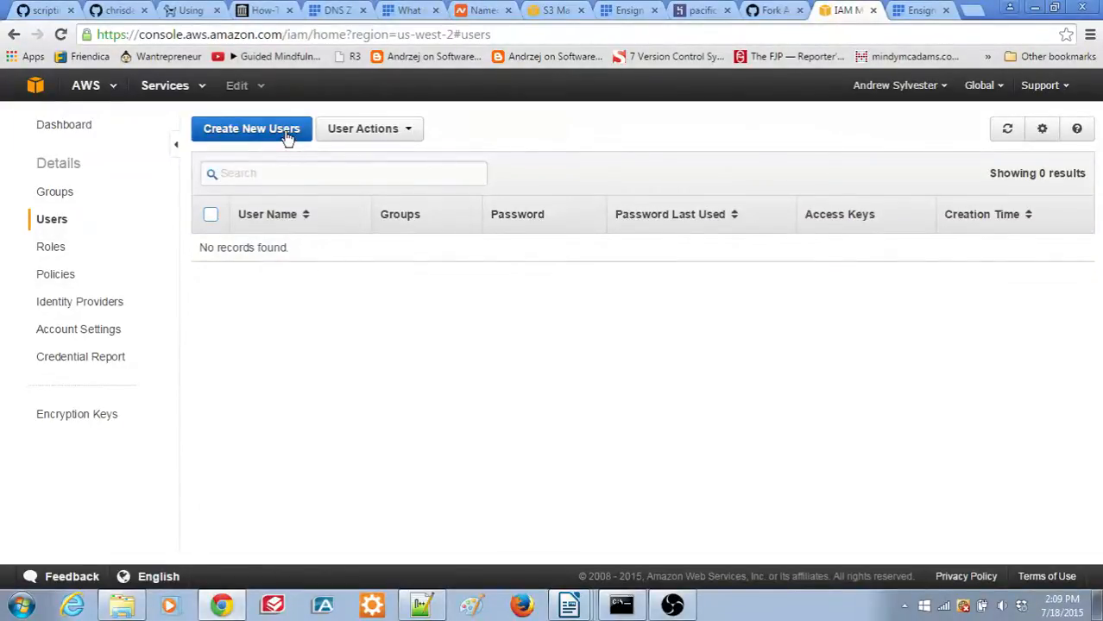
Create the IAM user rivertest_andy with an access key generated
{"action": "left_click", "coordinate": [251, 129]}
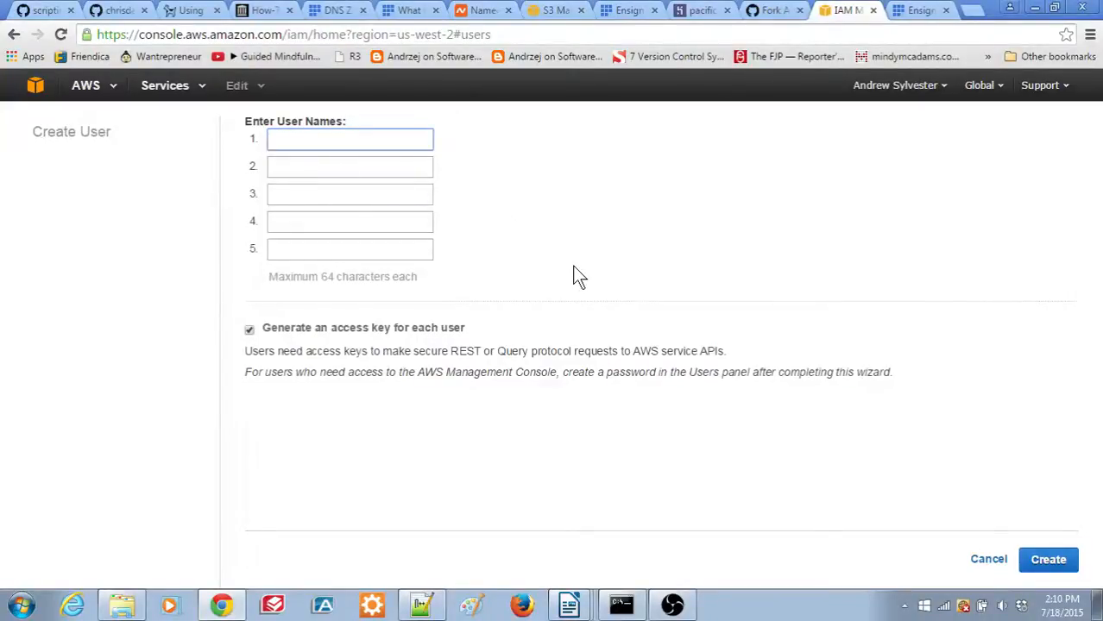
{"action": "type", "text": "river"}
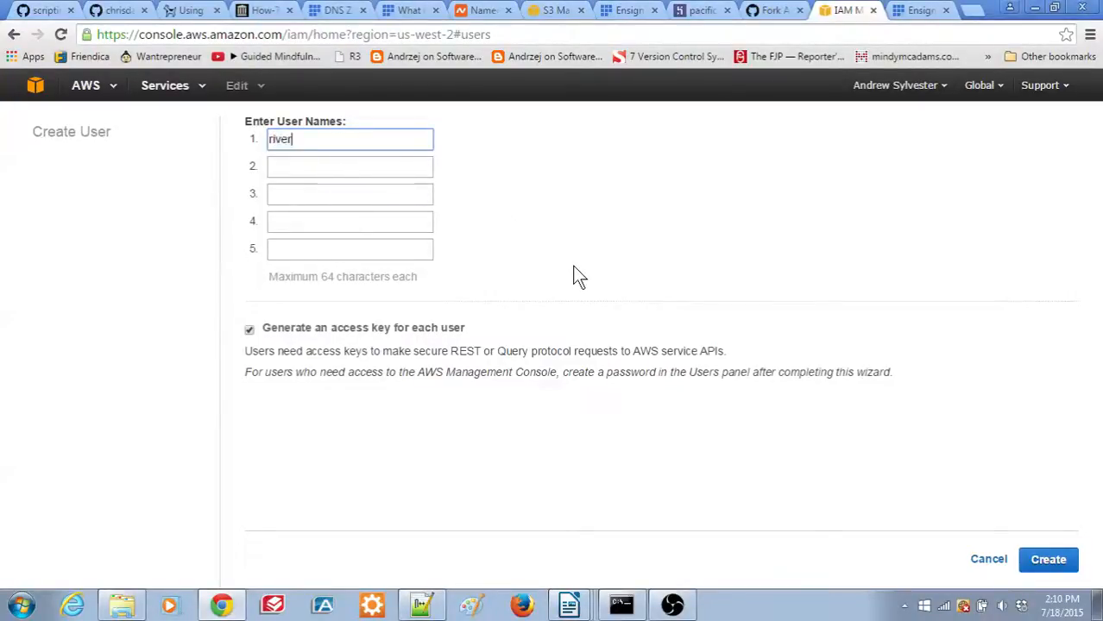
{"action": "type", "text": "test_"}
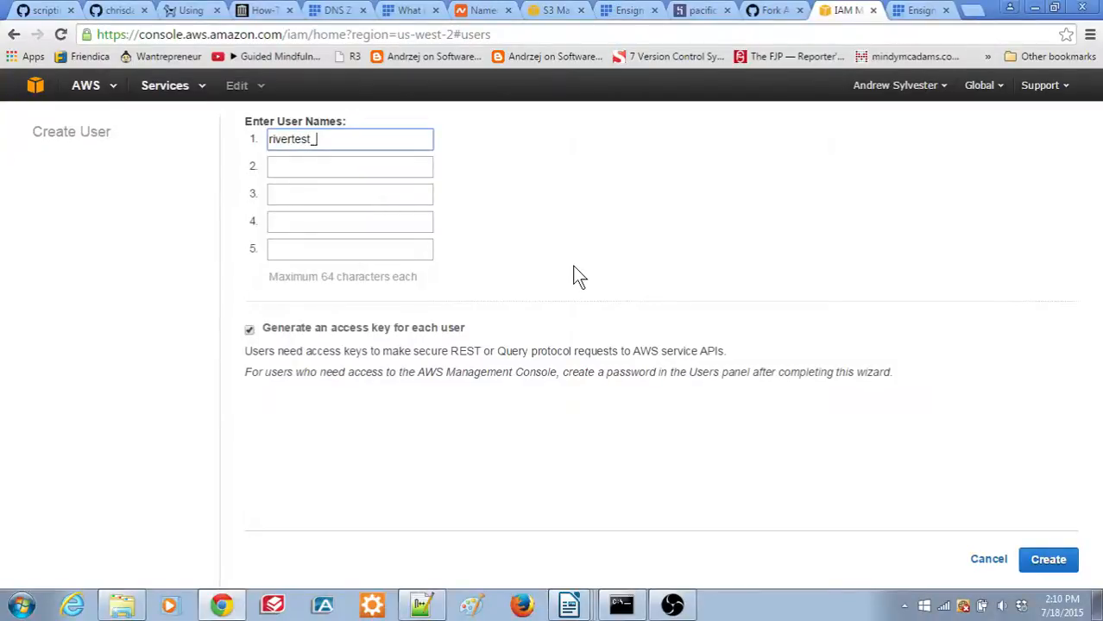
{"action": "type", "text": "andy"}
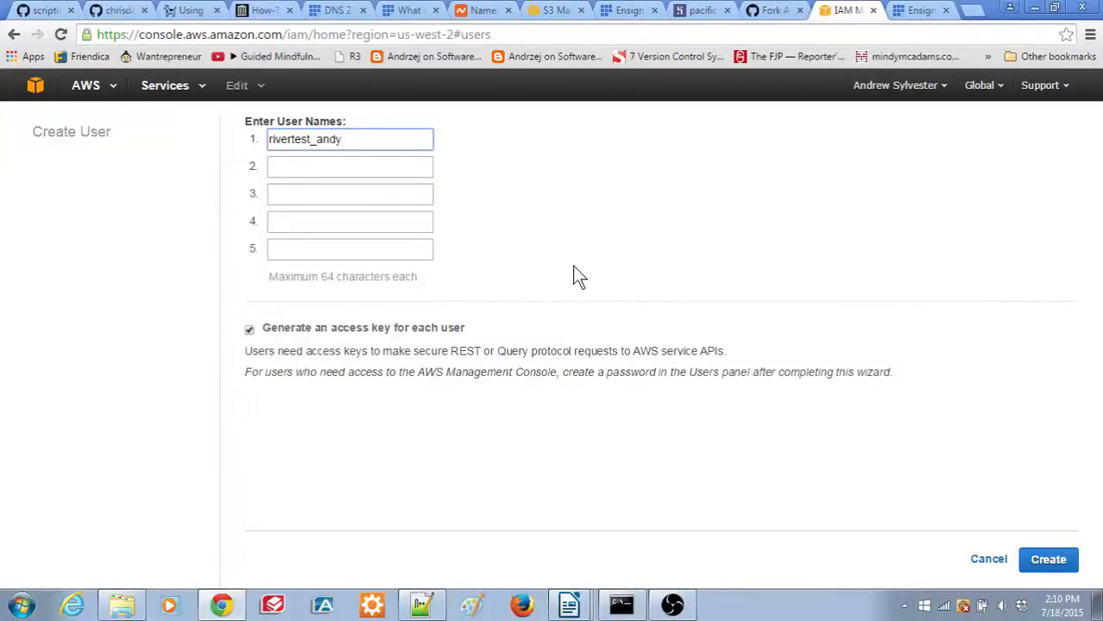
{"action": "mouse_move", "coordinate": [921, 516]}
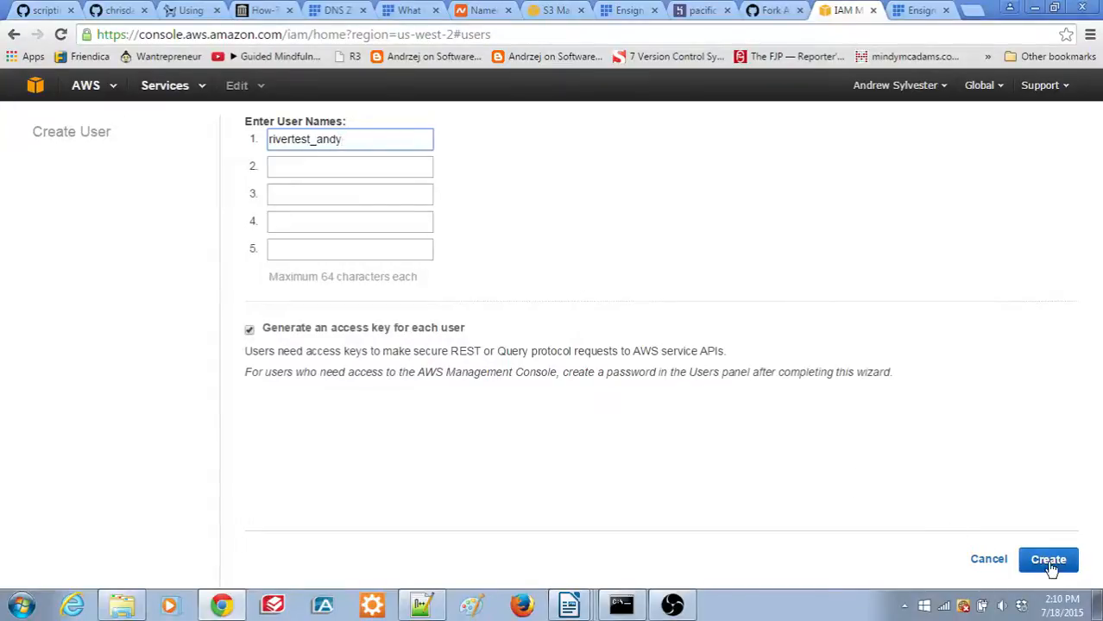
{"action": "left_click", "coordinate": [1048, 559]}
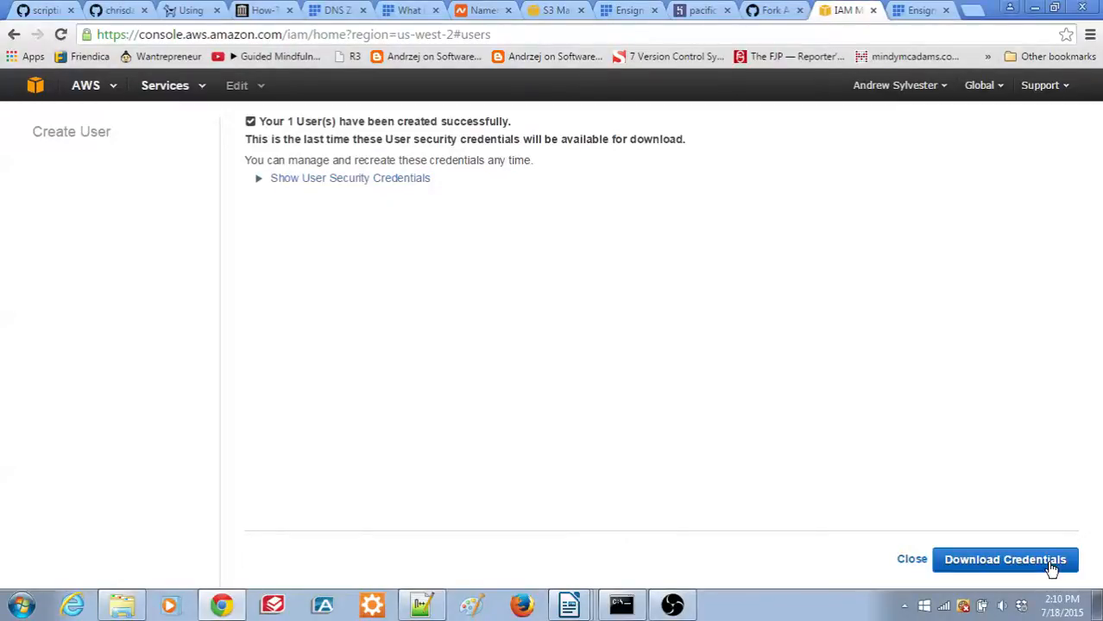
{"action": "mouse_move", "coordinate": [593, 465]}
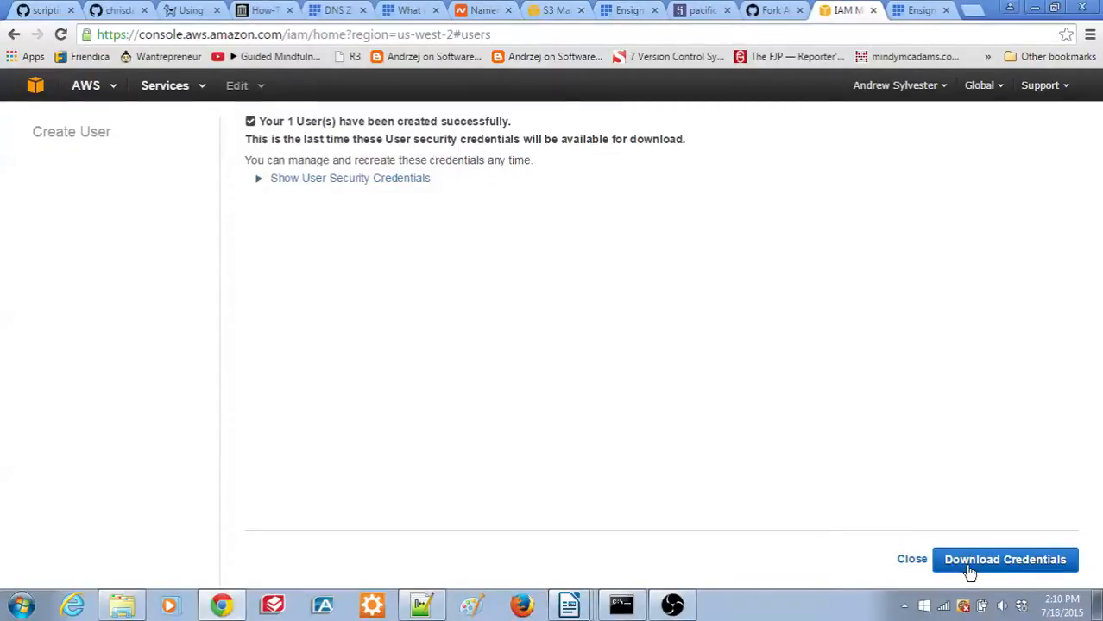
Download the user's security credentials as credentials.csv into Downloads
{"action": "left_click", "coordinate": [1005, 559]}
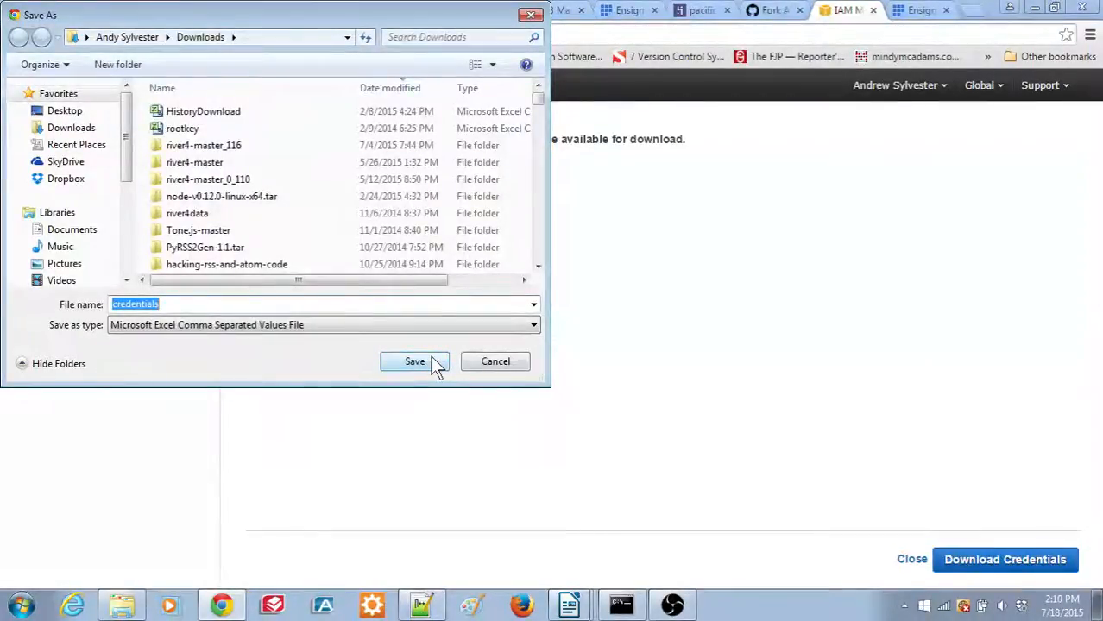
{"action": "left_click", "coordinate": [414, 360]}
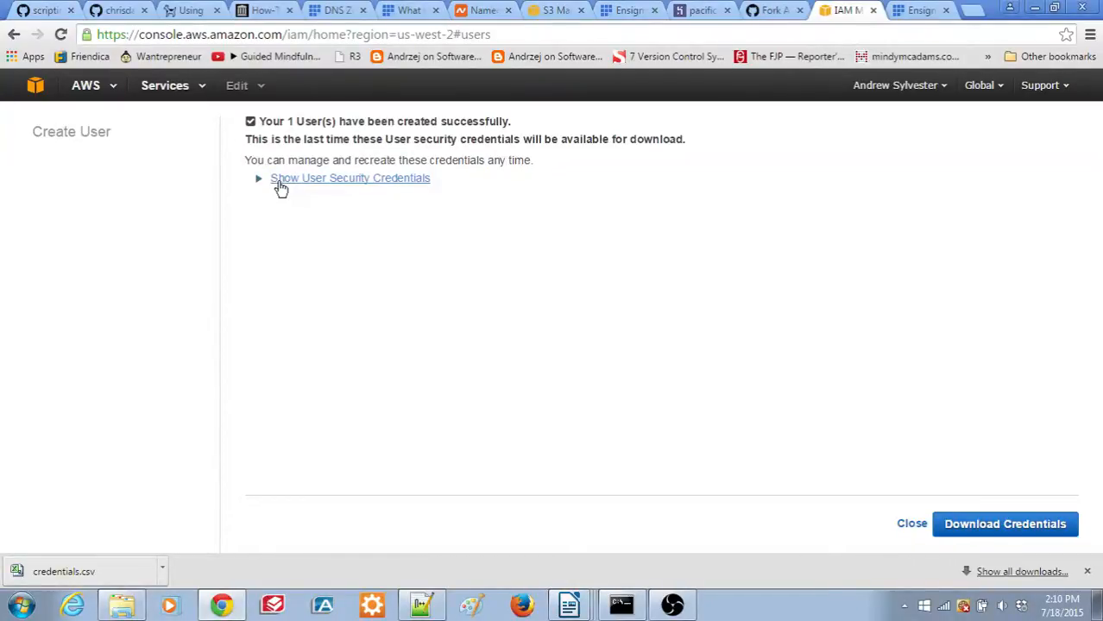
Show and hide rivertest_andy's access key, then close to the Users list
{"action": "left_click", "coordinate": [349, 178]}
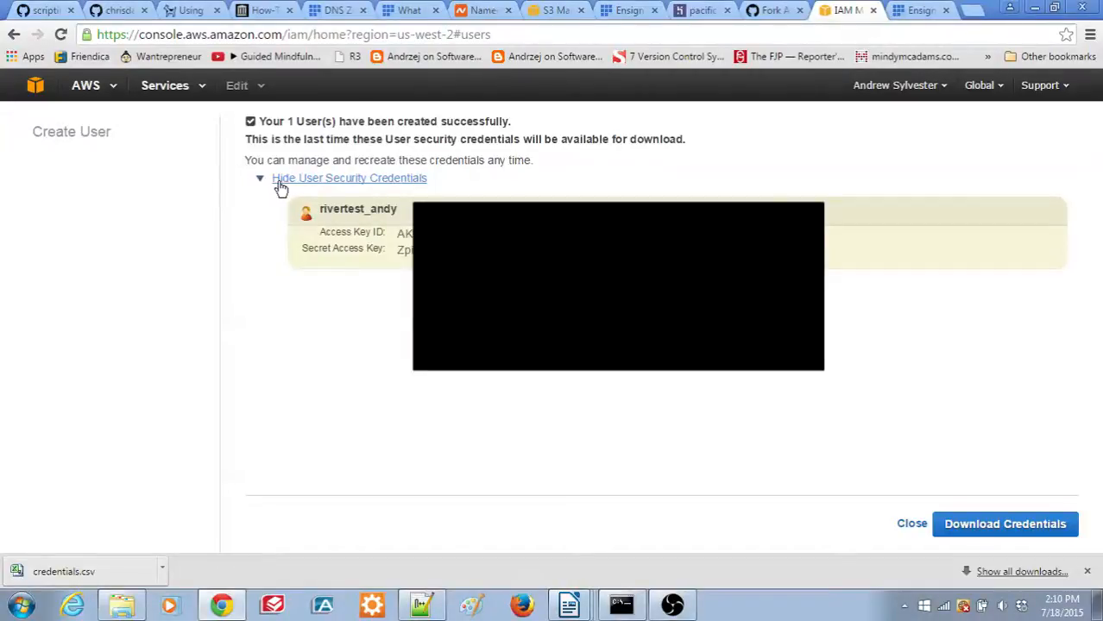
{"action": "left_click", "coordinate": [350, 177]}
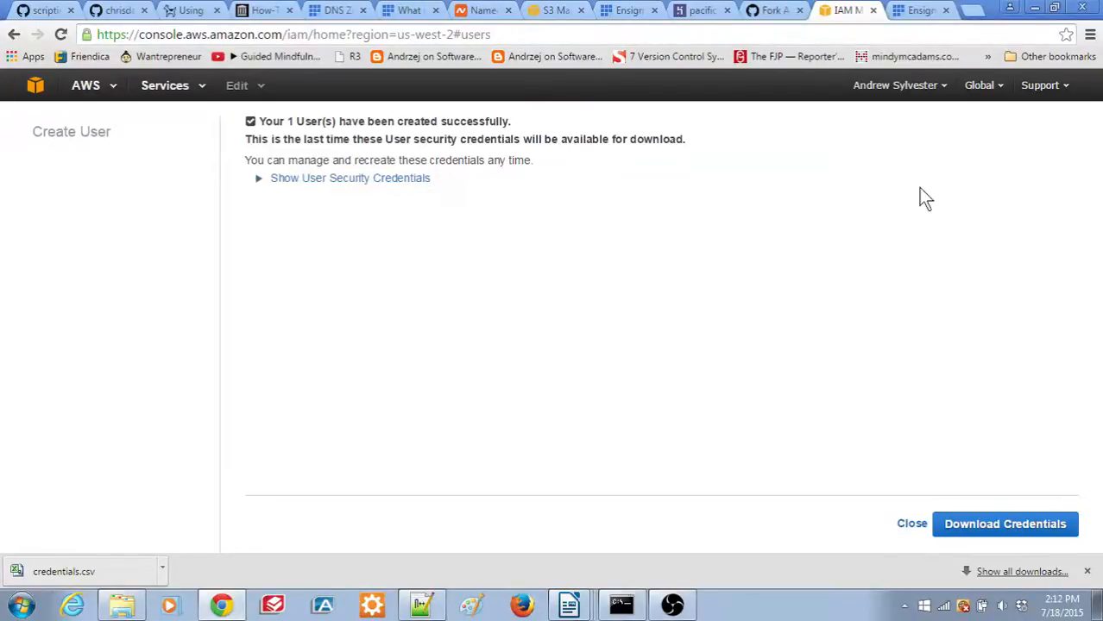
{"action": "mouse_move", "coordinate": [911, 524]}
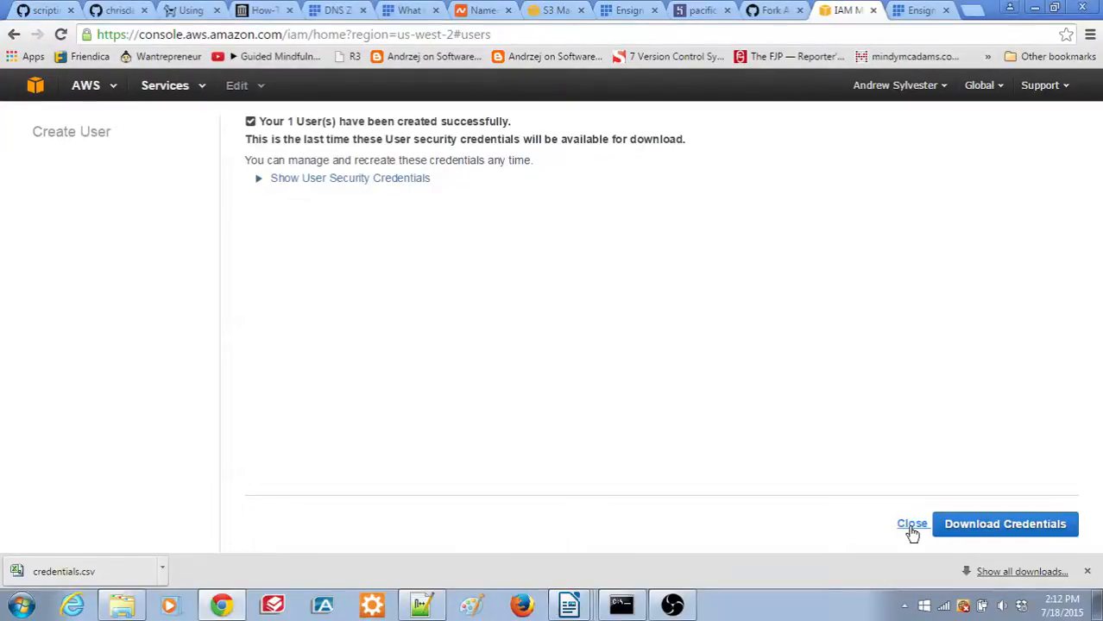
{"action": "left_click", "coordinate": [911, 524]}
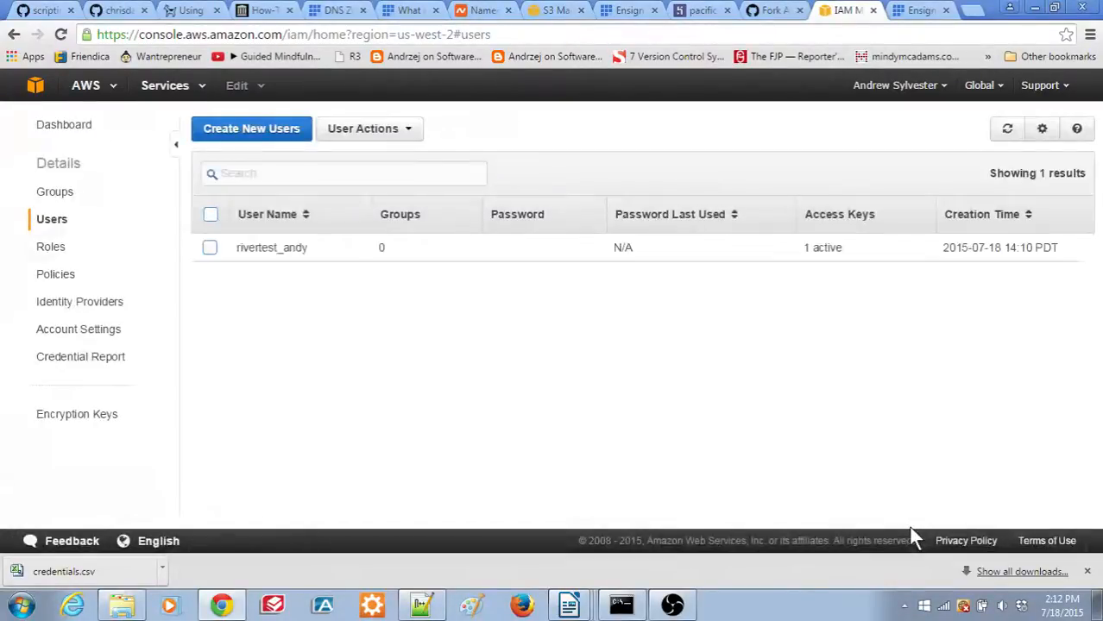
{"action": "mouse_move", "coordinate": [669, 455]}
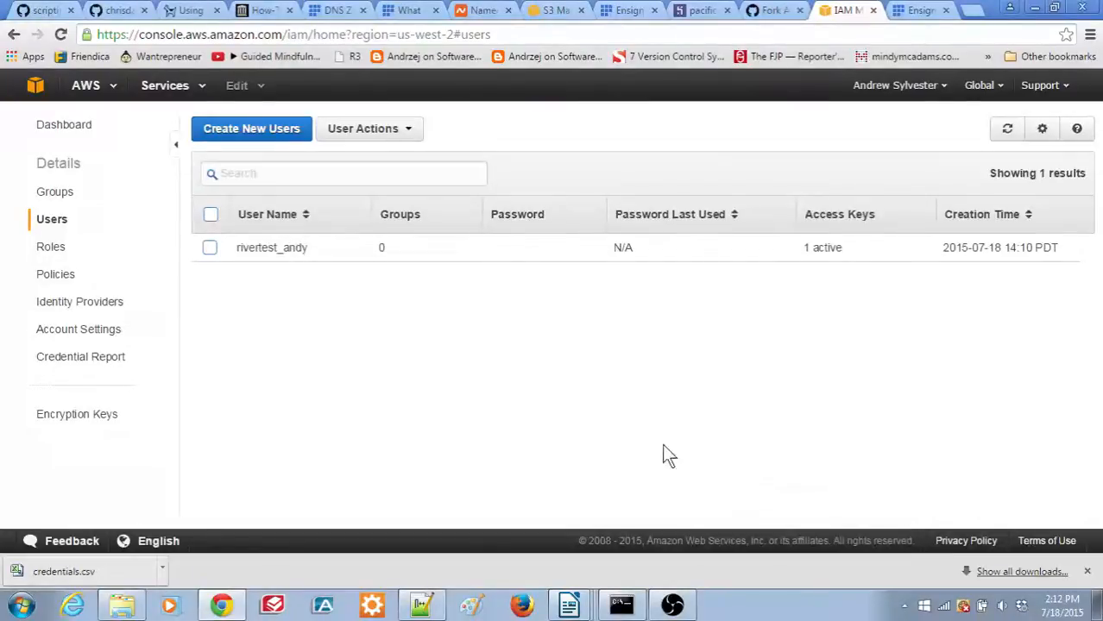
{"action": "mouse_move", "coordinate": [362, 297]}
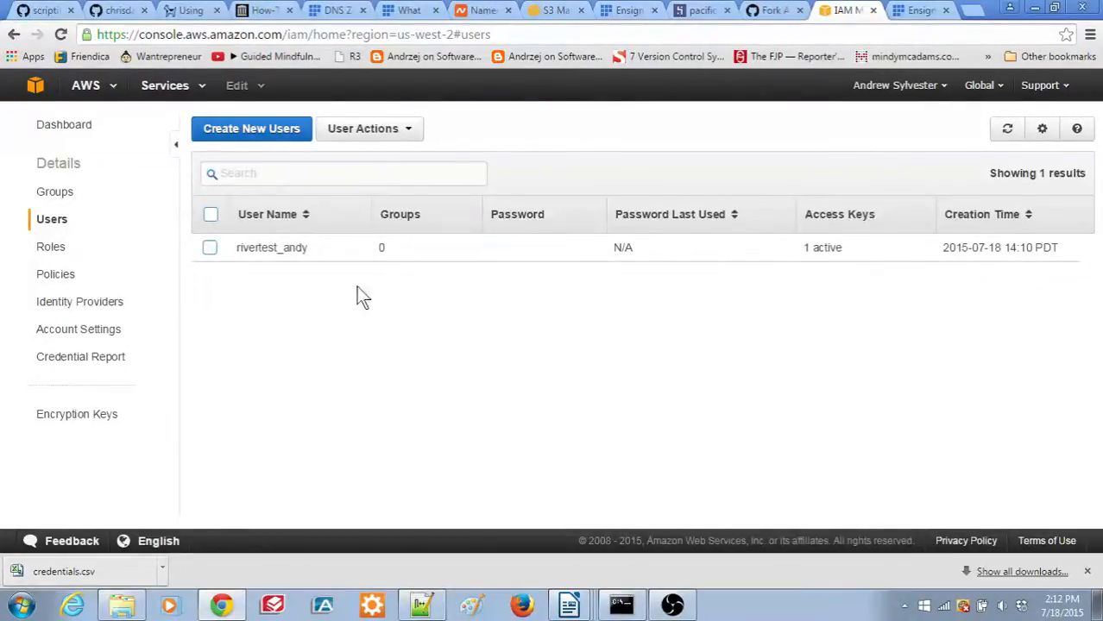
Open rivertest_andy's details and scroll to its empty Permissions section
{"action": "left_click", "coordinate": [271, 248]}
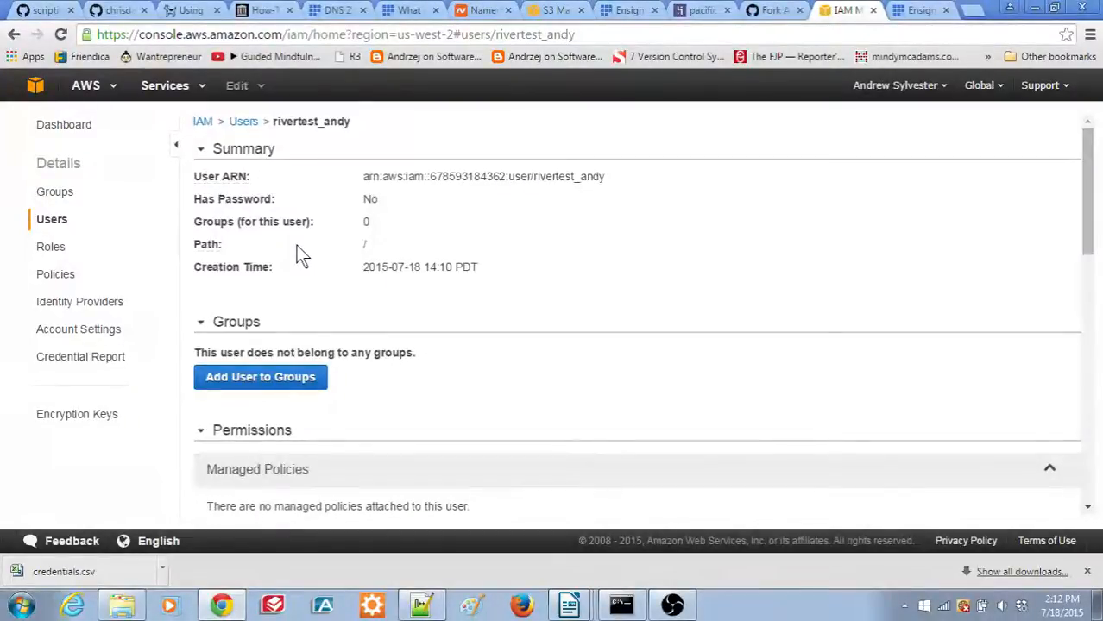
{"action": "mouse_move", "coordinate": [1084, 214]}
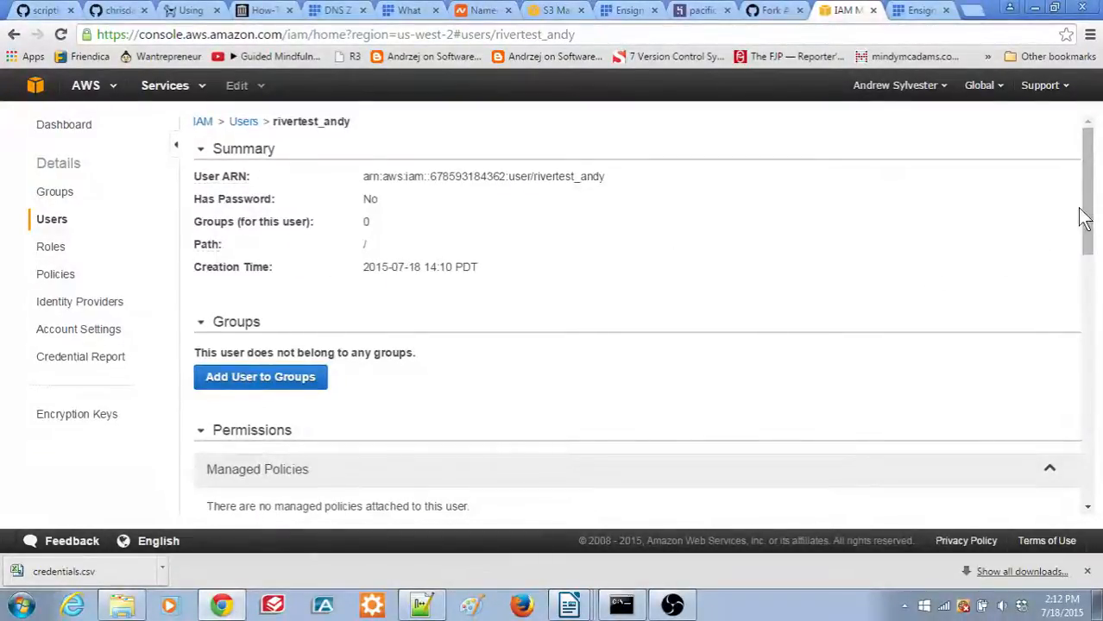
{"action": "scroll", "scroll_direction": "down", "scroll_amount": 3}
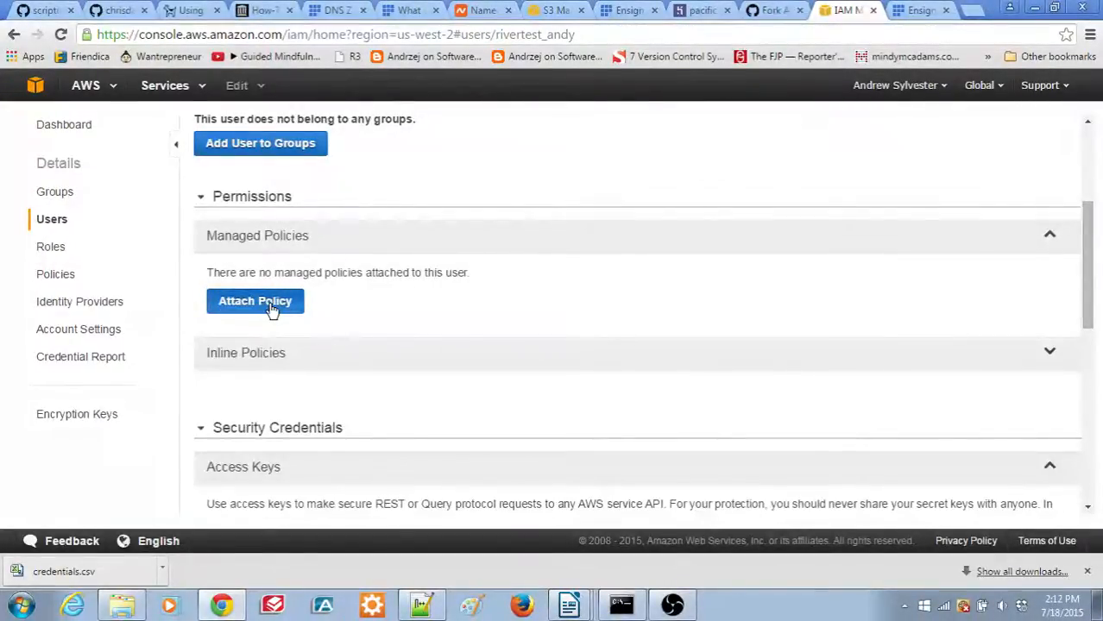
Attach the AmazonS3FullAccess managed policy to rivertest_andy
{"action": "left_click", "coordinate": [255, 301]}
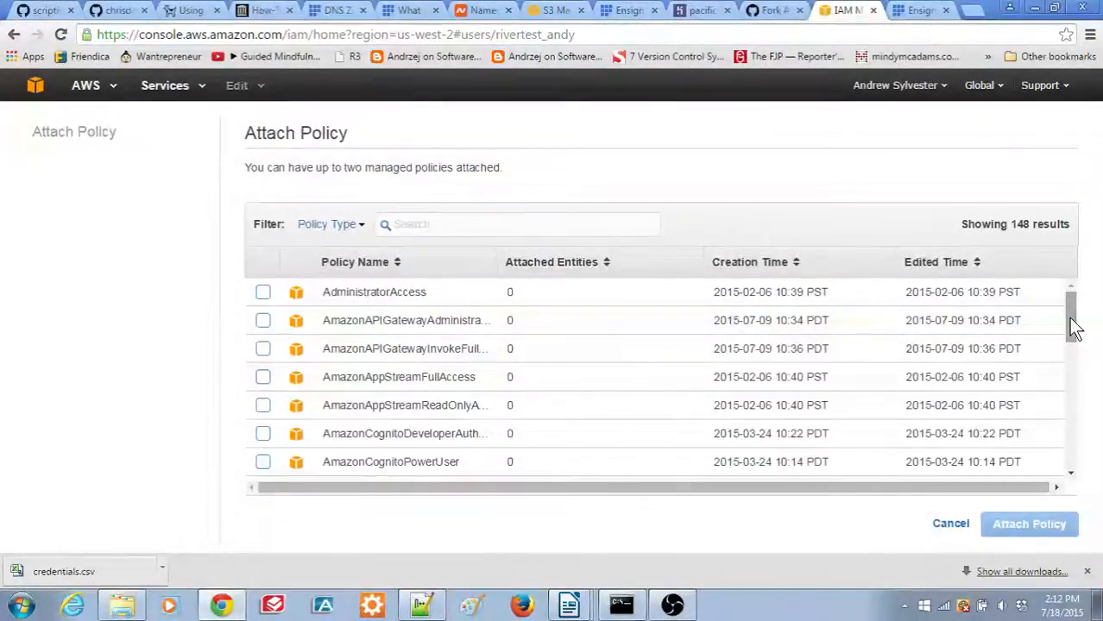
{"action": "scroll", "scroll_direction": "down", "scroll_amount": 3}
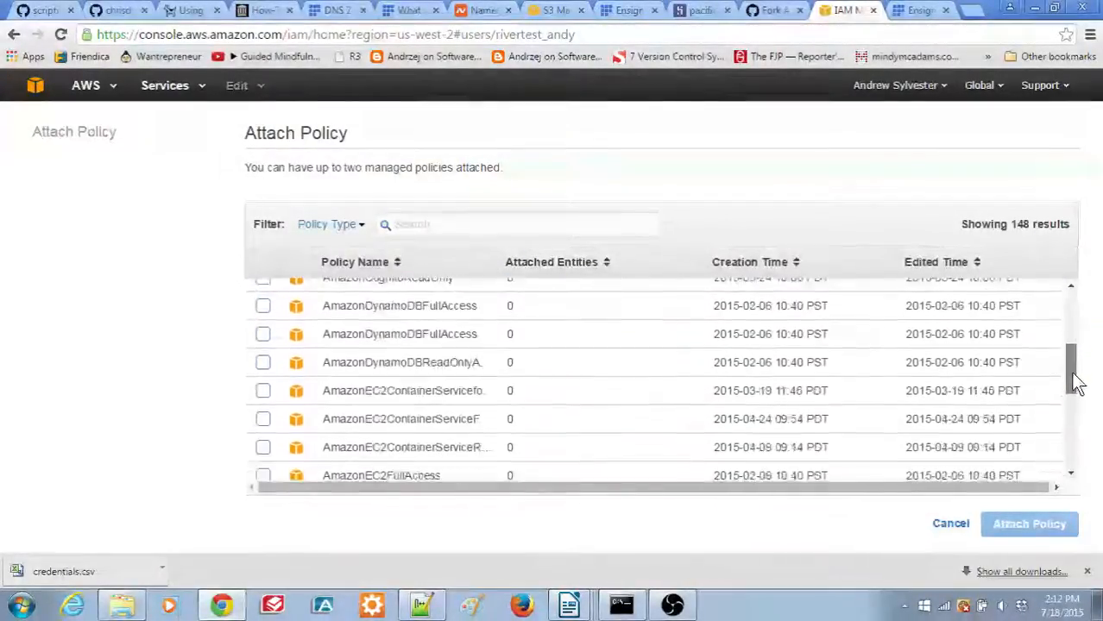
{"action": "scroll", "scroll_direction": "down", "scroll_amount": 3}
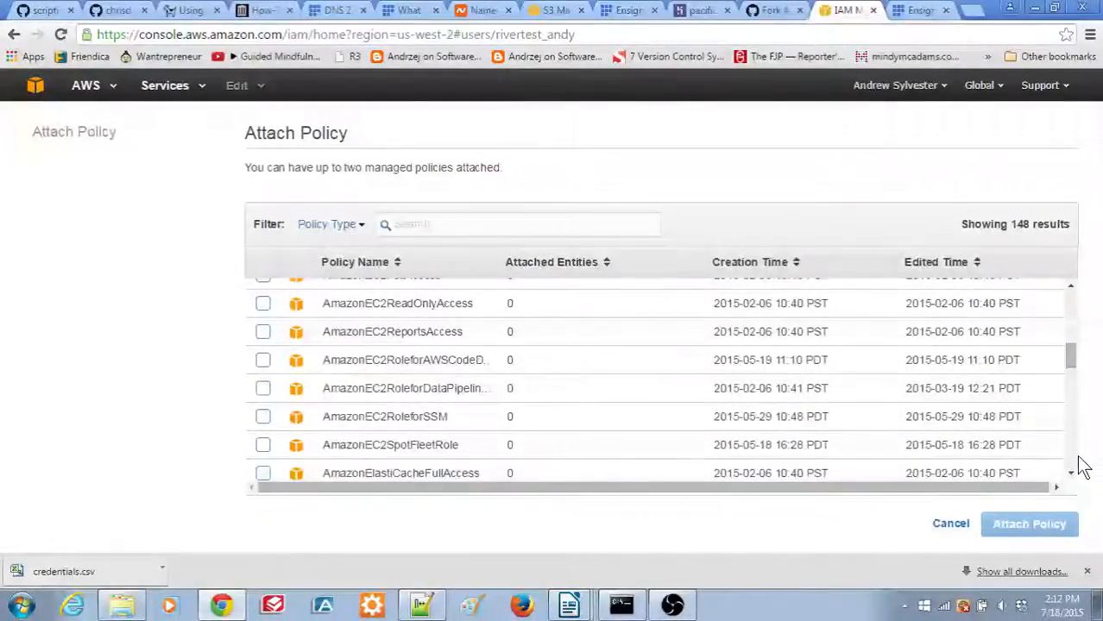
{"action": "scroll", "scroll_direction": "down", "scroll_amount": 3}
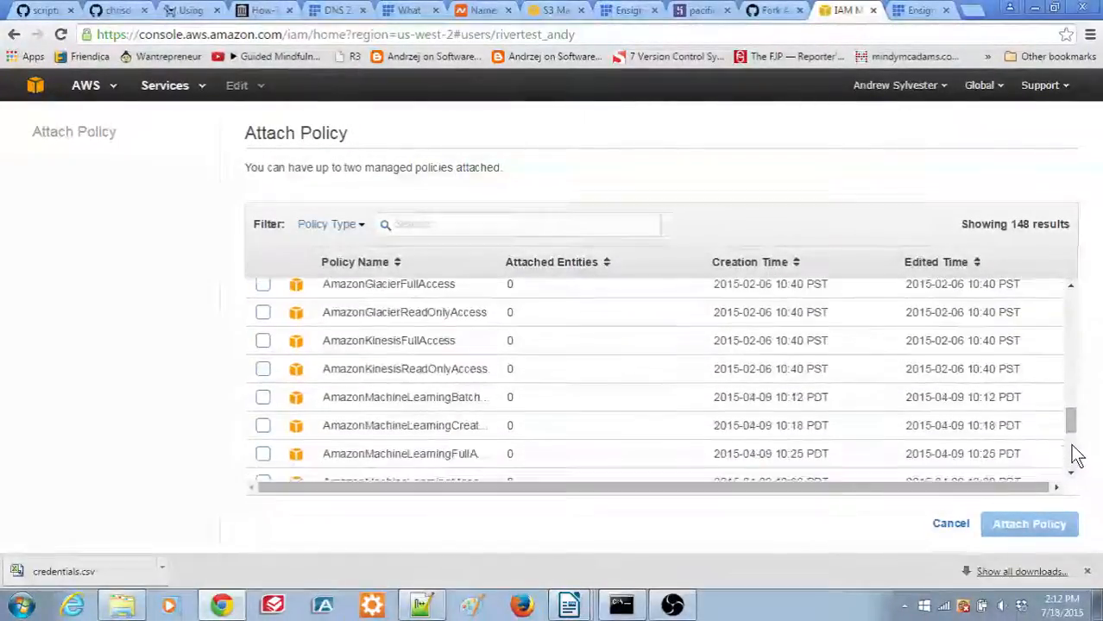
{"action": "scroll", "scroll_direction": "down", "scroll_amount": 3}
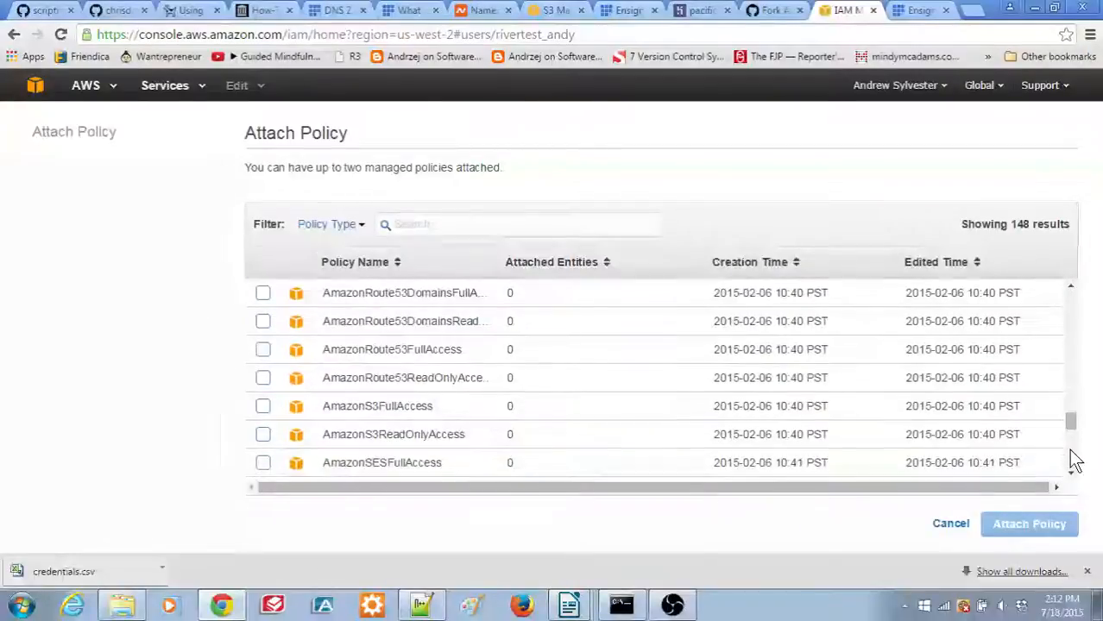
{"action": "mouse_move", "coordinate": [513, 411]}
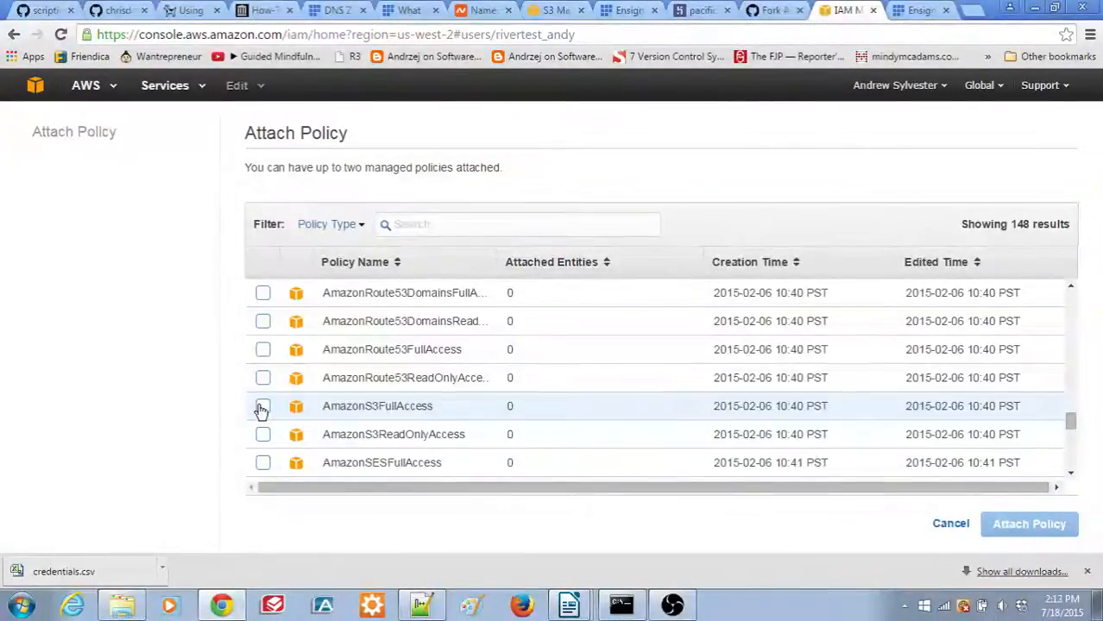
{"action": "left_click", "coordinate": [263, 406]}
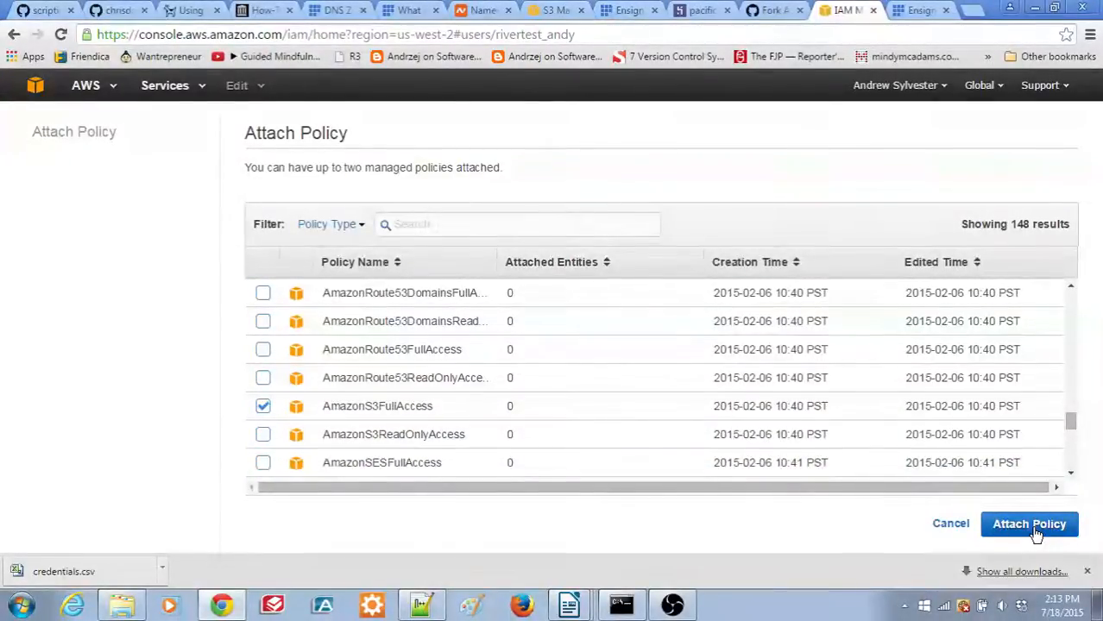
{"action": "left_click", "coordinate": [1029, 523]}
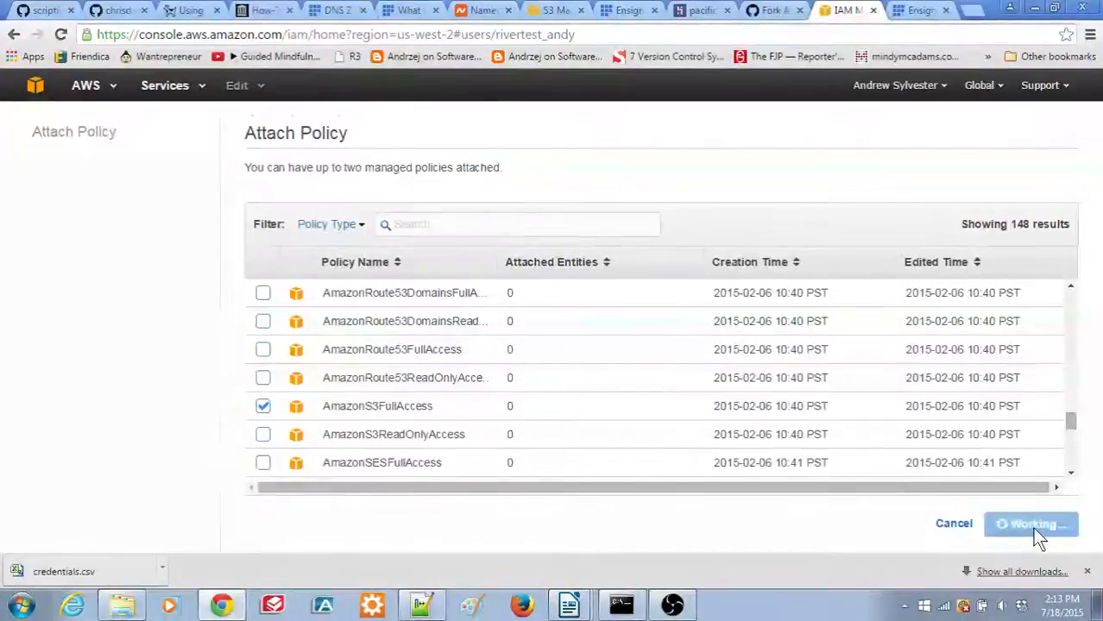
{"action": "left_click", "coordinate": [1030, 524]}
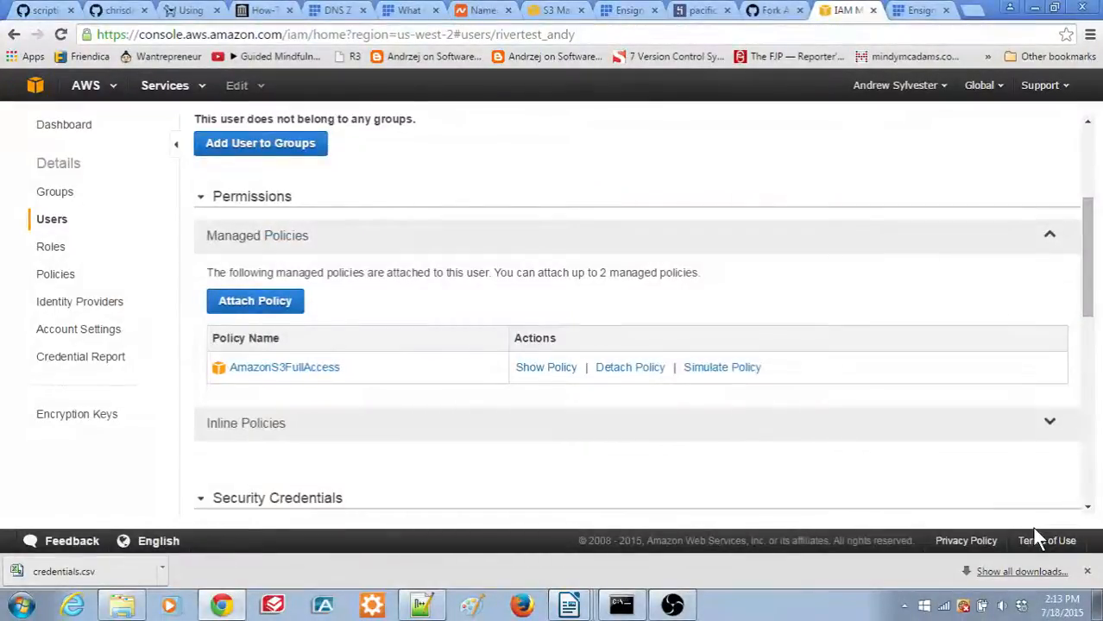
{"action": "mouse_move", "coordinate": [544, 419]}
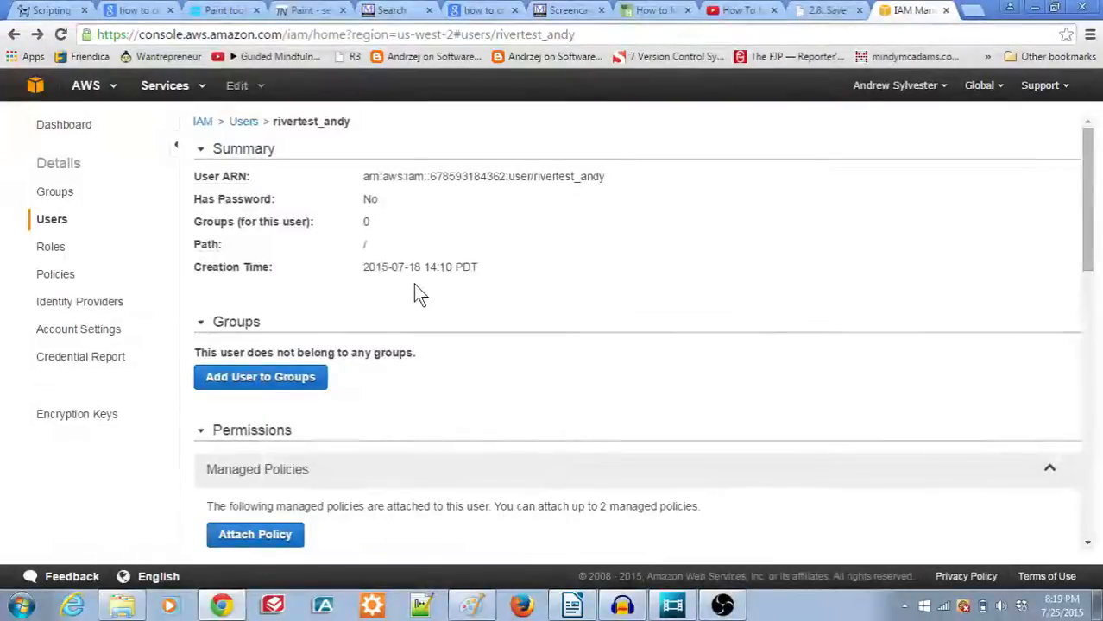
{"action": "mouse_move", "coordinate": [326, 262]}
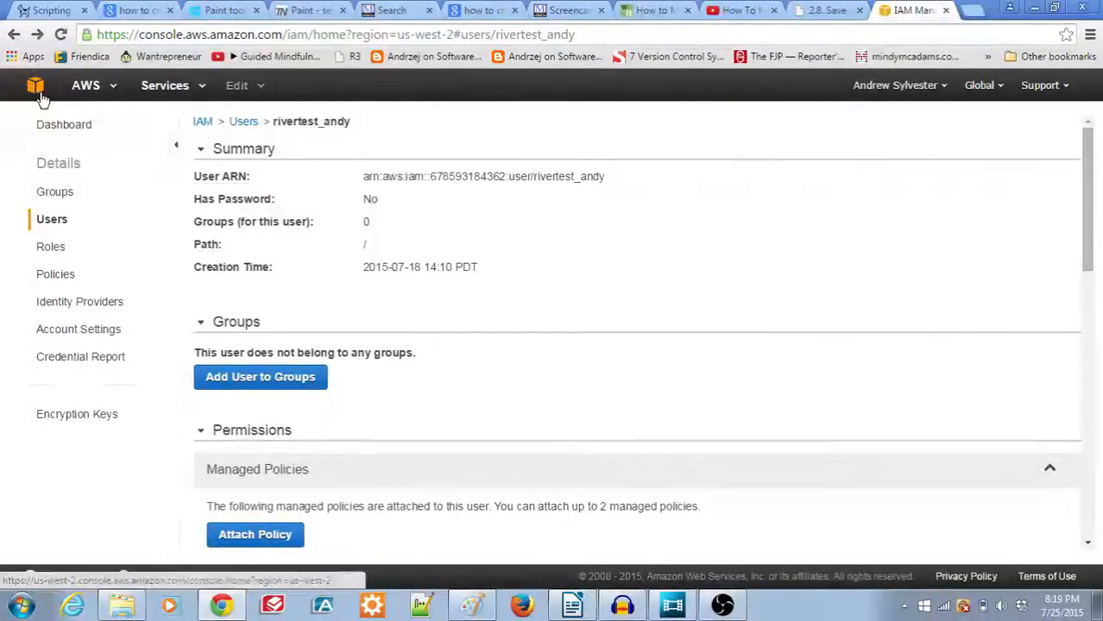
Return to the AWS Management Console home page listing all services
{"action": "left_click", "coordinate": [35, 85]}
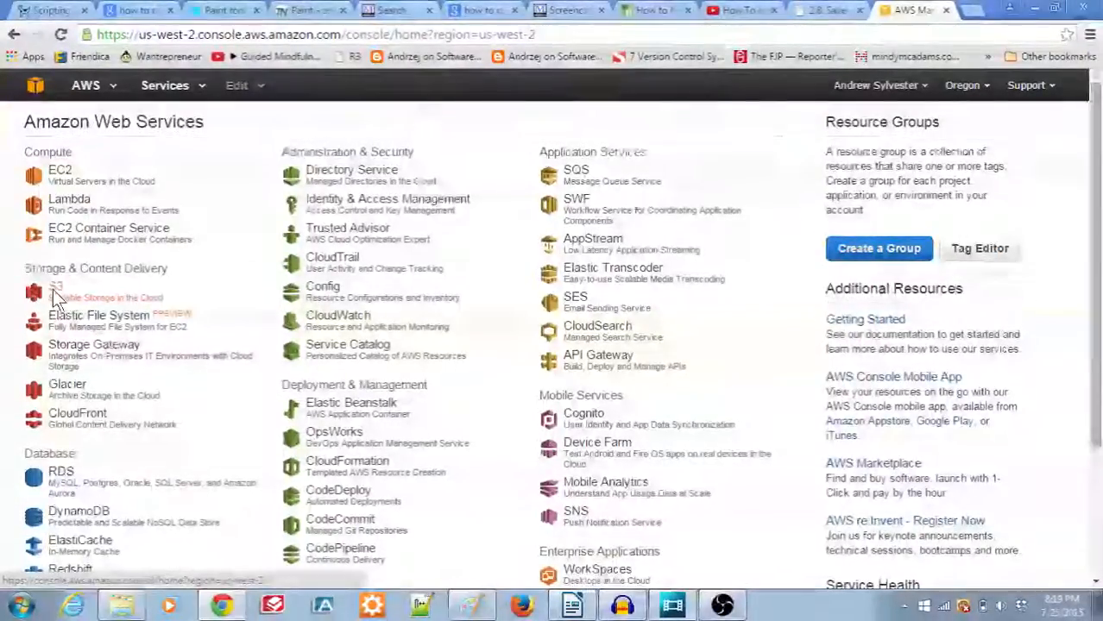
Create the S3 bucket rivertest.andysylvester.com in the US Standard region
{"action": "left_click", "coordinate": [56, 291]}
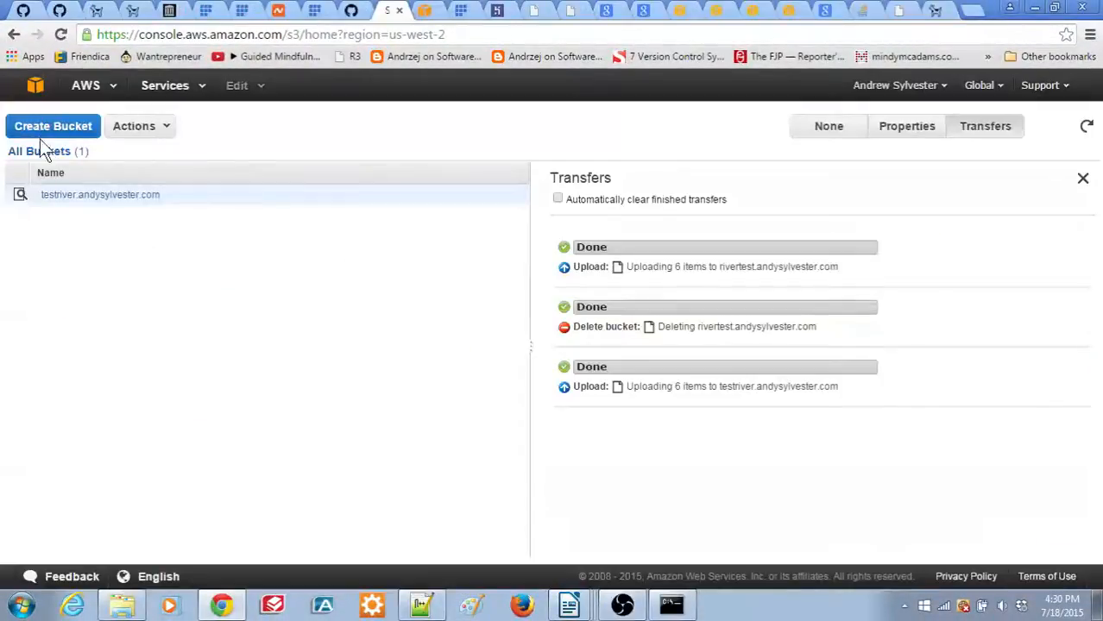
{"action": "left_click", "coordinate": [53, 126]}
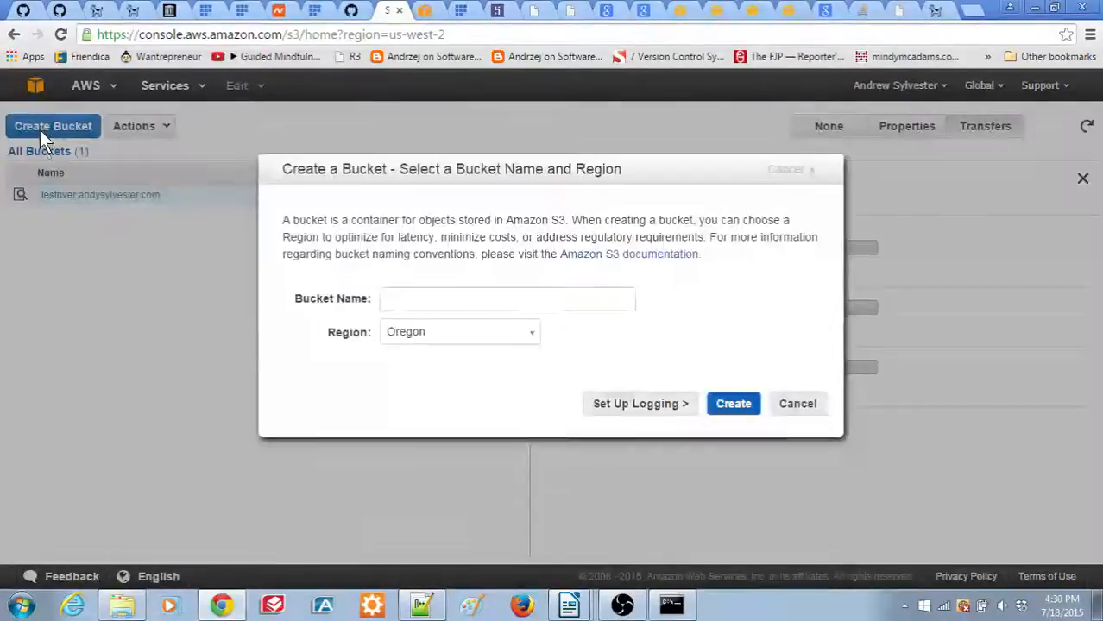
{"action": "type", "text": "r"}
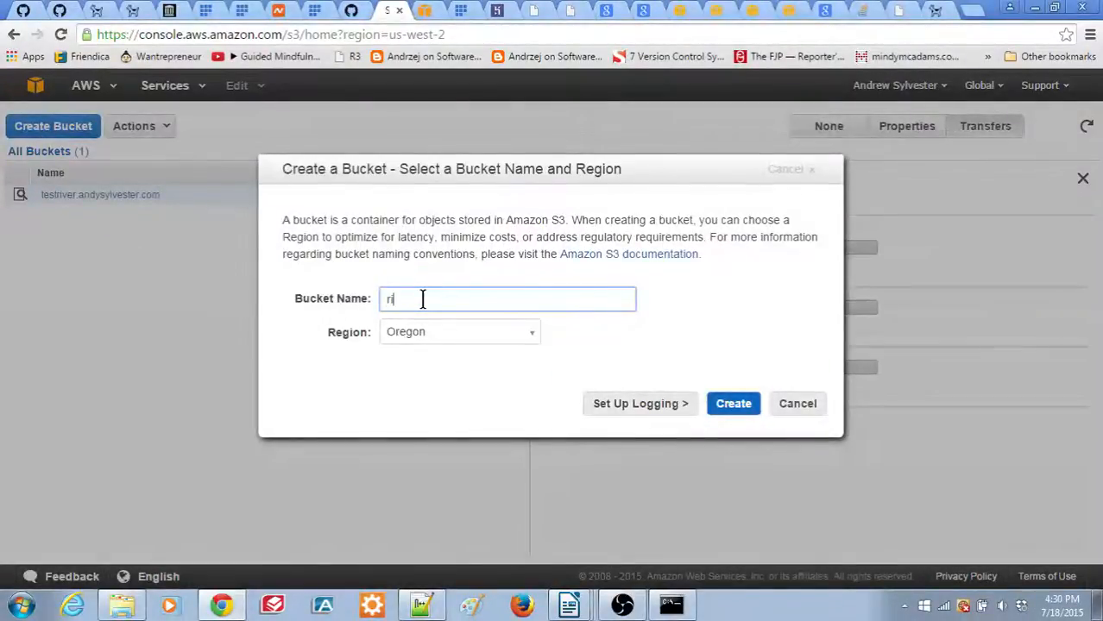
{"action": "type", "text": "ivertest"}
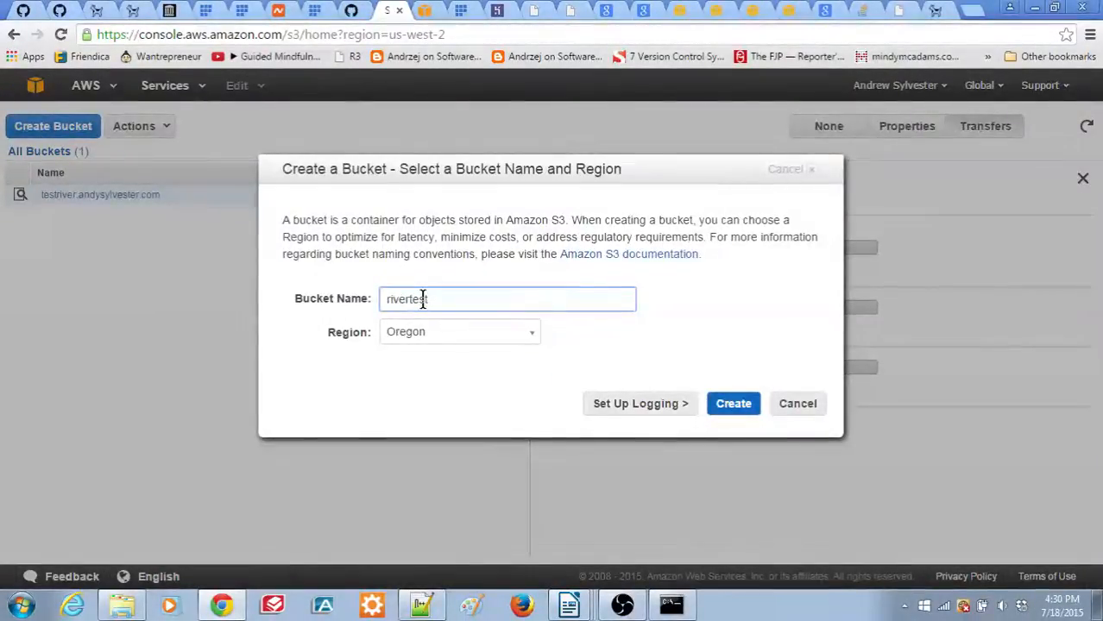
{"action": "type", "text": "andysy"}
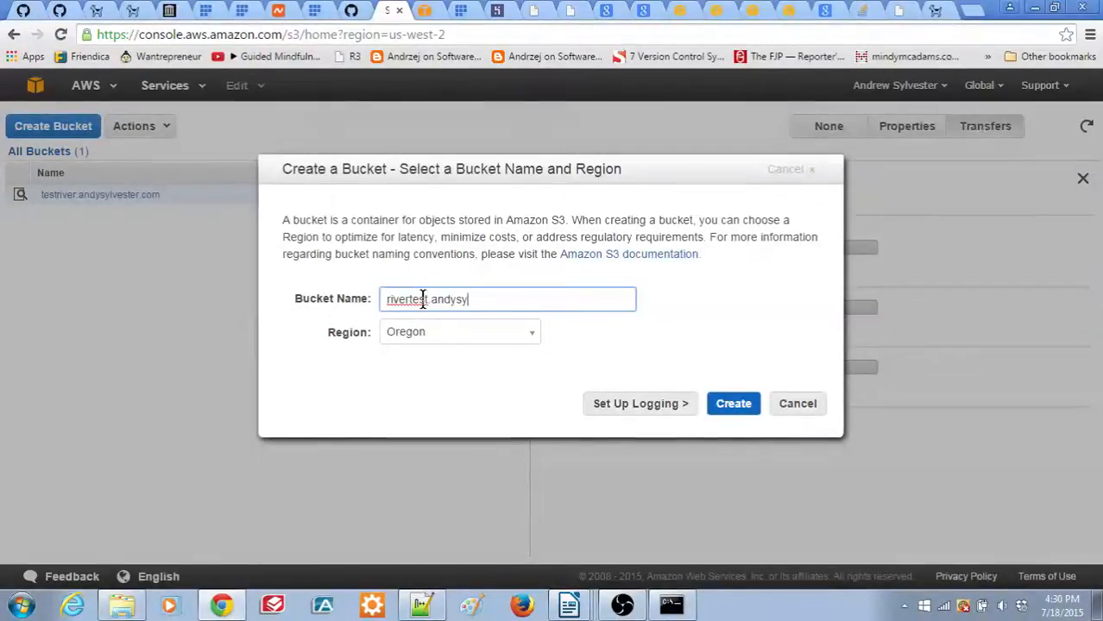
{"action": "type", "text": "lvester.com"}
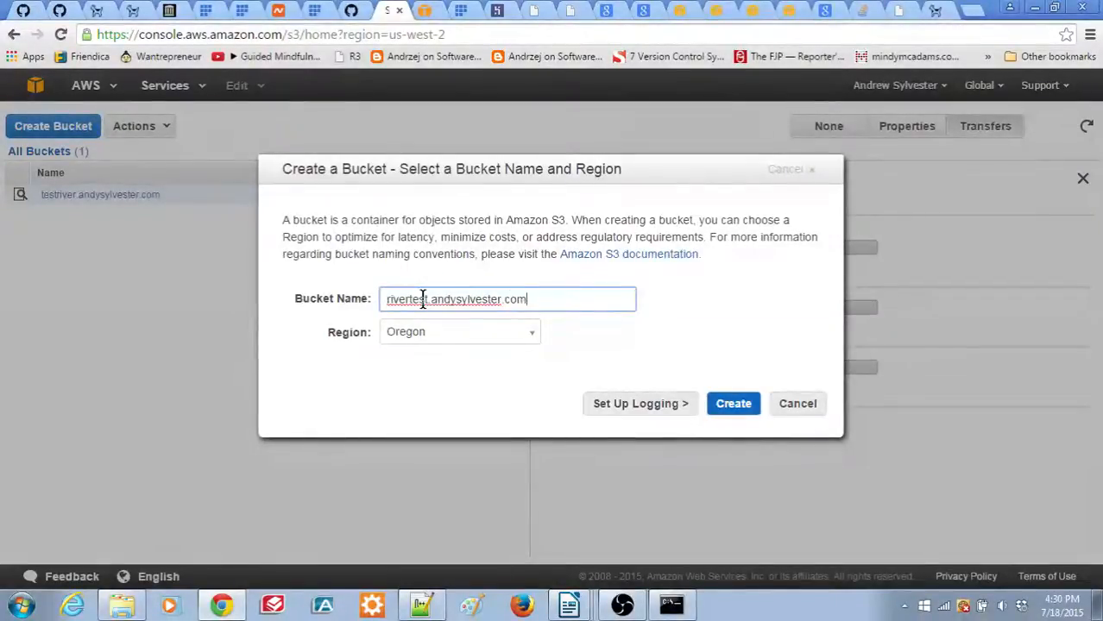
{"action": "left_click", "coordinate": [459, 332]}
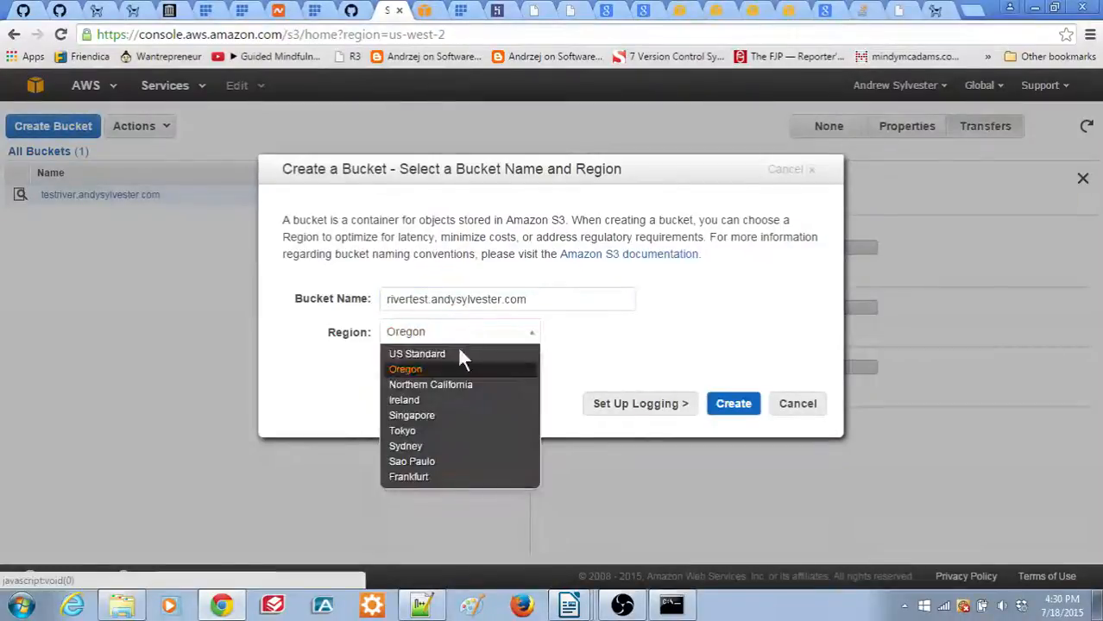
{"action": "left_click", "coordinate": [417, 354]}
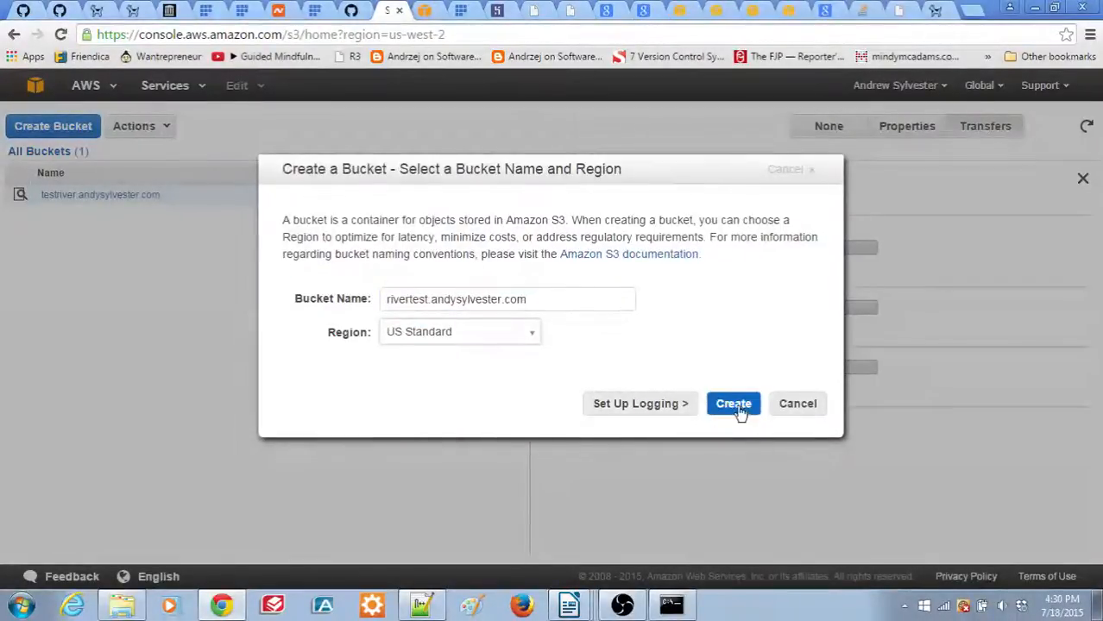
{"action": "left_click", "coordinate": [734, 404]}
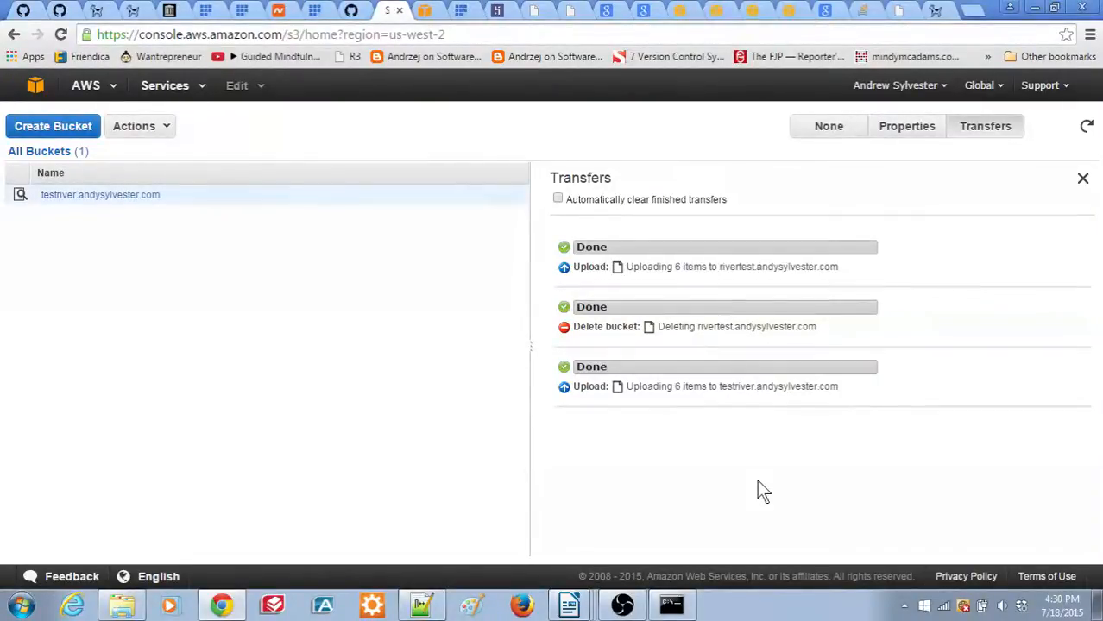
{"action": "mouse_move", "coordinate": [296, 321]}
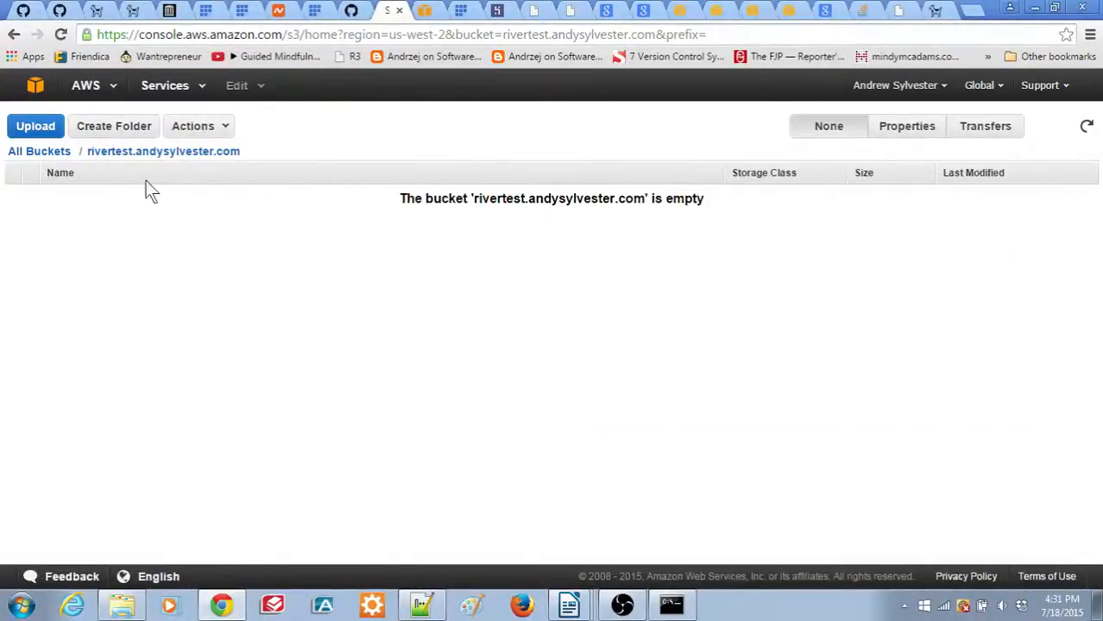
Enable static website hosting on rivertest.andysylvester.com with index.html as index document
{"action": "left_click", "coordinate": [906, 126]}
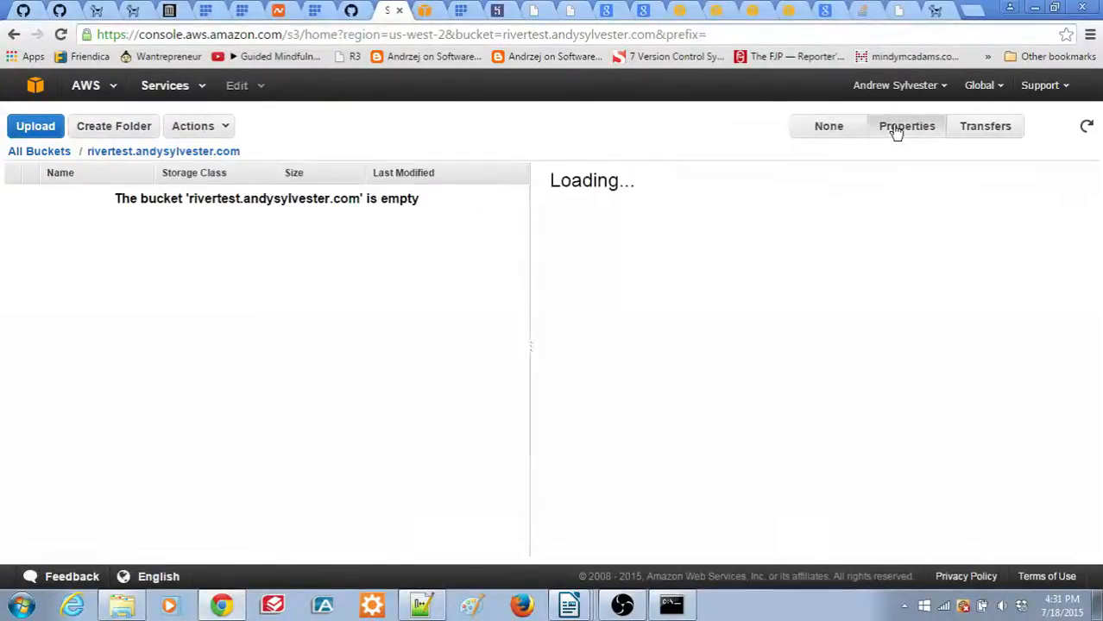
{"action": "left_click", "coordinate": [907, 126]}
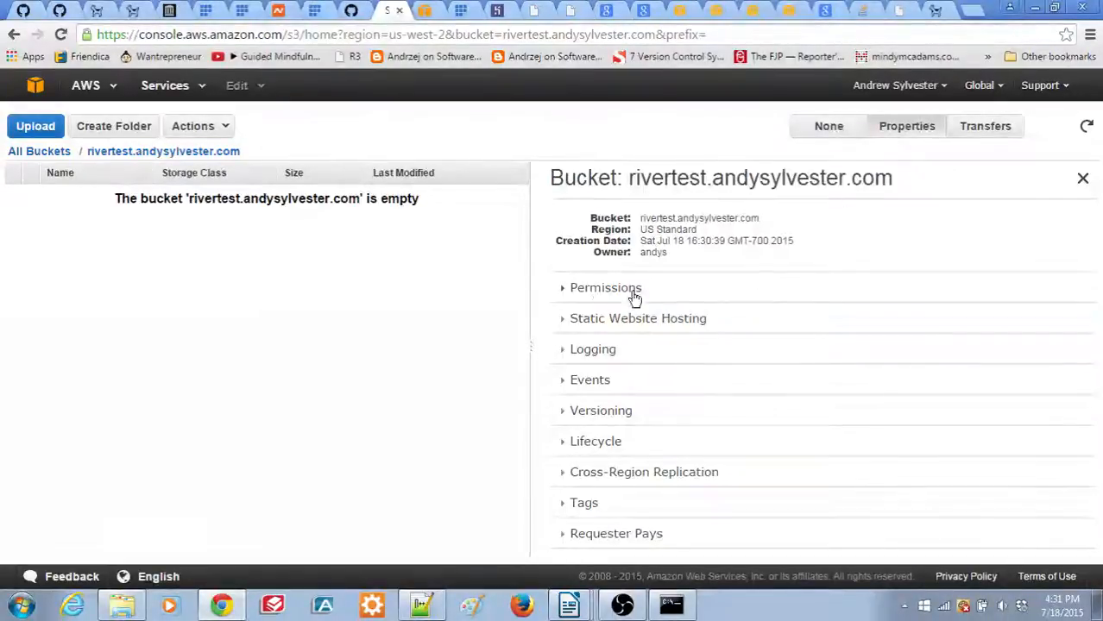
{"action": "left_click", "coordinate": [605, 288]}
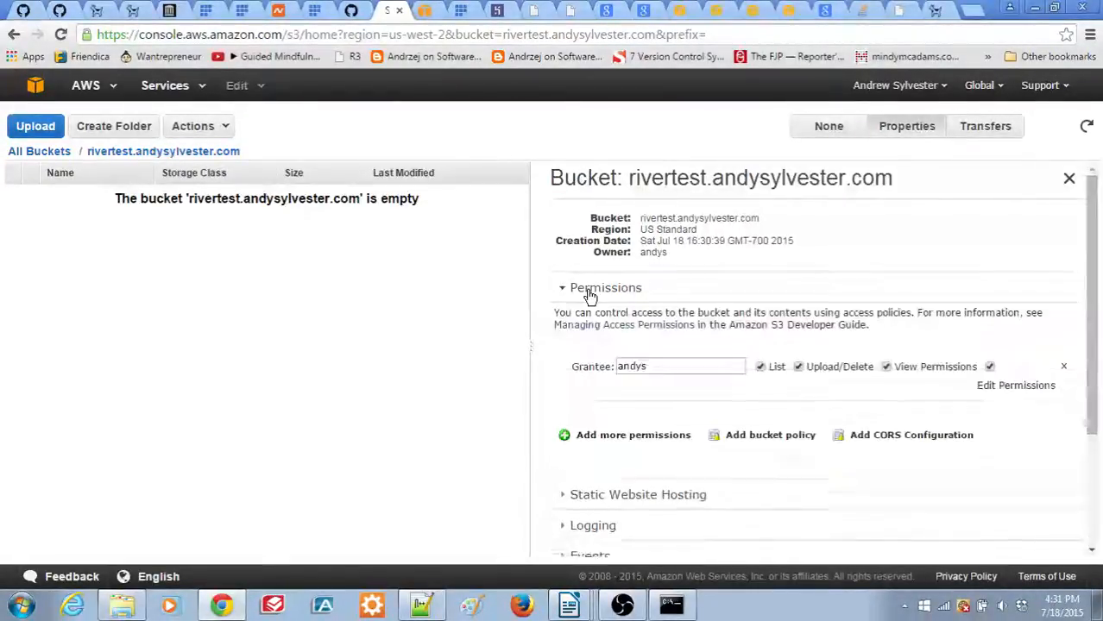
{"action": "left_click", "coordinate": [1015, 385]}
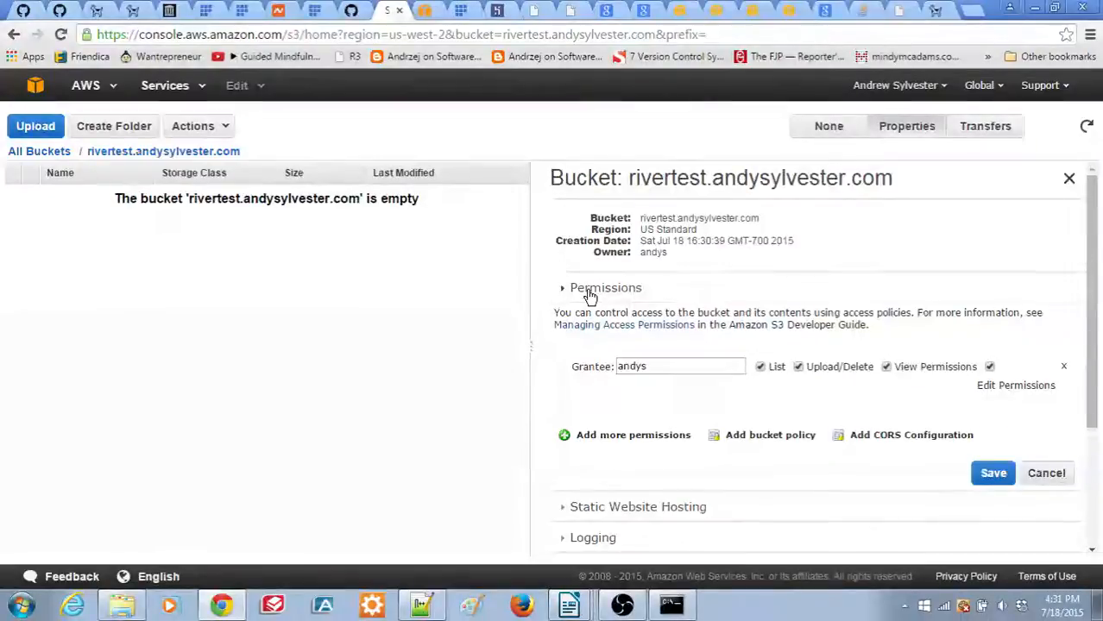
{"action": "left_click", "coordinate": [605, 287]}
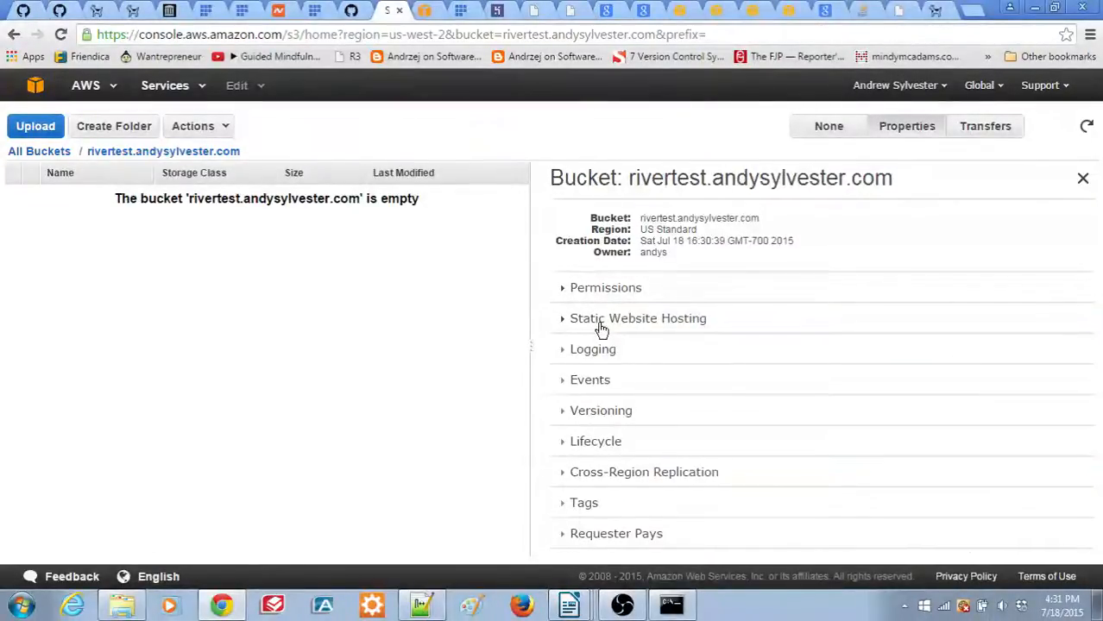
{"action": "left_click", "coordinate": [638, 317]}
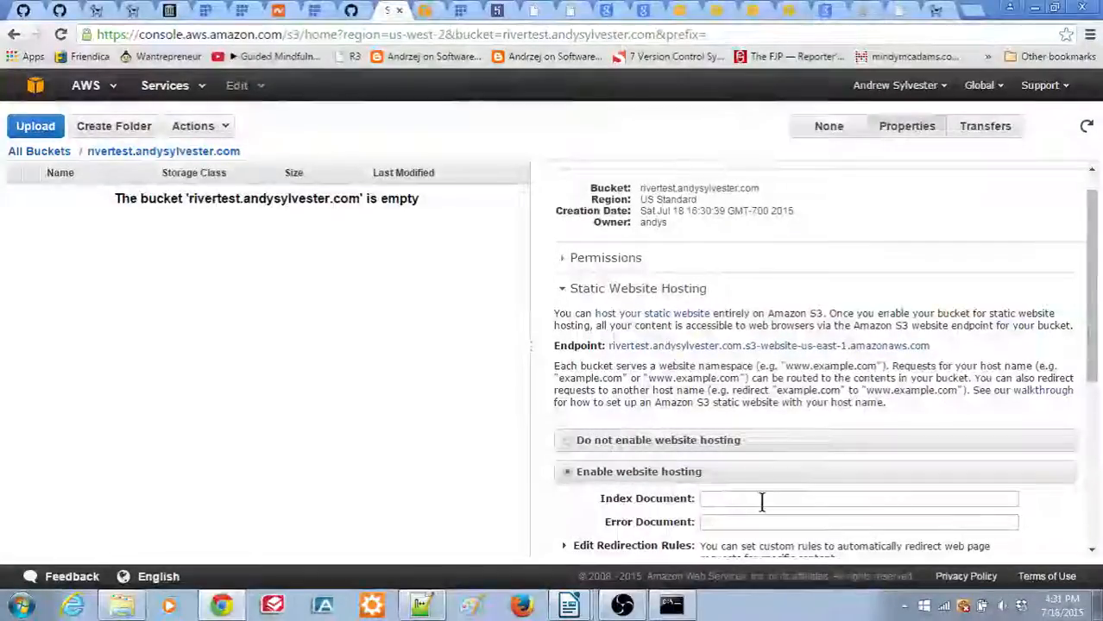
{"action": "type", "text": "inde"}
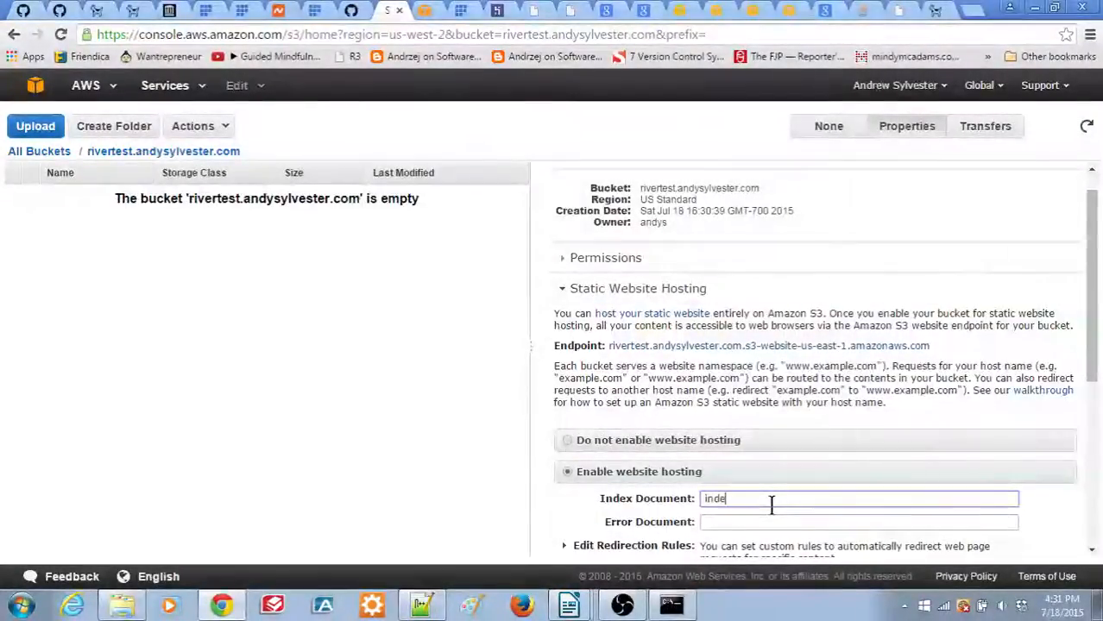
{"action": "type", "text": "x.html"}
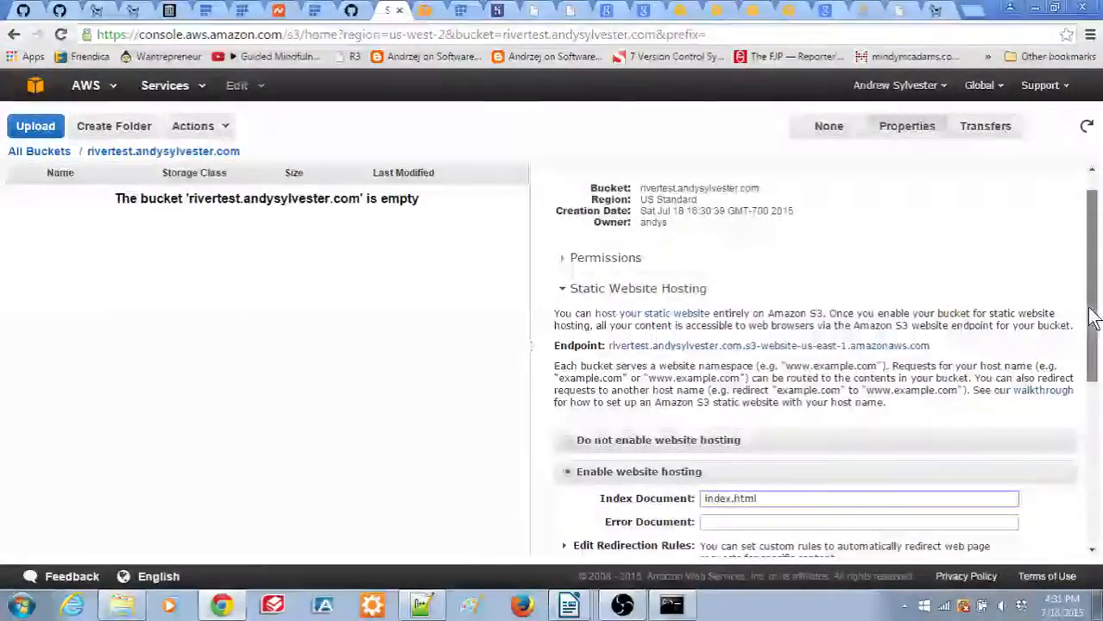
{"action": "scroll", "scroll_direction": "down", "scroll_amount": 3}
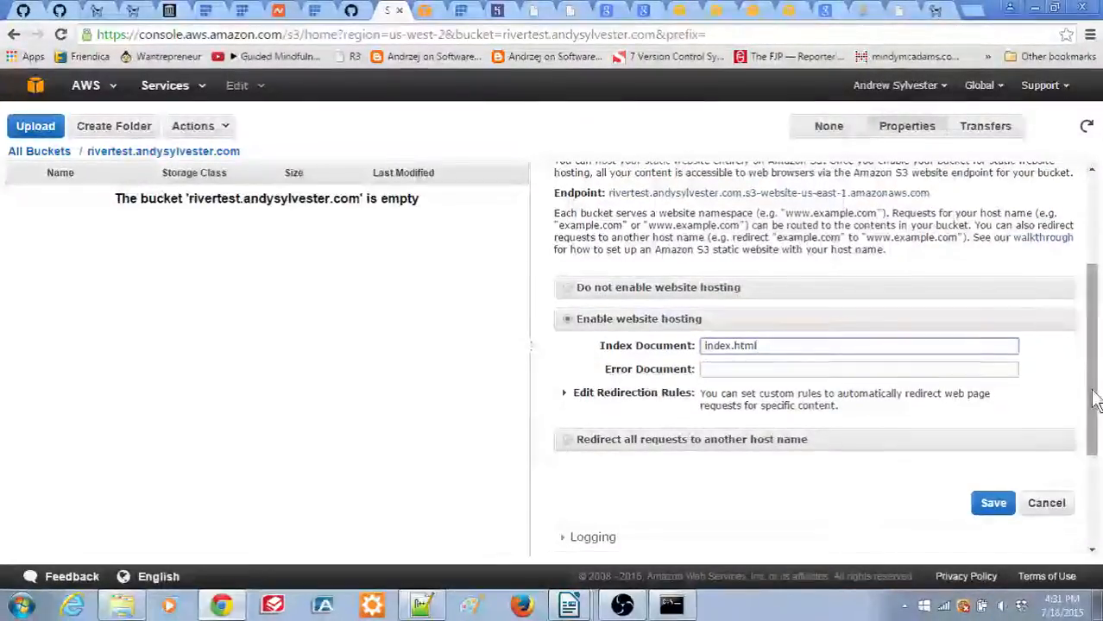
{"action": "left_click", "coordinate": [993, 503]}
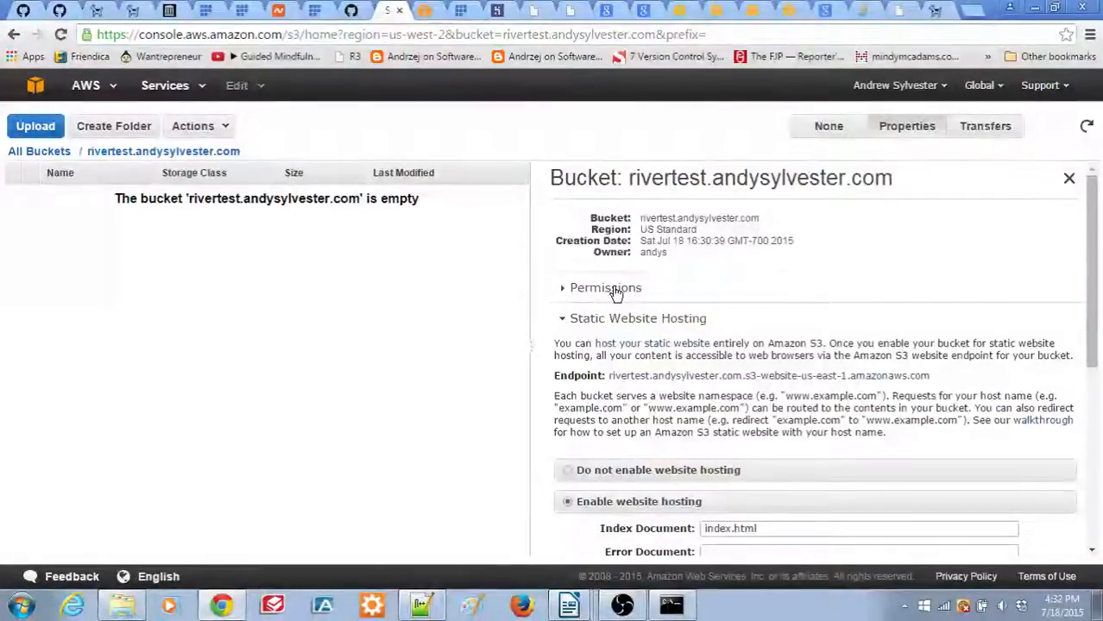
Expand the bucket's Permissions and return from the anonymous read-only policy example
{"action": "left_click", "coordinate": [605, 287]}
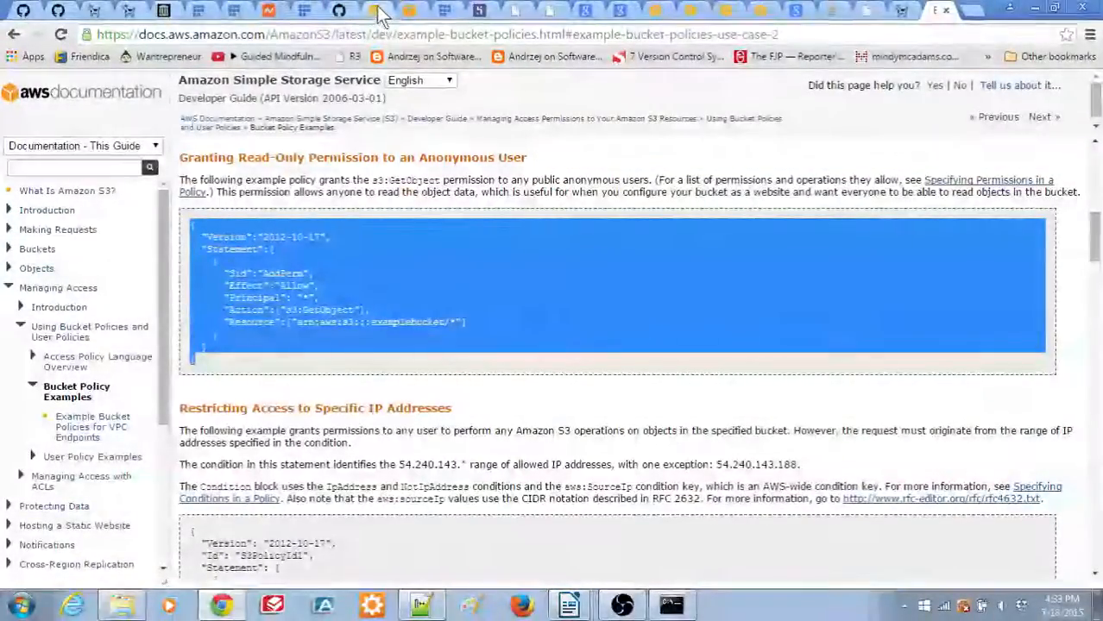
{"action": "left_click", "coordinate": [384, 11]}
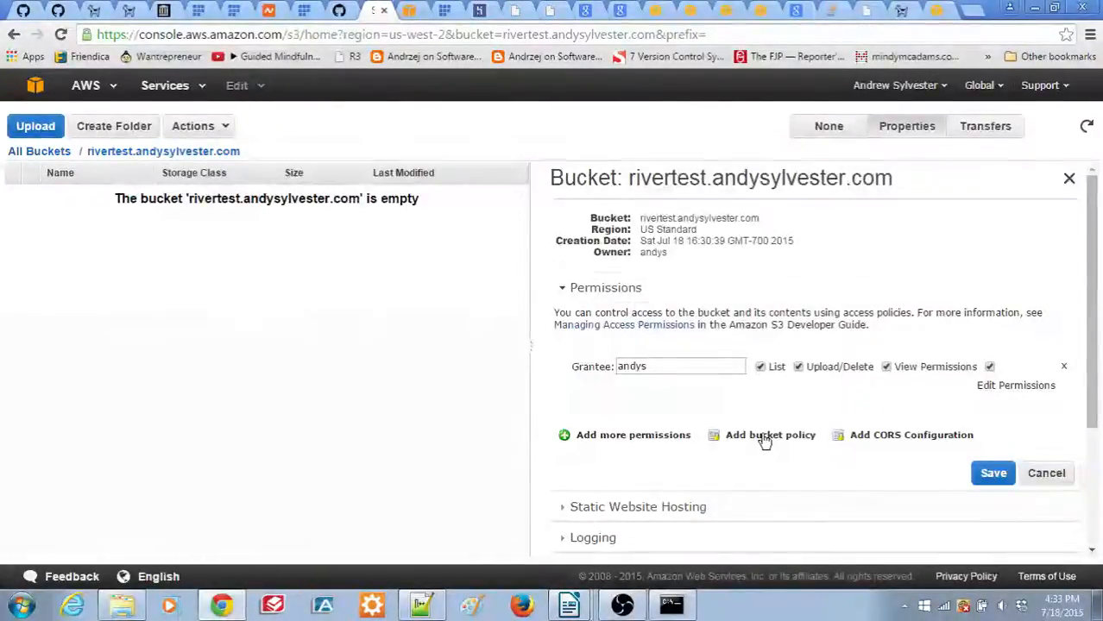
Save a bucket policy granting public s3:GetObject on rivertest.andysylvester.com/*
{"action": "left_click", "coordinate": [769, 435]}
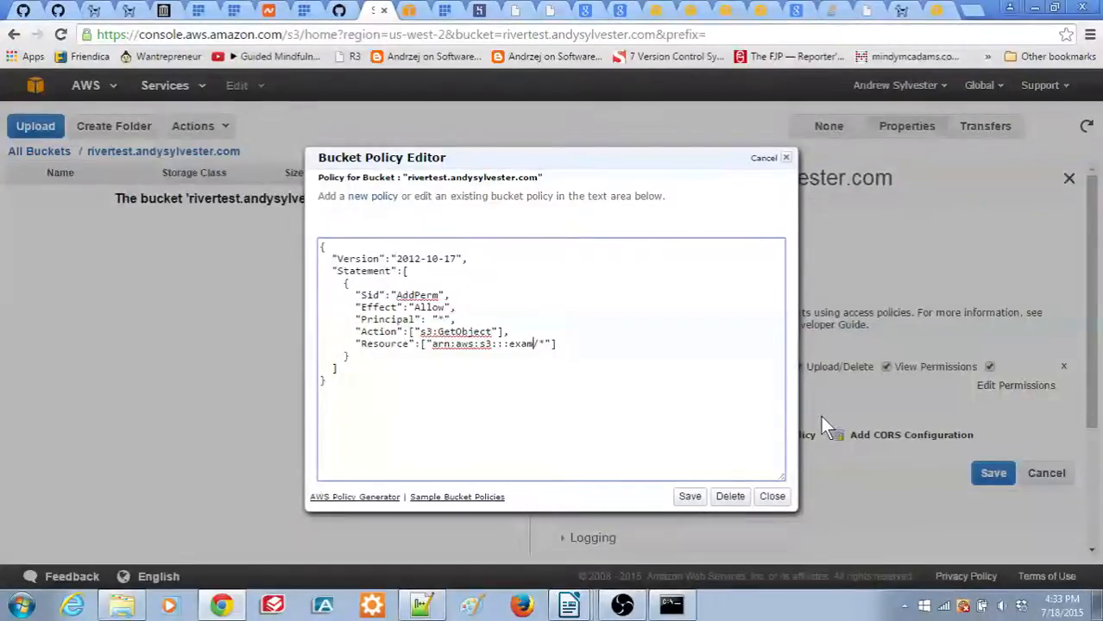
{"action": "type", "text": "rivertest.and"}
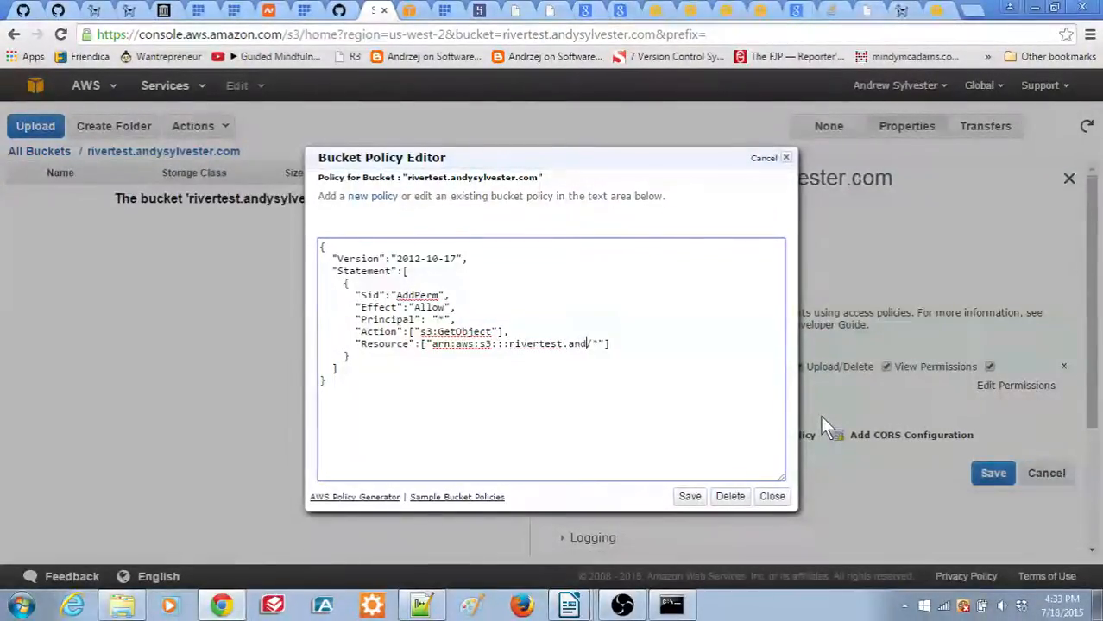
{"action": "type", "text": "sylvester.com"}
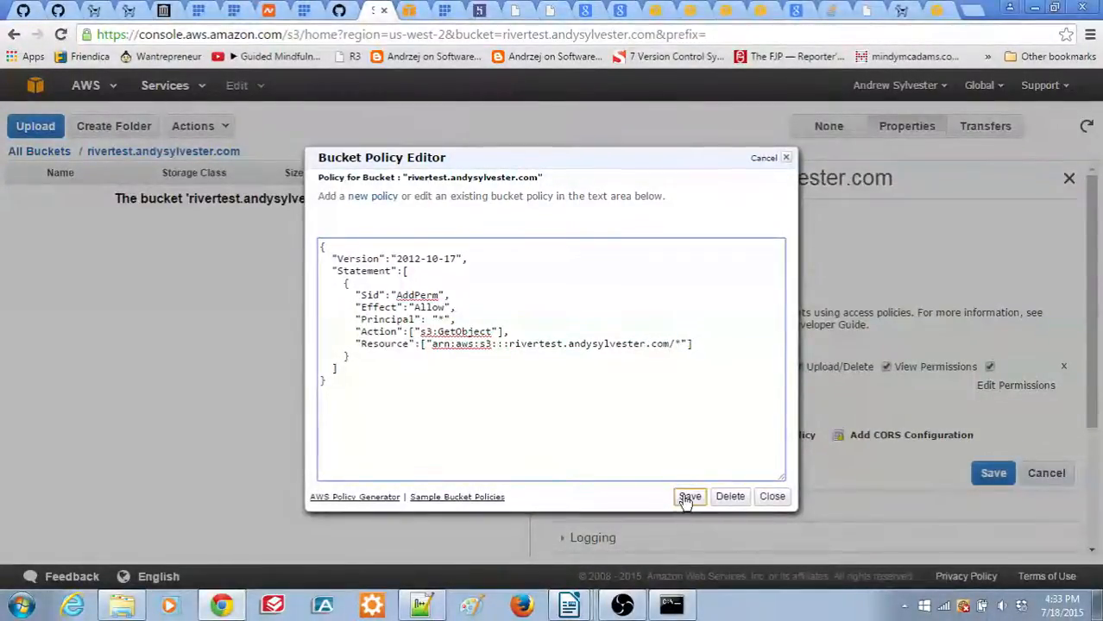
{"action": "left_click", "coordinate": [689, 496]}
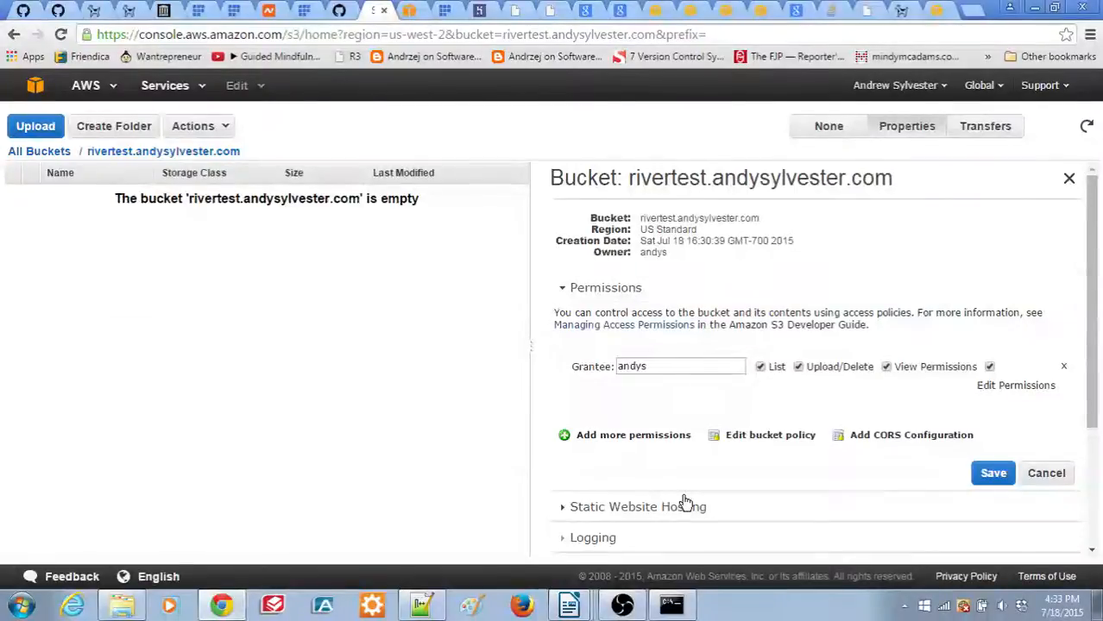
{"action": "left_click", "coordinate": [924, 9]}
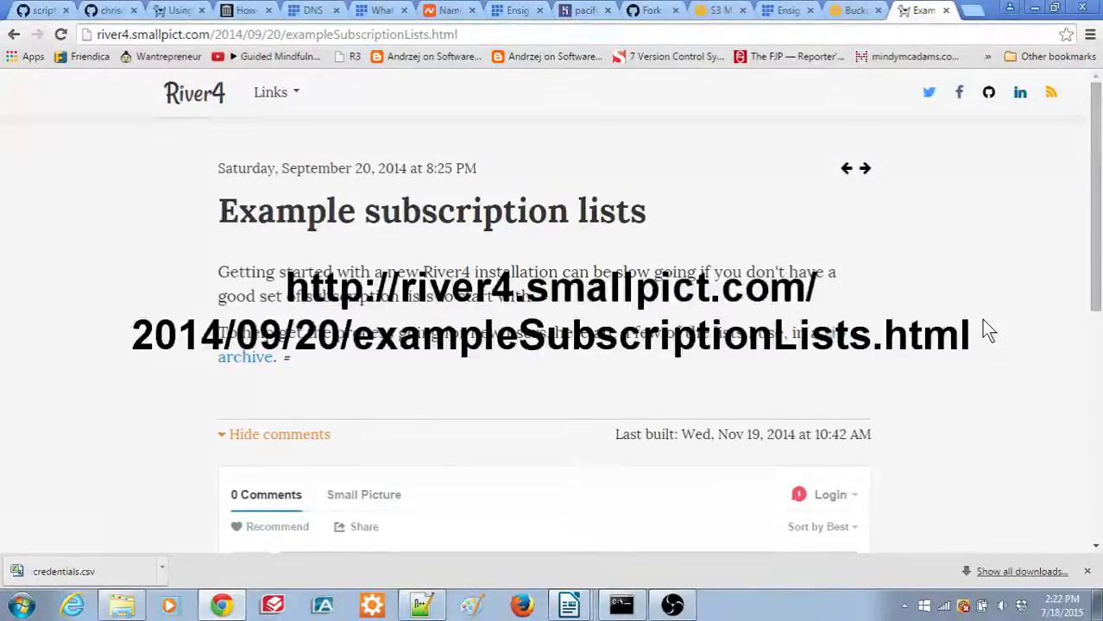
{"action": "mouse_move", "coordinate": [895, 448]}
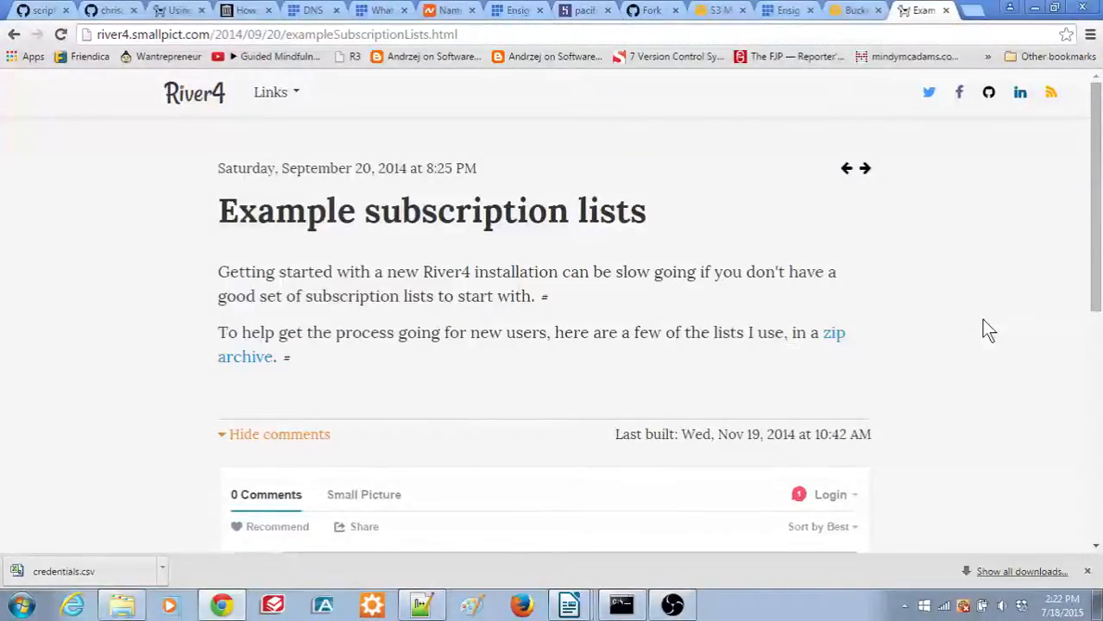
{"action": "mouse_move", "coordinate": [723, 611]}
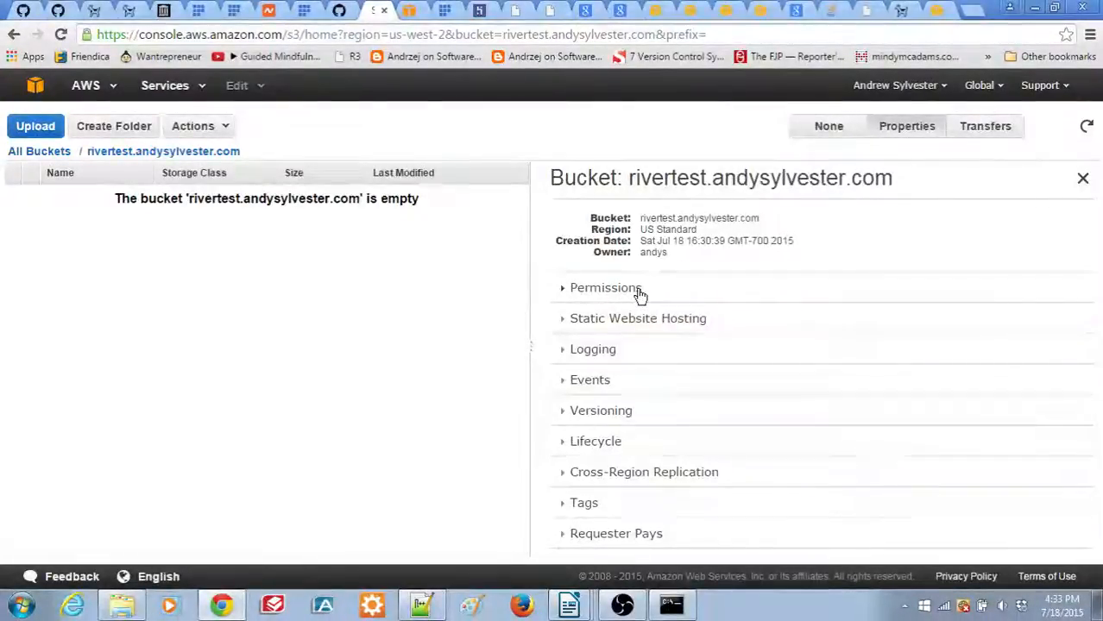
Add a new folder named 'lists' to the rivertest.andysylvester.com bucket and enter it
{"action": "left_click", "coordinate": [113, 126]}
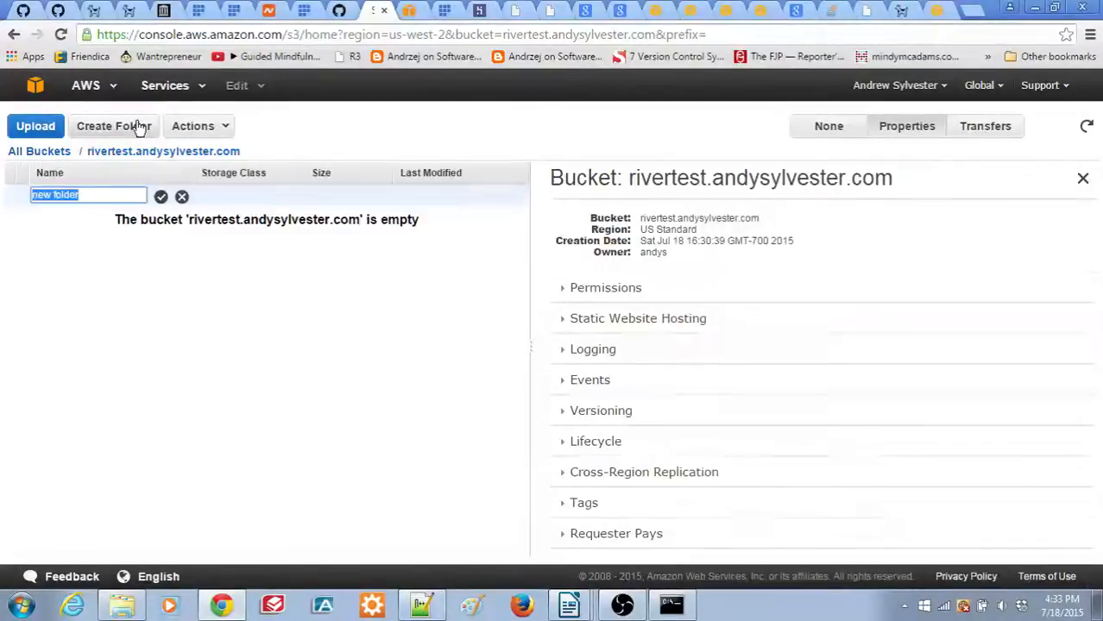
{"action": "mouse_move", "coordinate": [128, 238]}
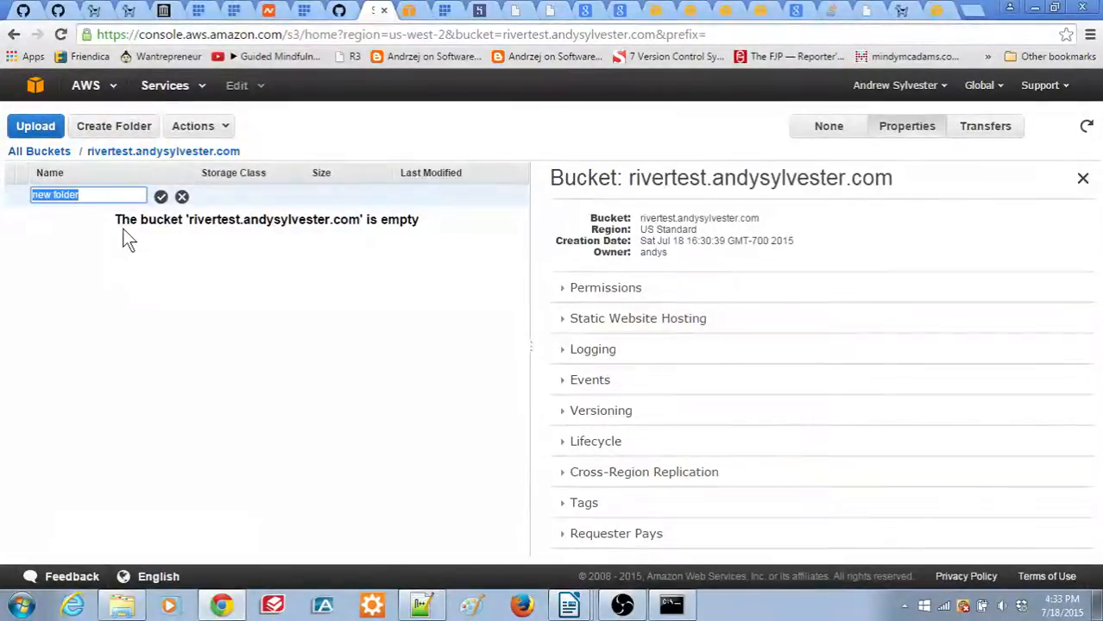
{"action": "type", "text": "lists"}
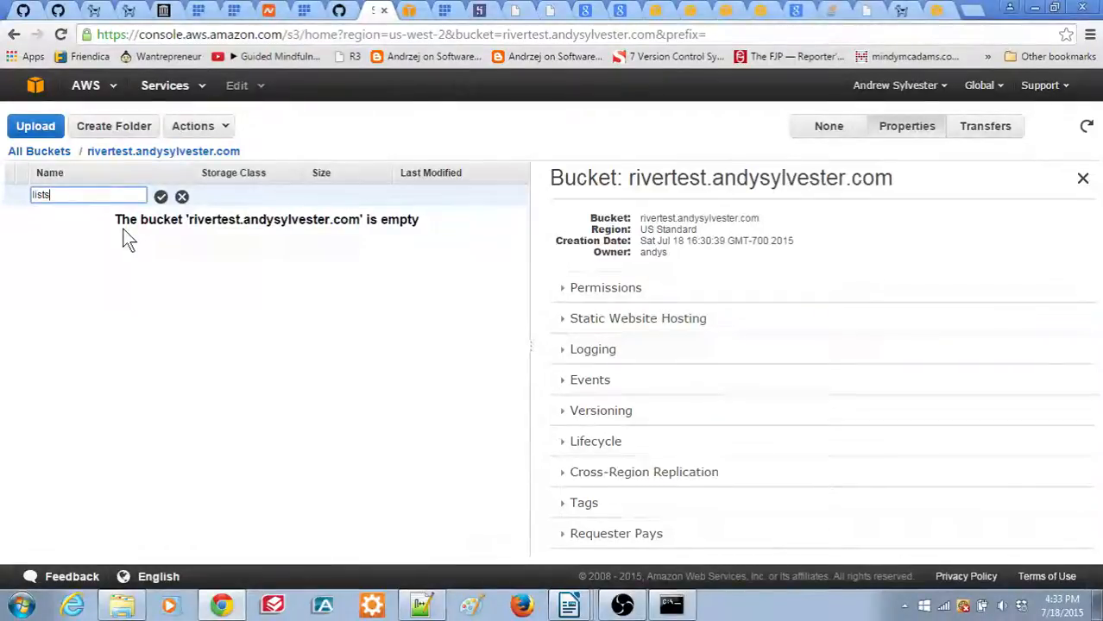
{"action": "left_click", "coordinate": [160, 196]}
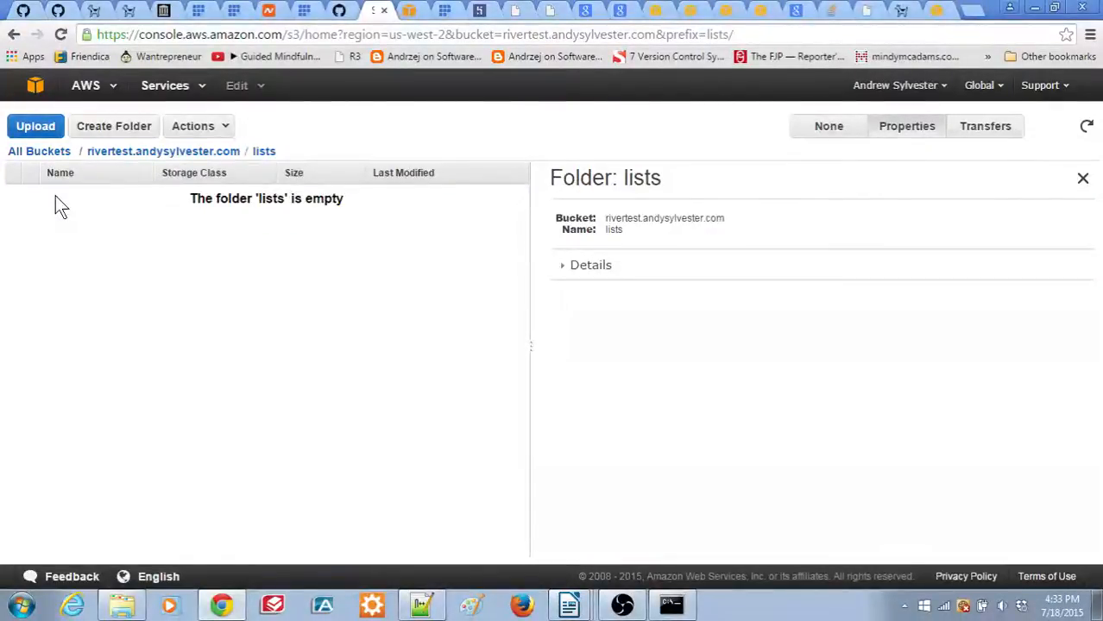
Add all six .opml files from subscriptionLists (61.5 KB) to the lists upload queue
{"action": "left_click", "coordinate": [35, 126]}
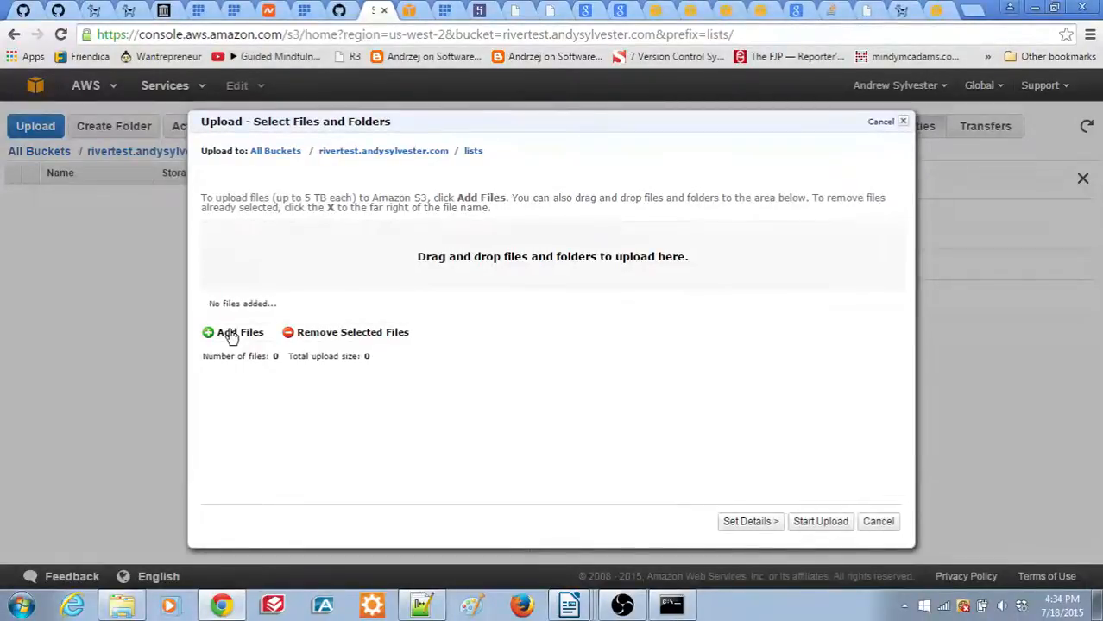
{"action": "left_click", "coordinate": [240, 332]}
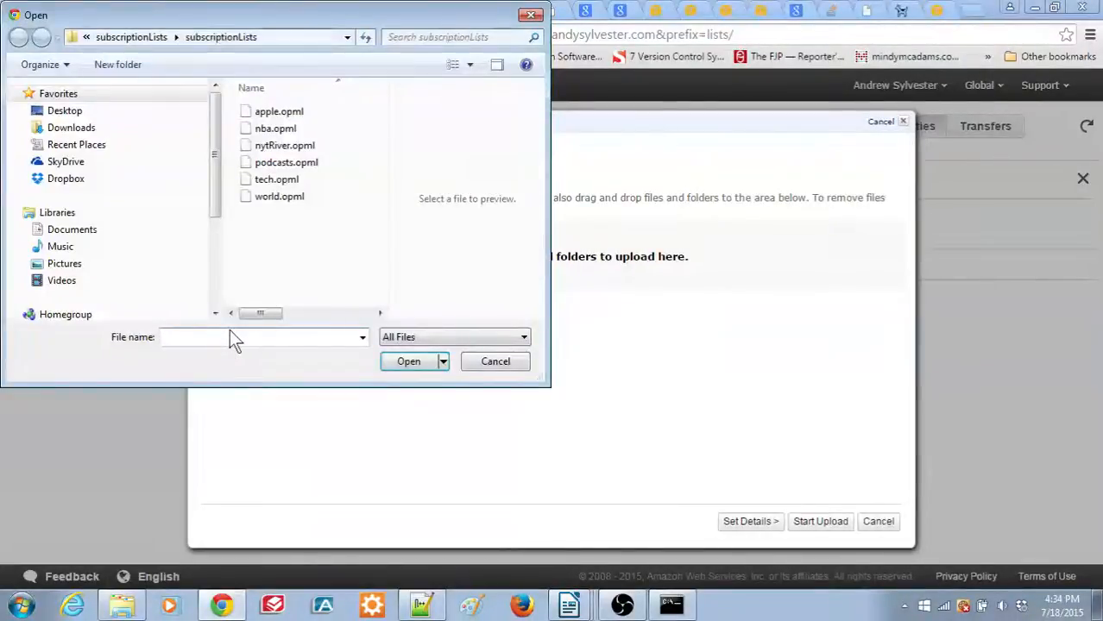
{"action": "left_click", "coordinate": [278, 110]}
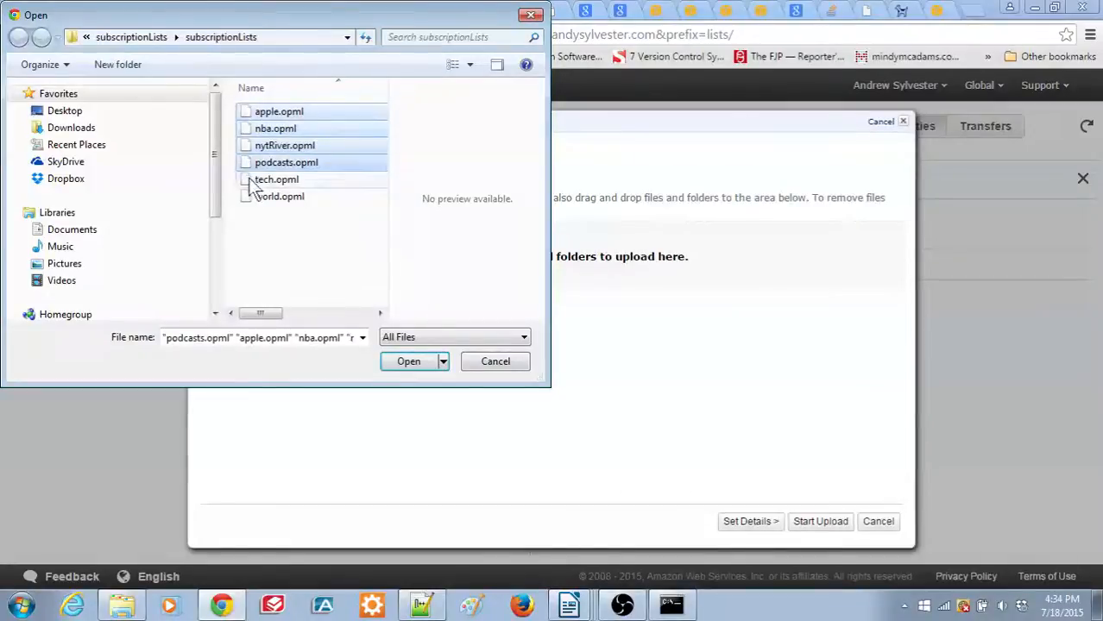
{"action": "left_click", "coordinate": [280, 196]}
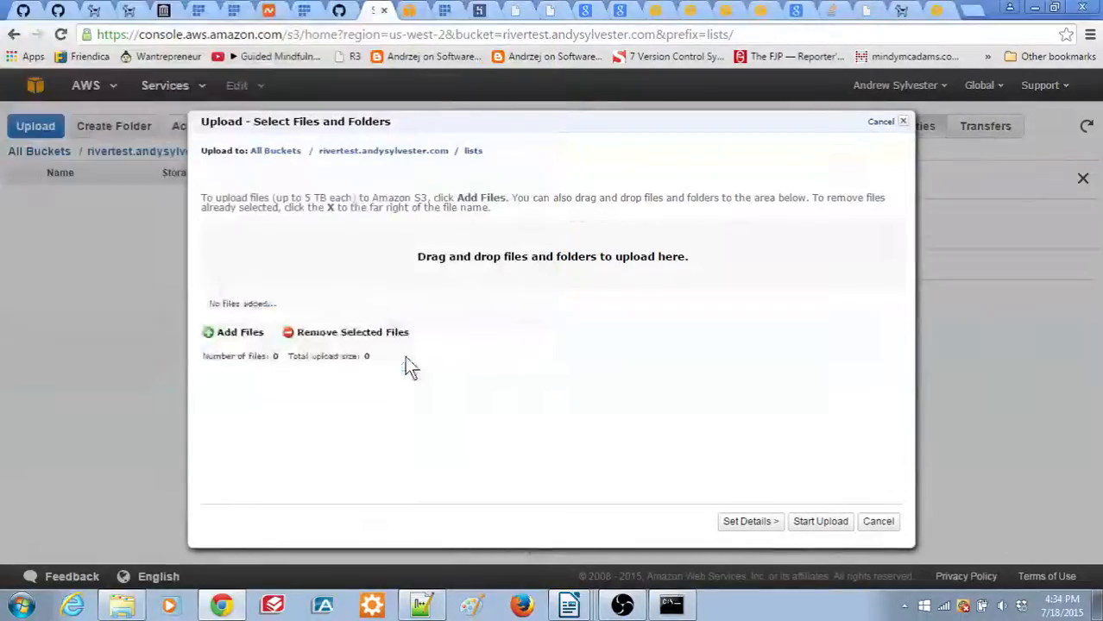
{"action": "left_click", "coordinate": [239, 331]}
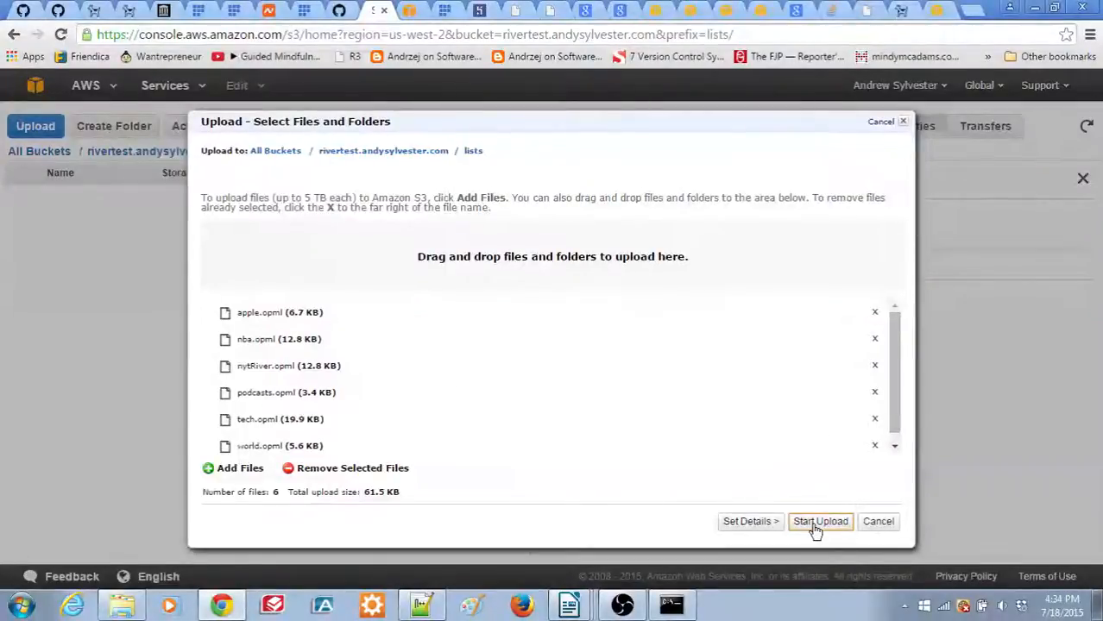
{"action": "left_click", "coordinate": [819, 521]}
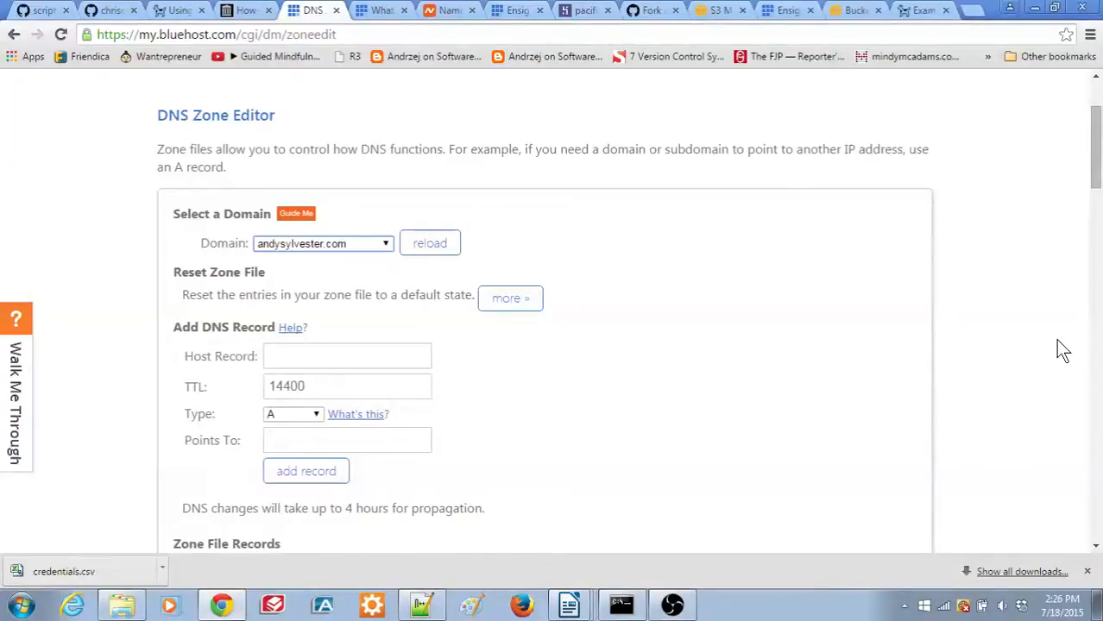
{"action": "mouse_move", "coordinate": [831, 330]}
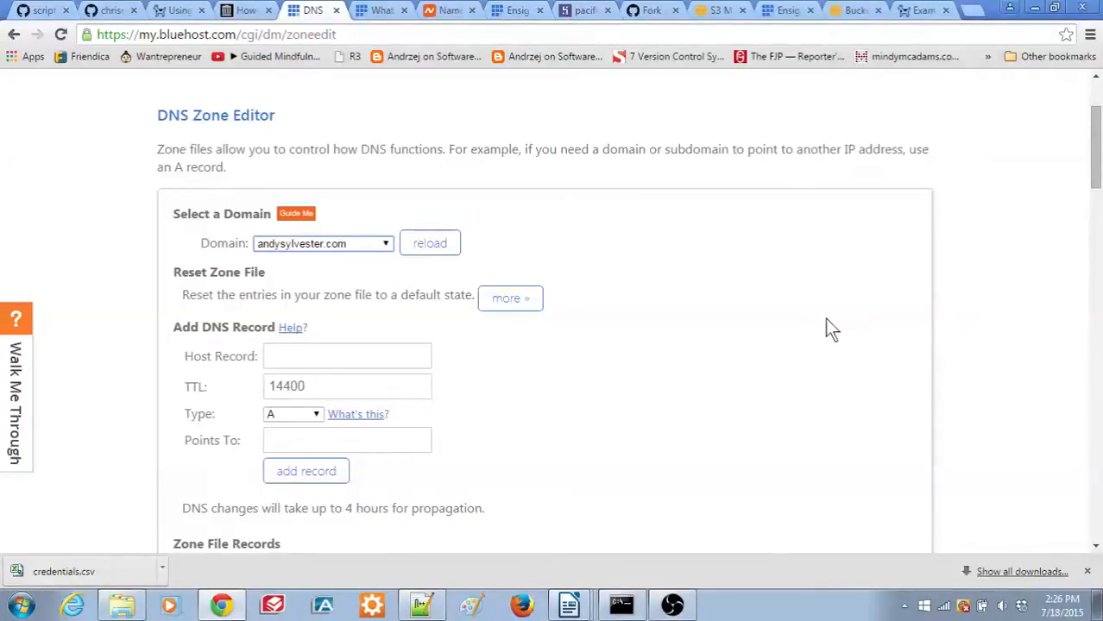
{"action": "mouse_move", "coordinate": [453, 356]}
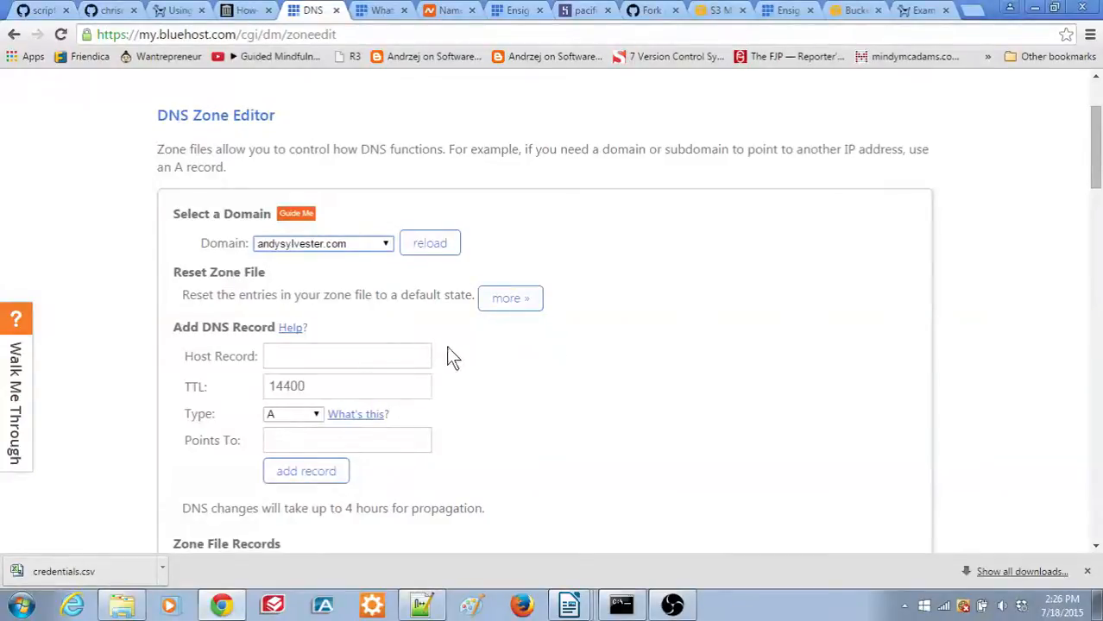
Add a CNAME record for host rivertest pointing to the rivertest.andysylvester.com us-west-2 S3 endpoint
{"action": "left_click", "coordinate": [347, 355]}
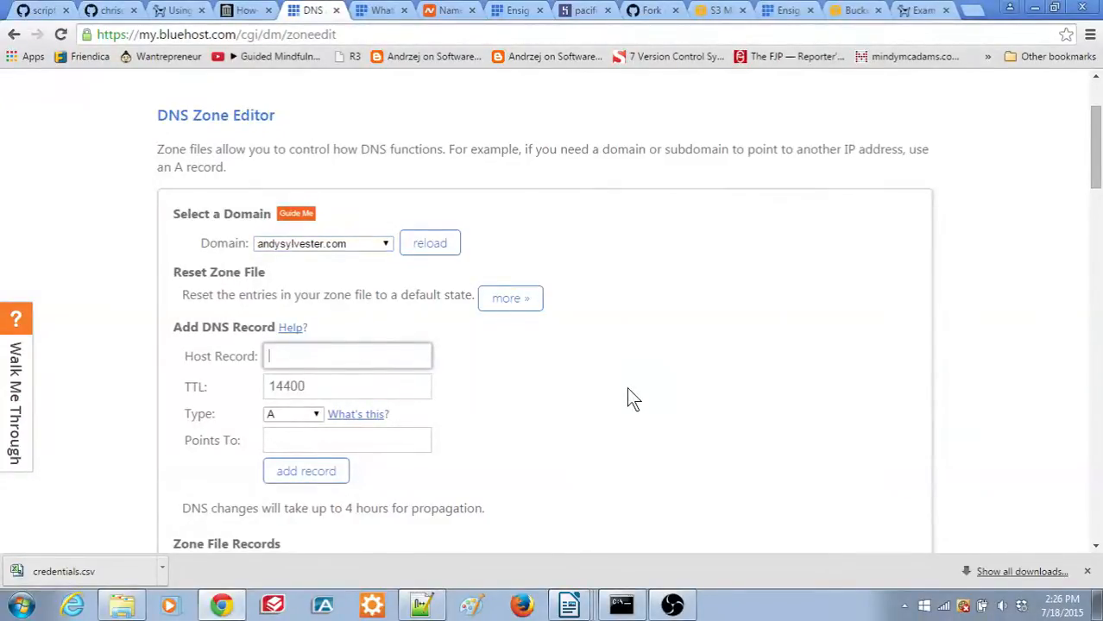
{"action": "type", "text": "rivertest"}
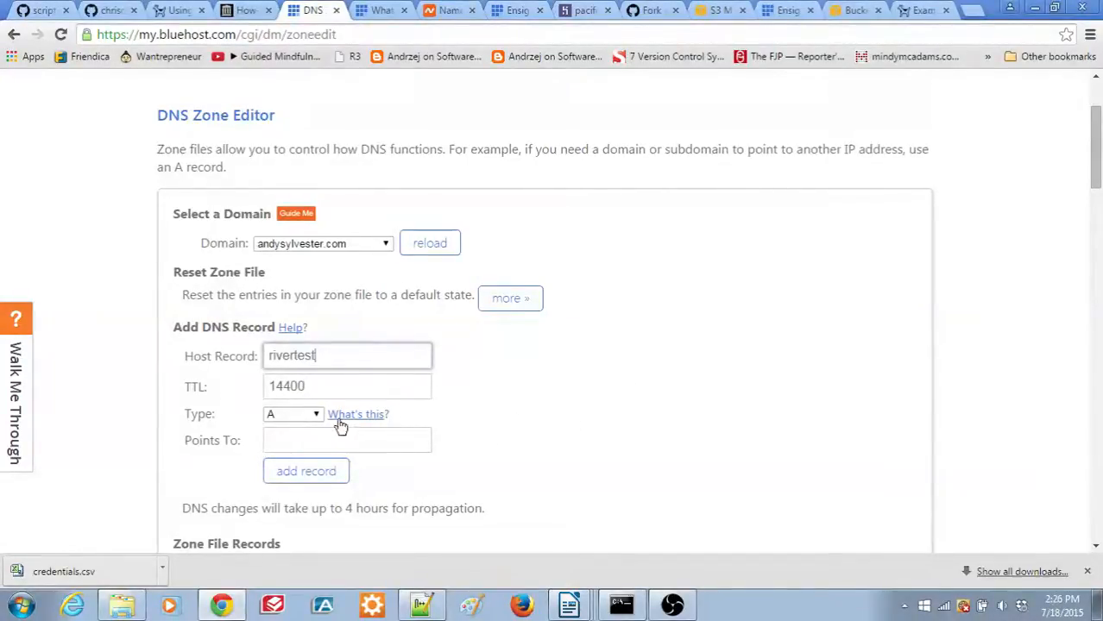
{"action": "left_click", "coordinate": [294, 414]}
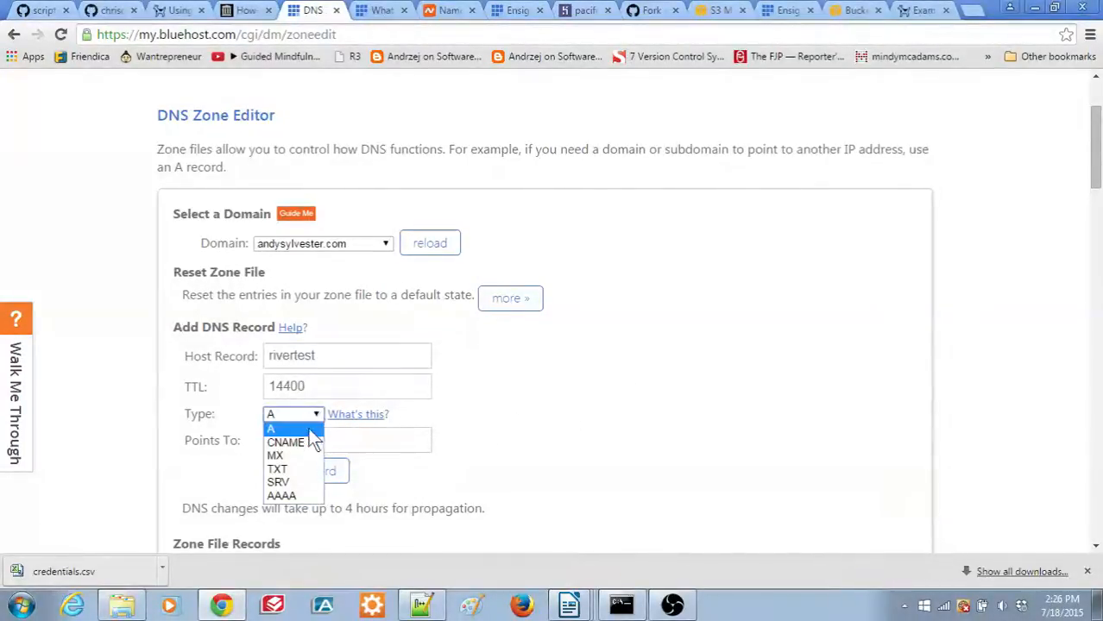
{"action": "left_click", "coordinate": [285, 442]}
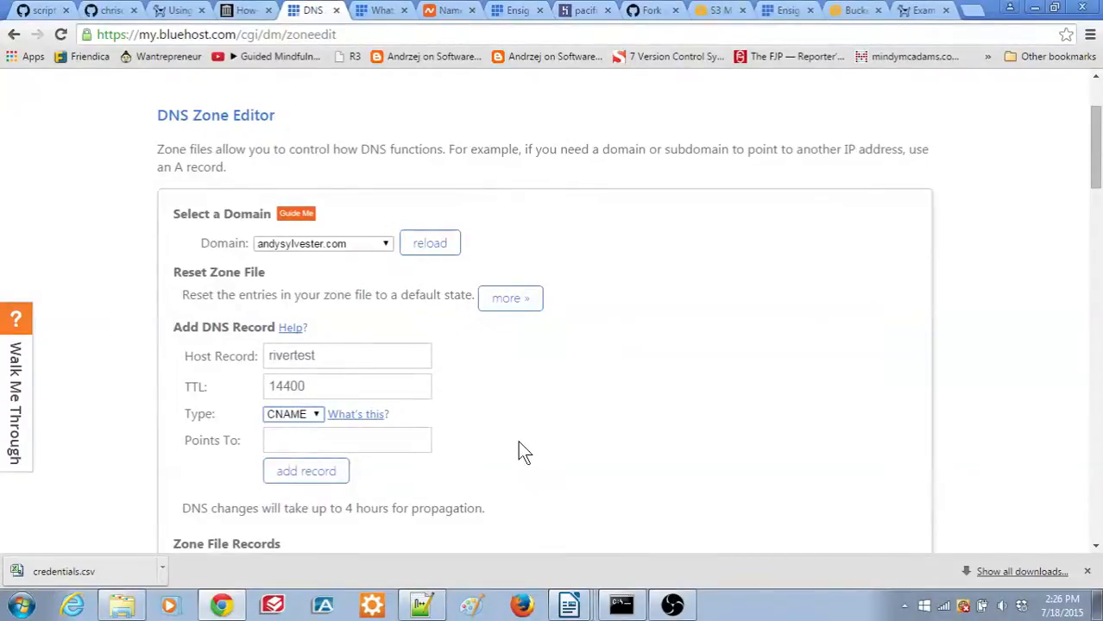
{"action": "left_click", "coordinate": [347, 440]}
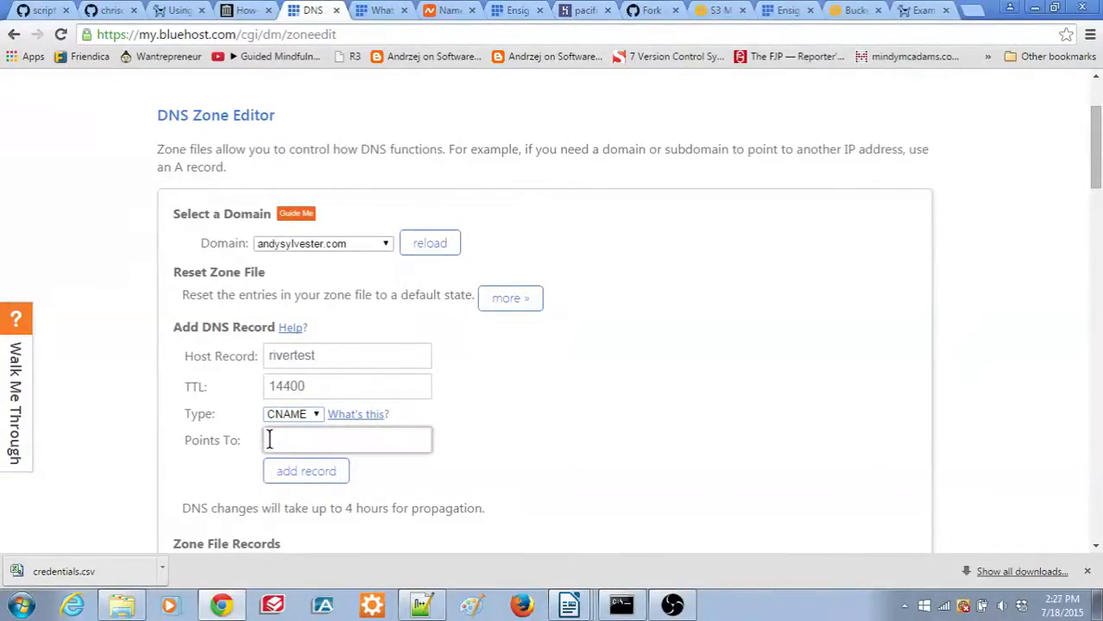
{"action": "type", "text": "us-west-2.amazonaws.com"}
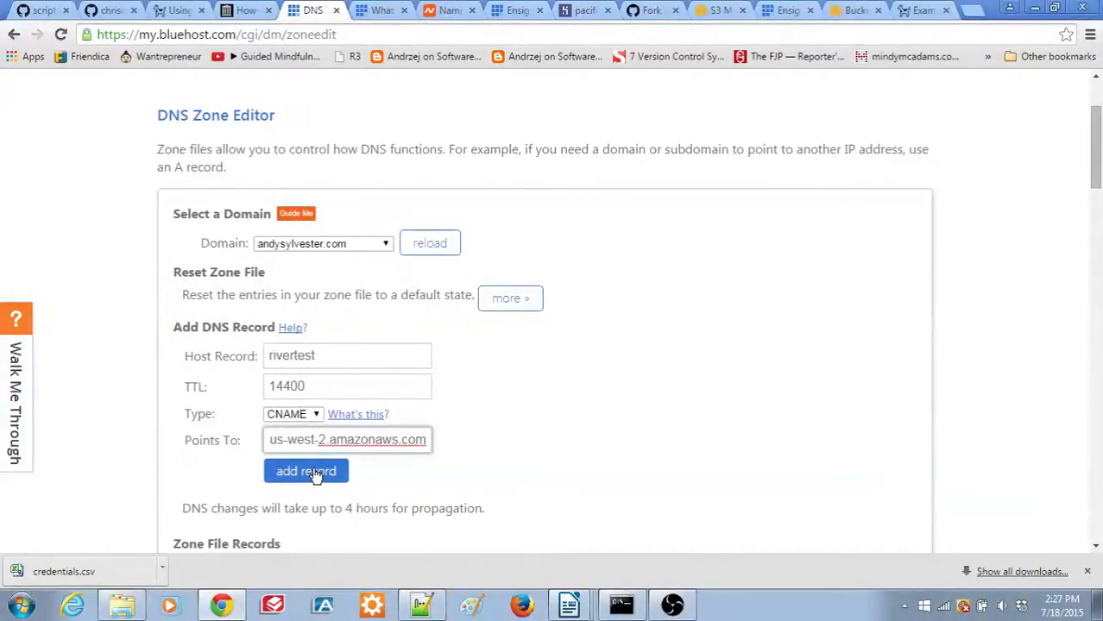
{"action": "type", "text": "rivertest.andysylvester.com"}
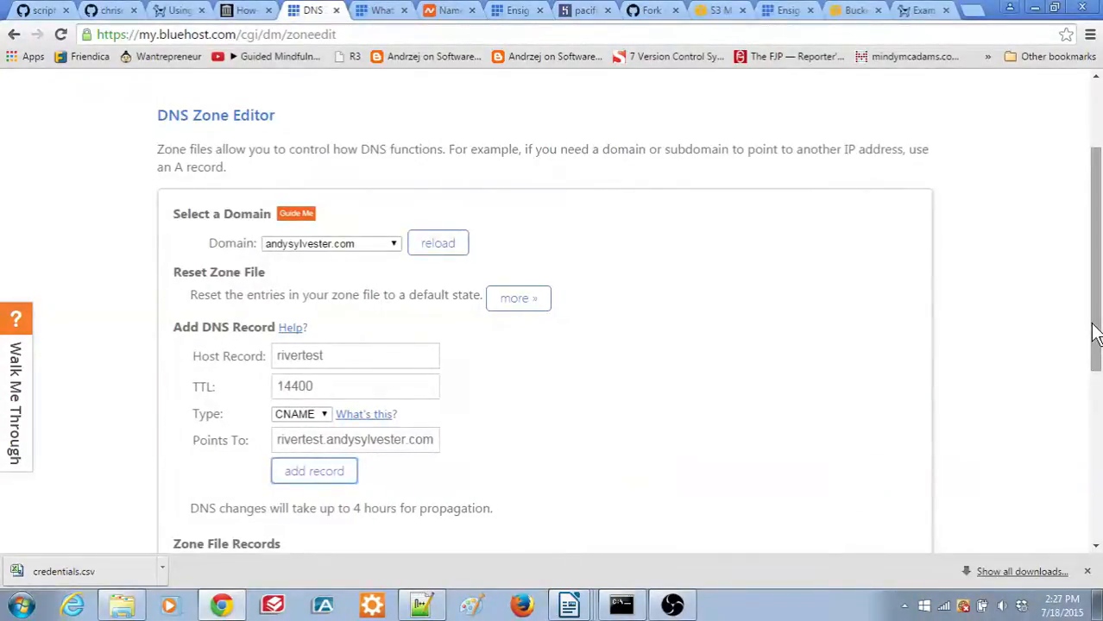
Confirm the rivertest CNAME in Zone File Records, then go to github.com
{"action": "scroll", "scroll_direction": "down", "scroll_amount": 3}
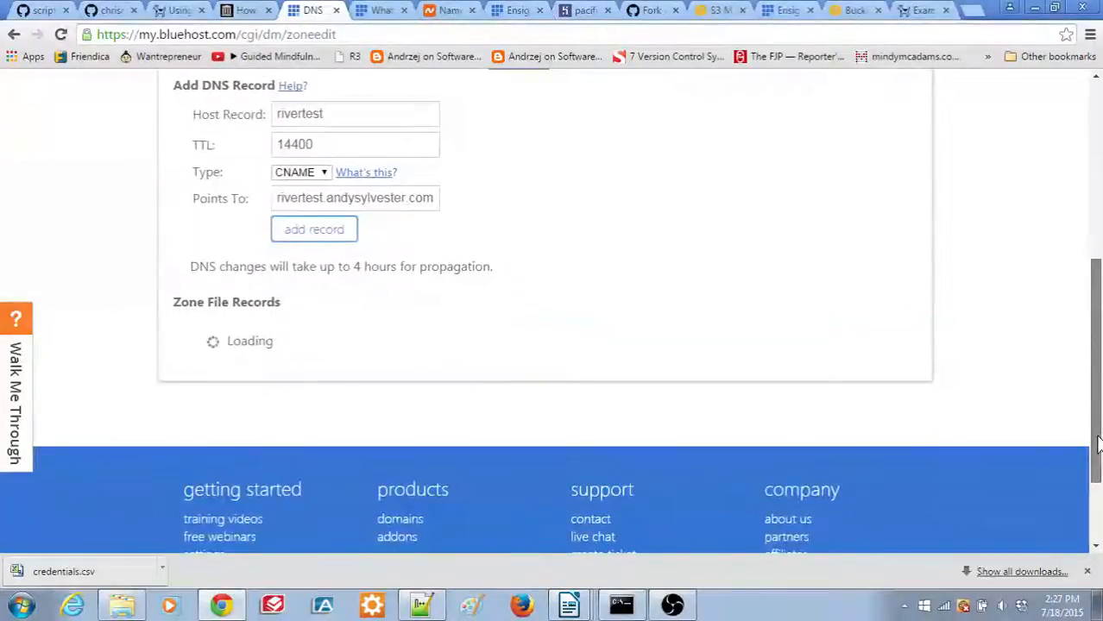
{"action": "scroll", "scroll_direction": "down", "scroll_amount": 3}
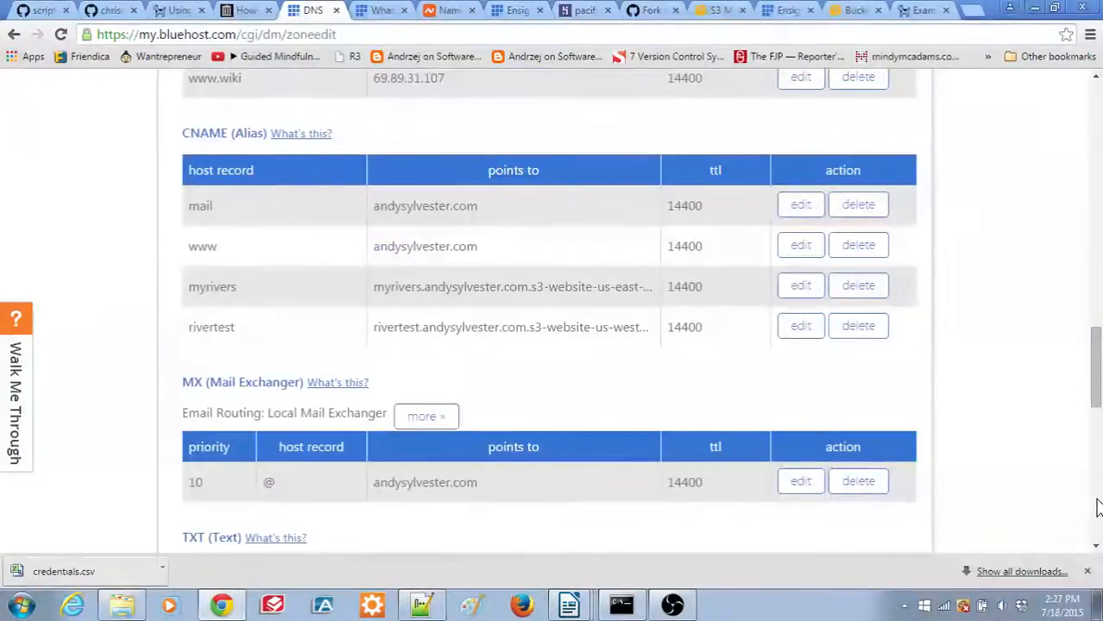
{"action": "mouse_move", "coordinate": [446, 356]}
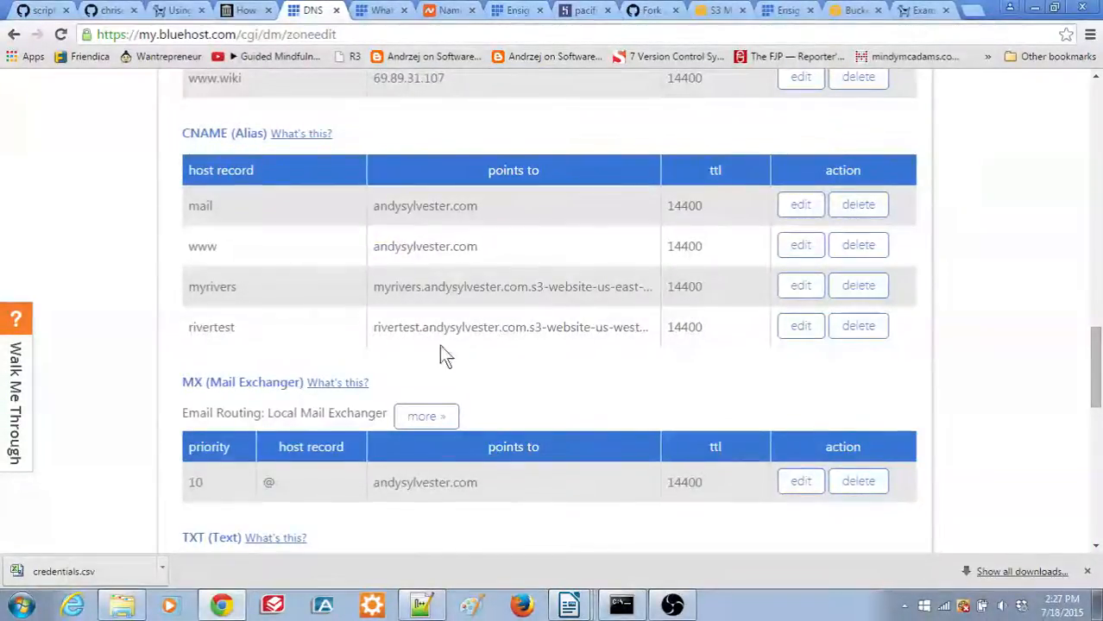
{"action": "left_click", "coordinate": [919, 11]}
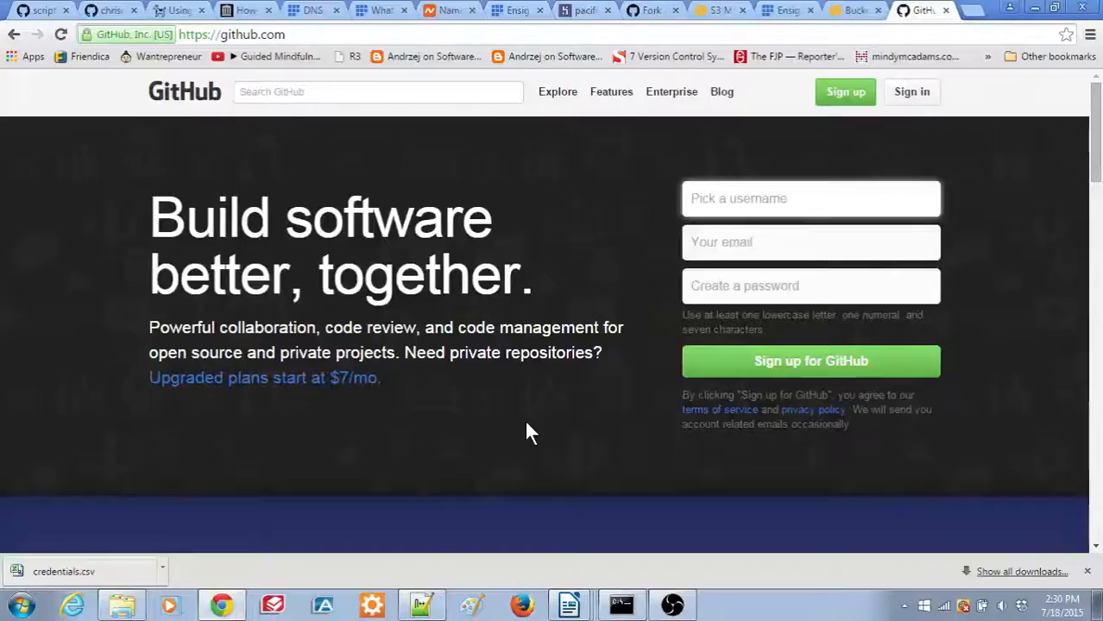
Register GitHub account andrewsylvester and complete sign-up on the Free plan
{"action": "left_click", "coordinate": [810, 199]}
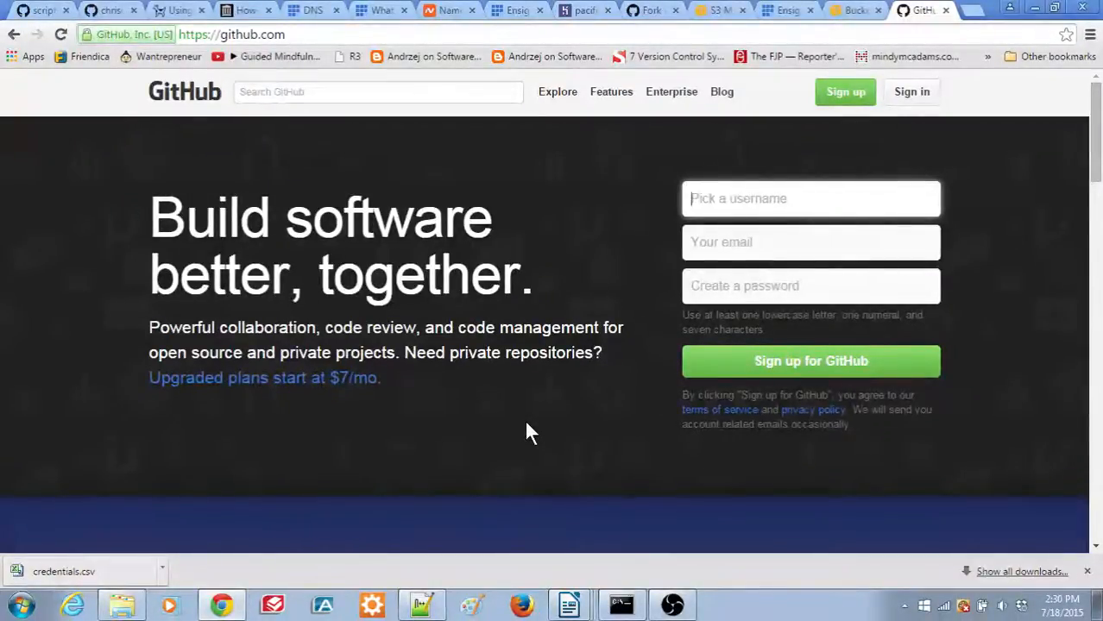
{"action": "mouse_move", "coordinate": [605, 284]}
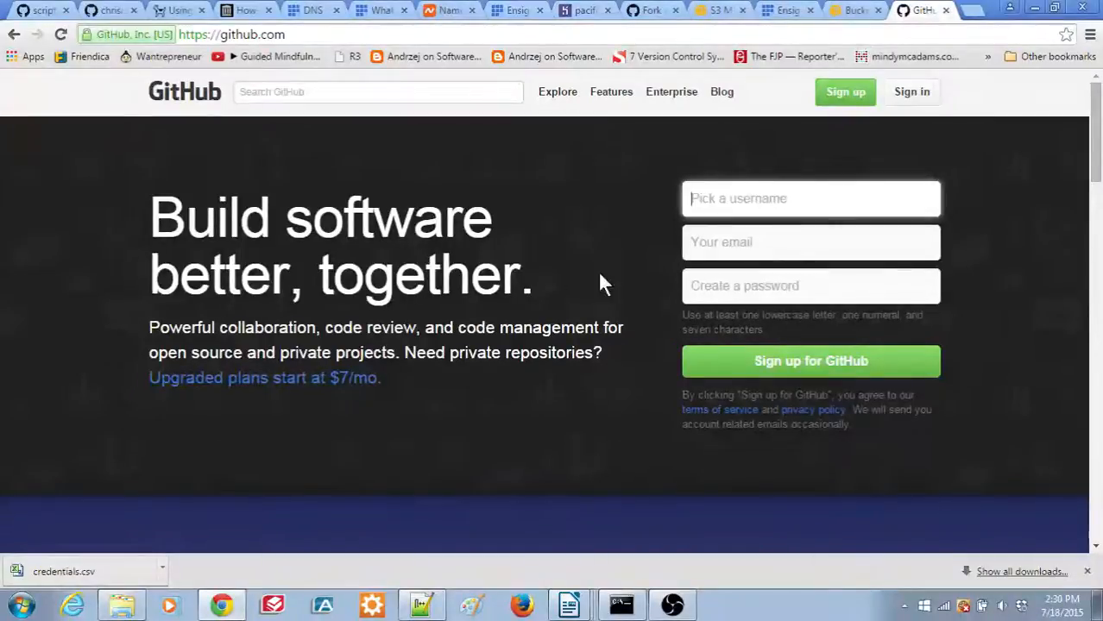
{"action": "left_click", "coordinate": [811, 361]}
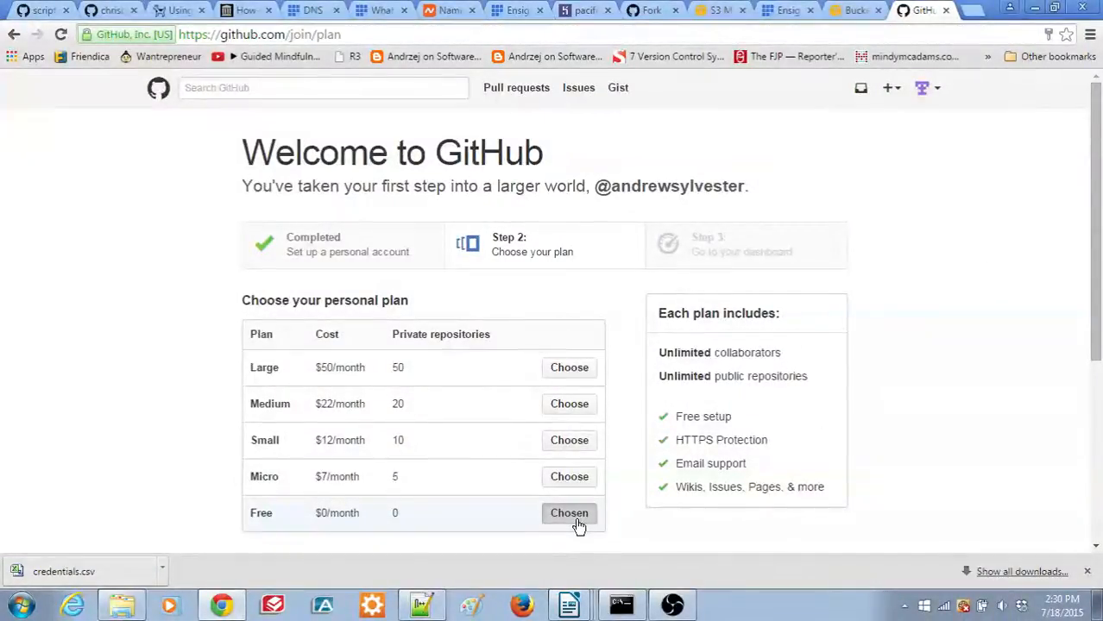
{"action": "mouse_move", "coordinate": [1062, 340]}
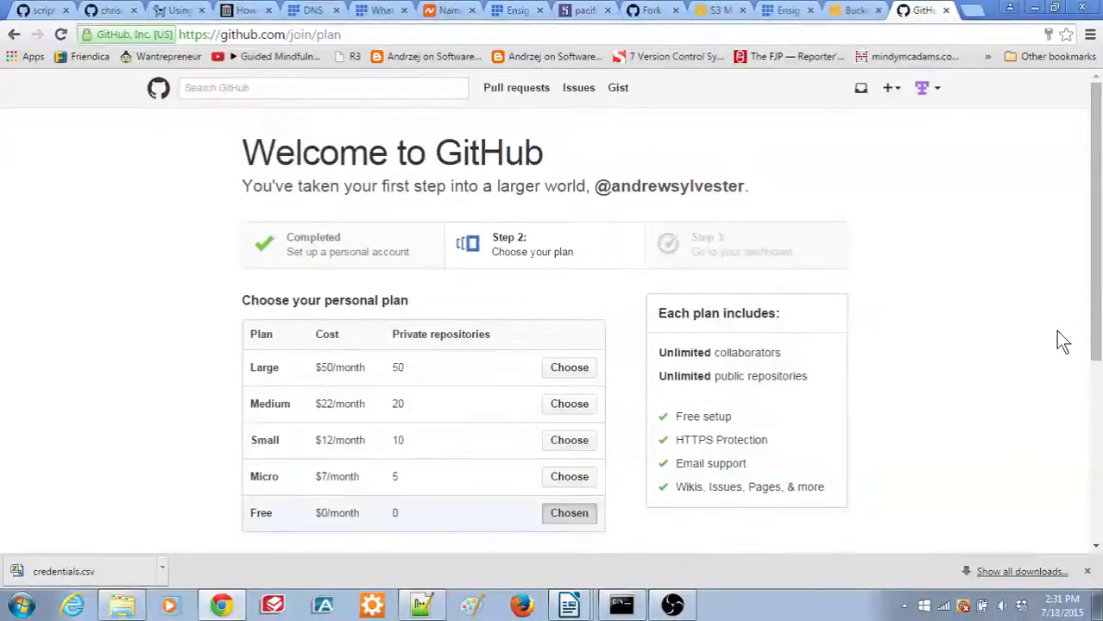
{"action": "scroll", "scroll_direction": "down", "scroll_amount": 3}
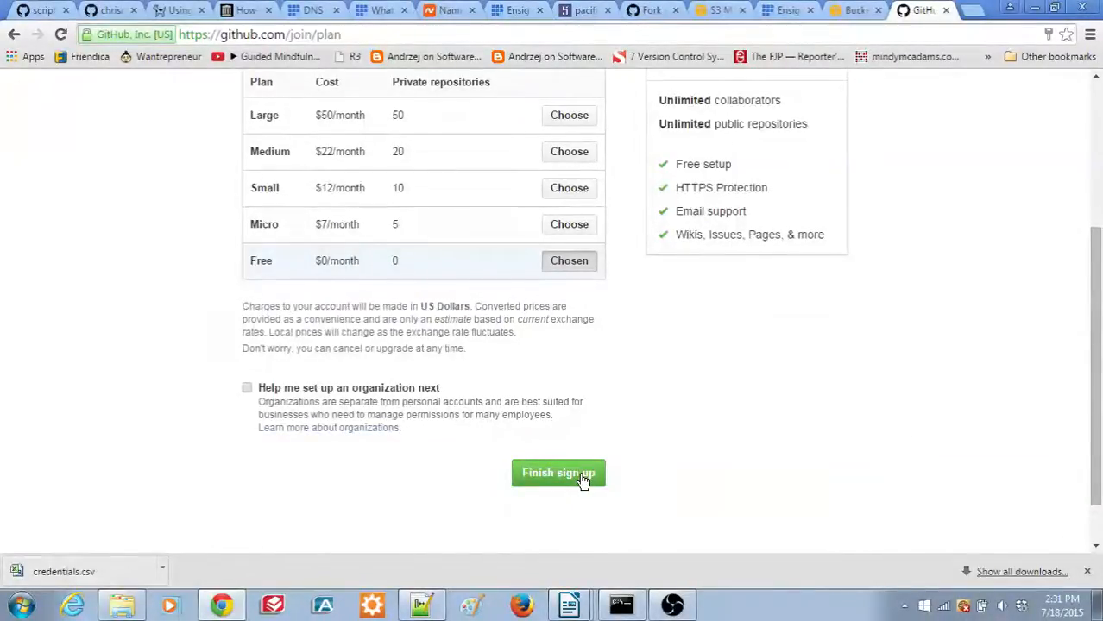
{"action": "left_click", "coordinate": [558, 473]}
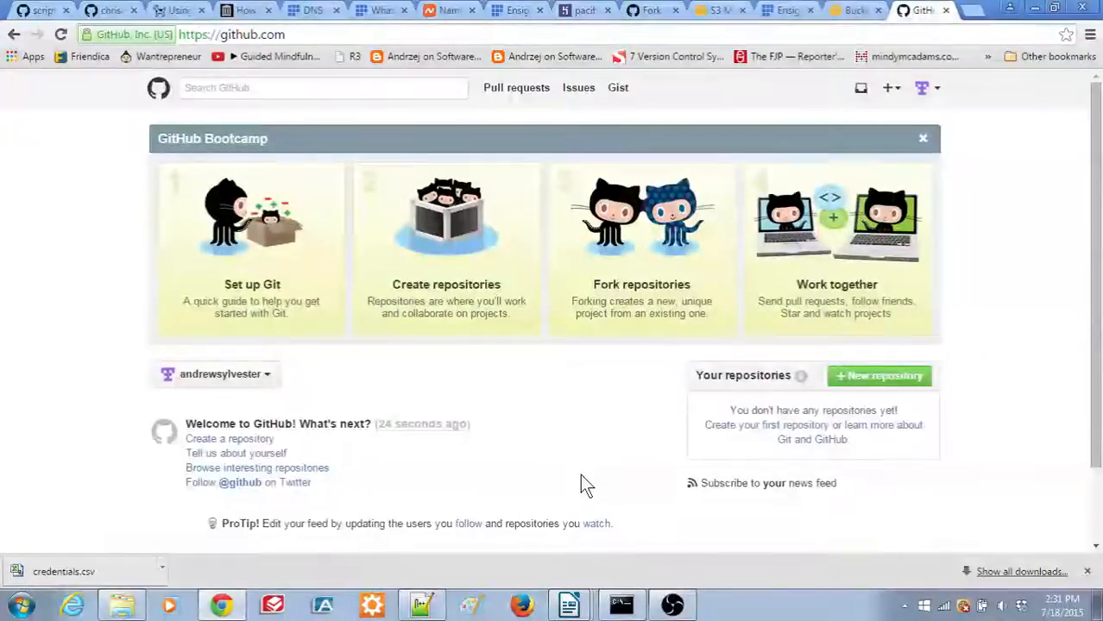
{"action": "mouse_move", "coordinate": [972, 477]}
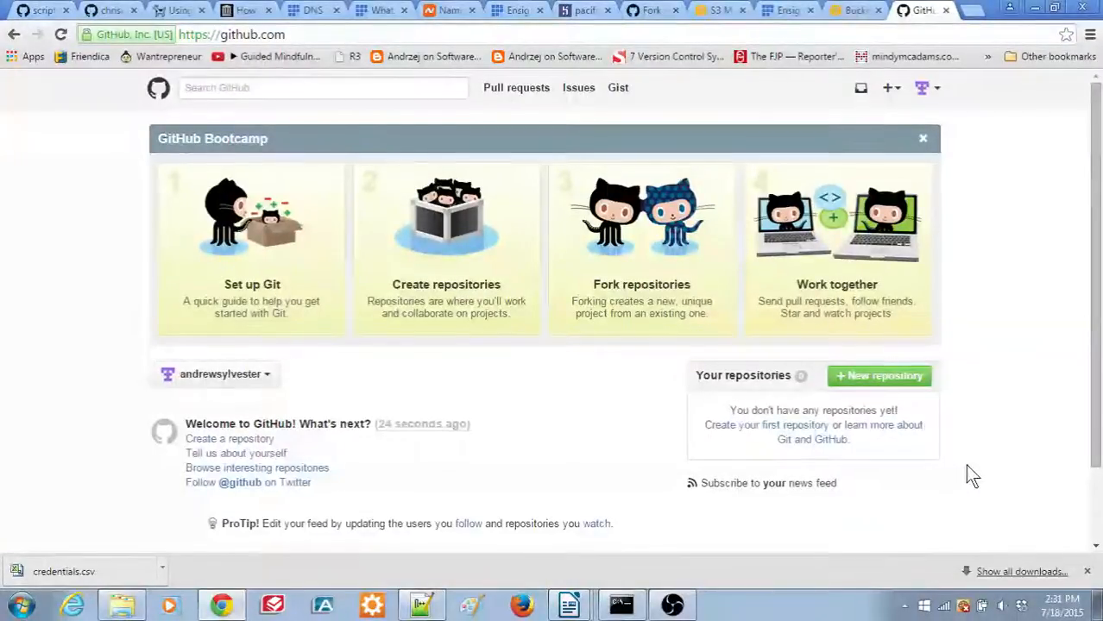
Search GitHub for river4 and fork scripting/river4 into andrewsylvester's account
{"action": "type", "text": "river4"}
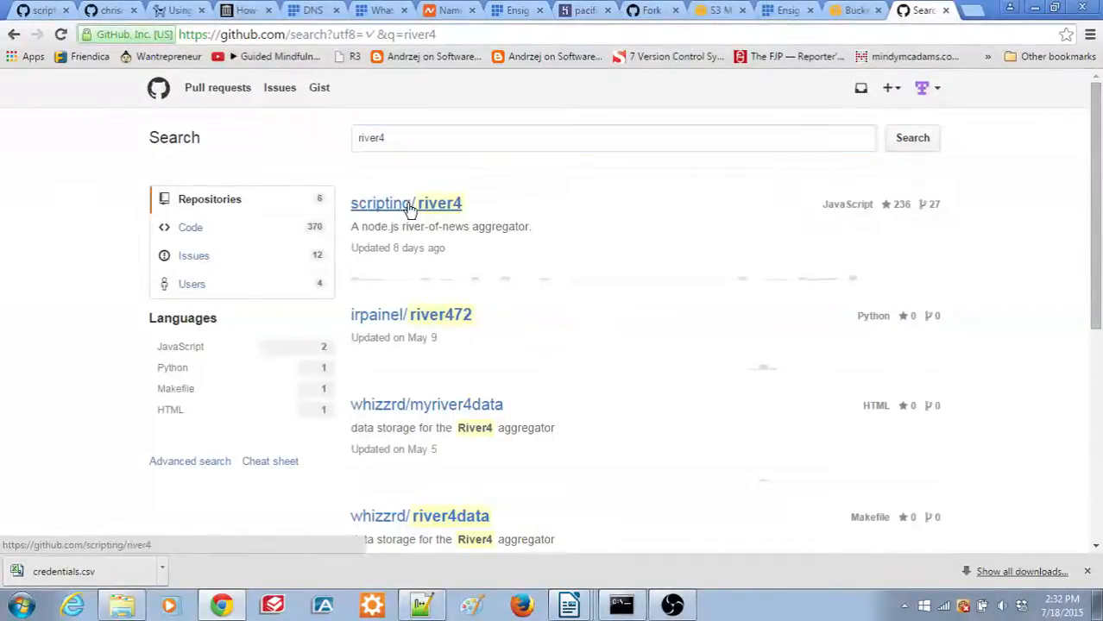
{"action": "left_click", "coordinate": [406, 202]}
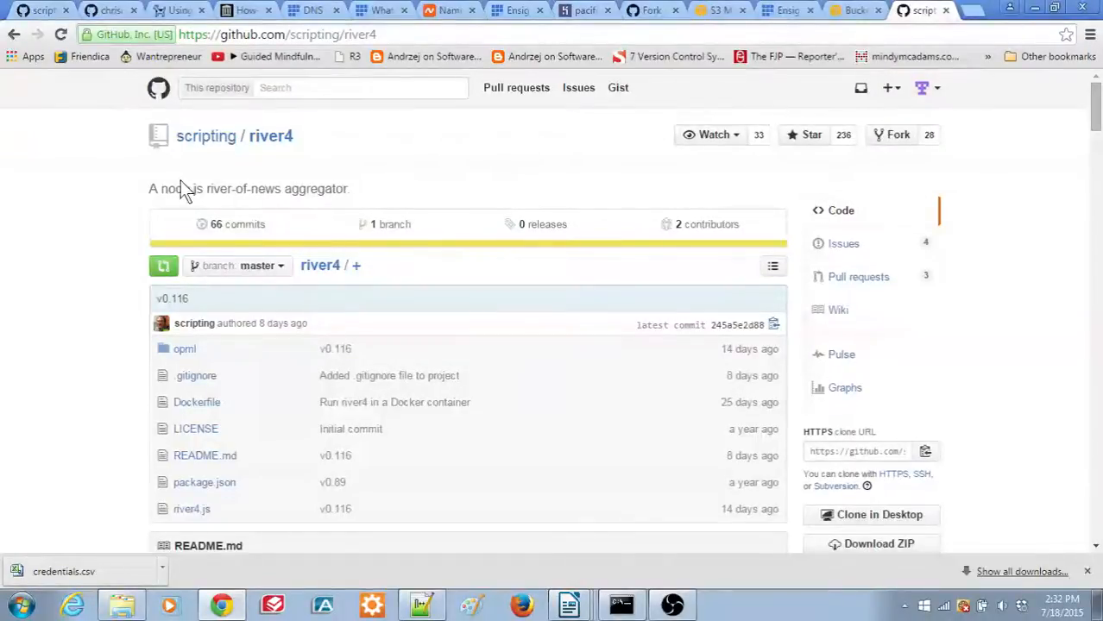
{"action": "mouse_move", "coordinate": [300, 164]}
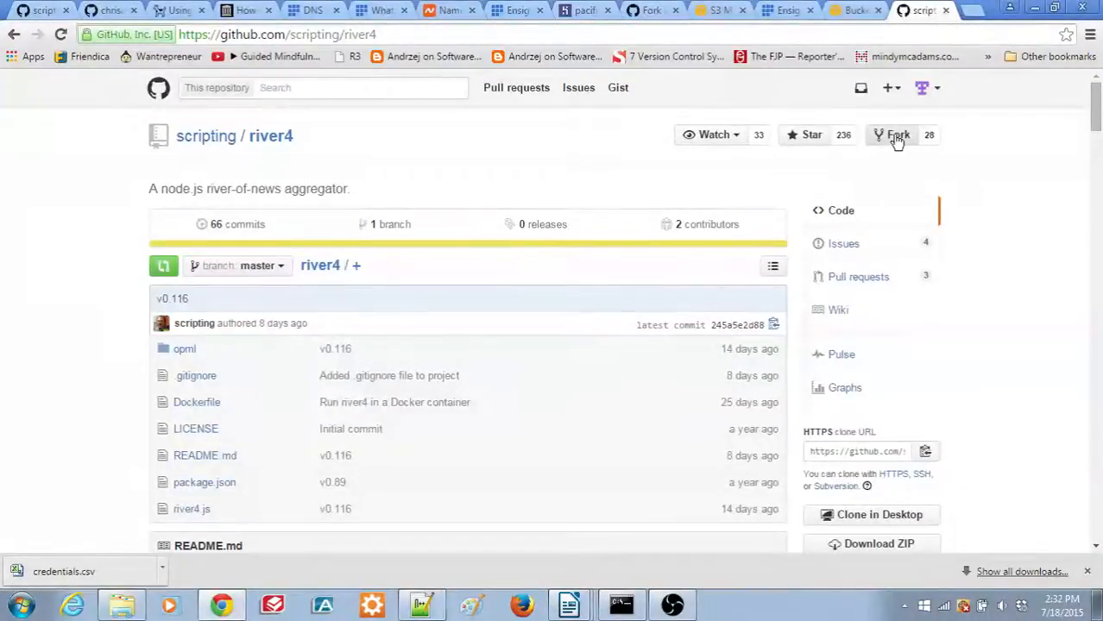
{"action": "left_click", "coordinate": [898, 134]}
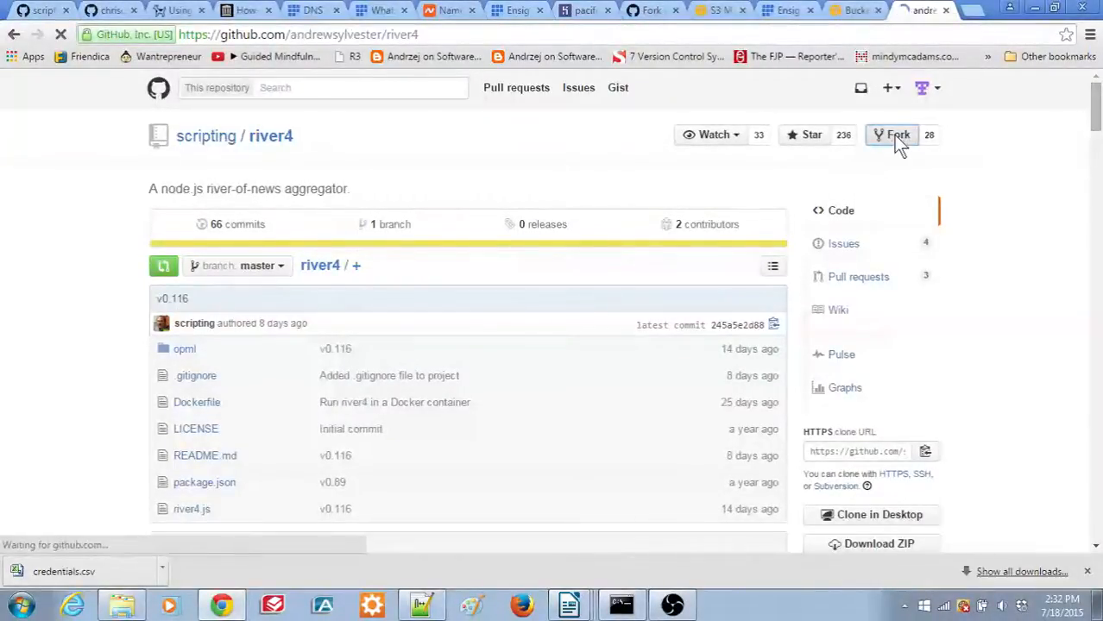
{"action": "left_click", "coordinate": [893, 134]}
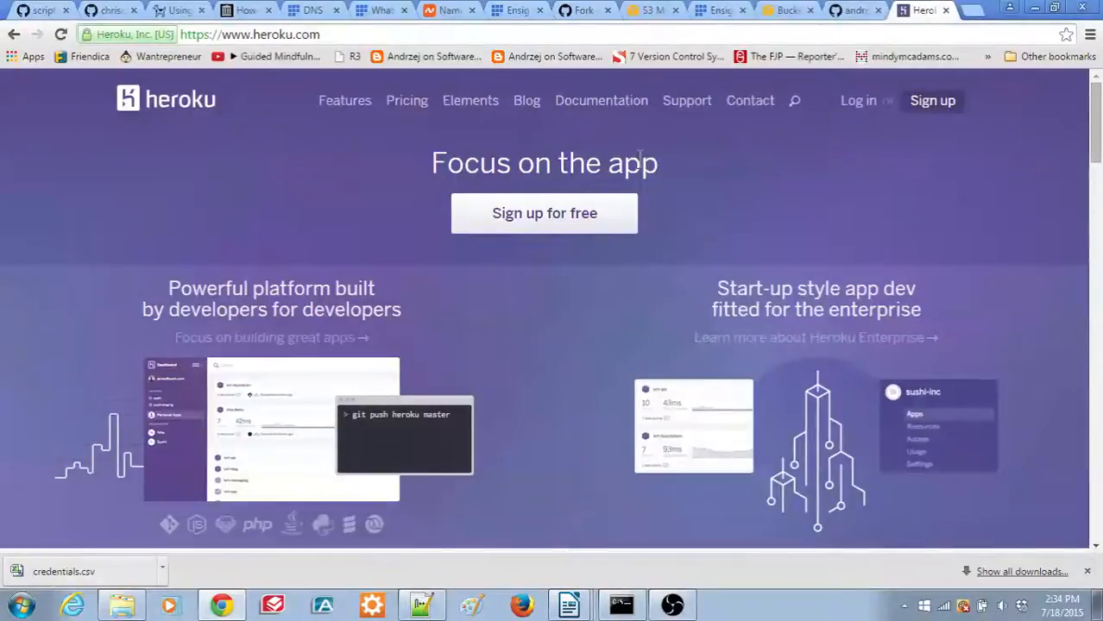
Submit the Heroku free account sign-up form and follow the emailed activation link
{"action": "left_click", "coordinate": [545, 214]}
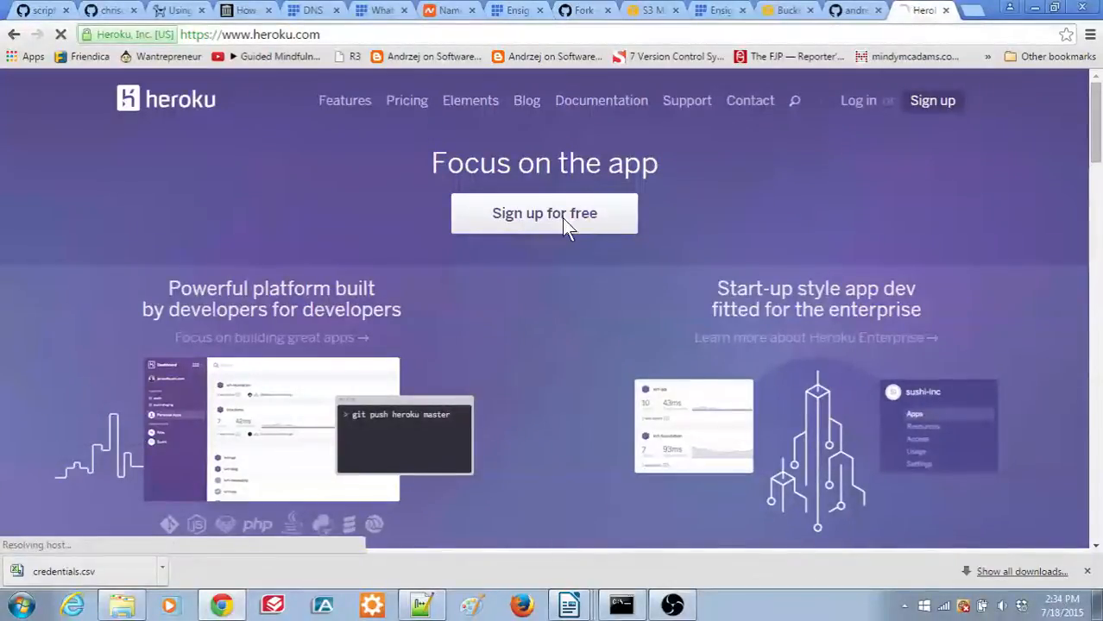
{"action": "left_click", "coordinate": [544, 213]}
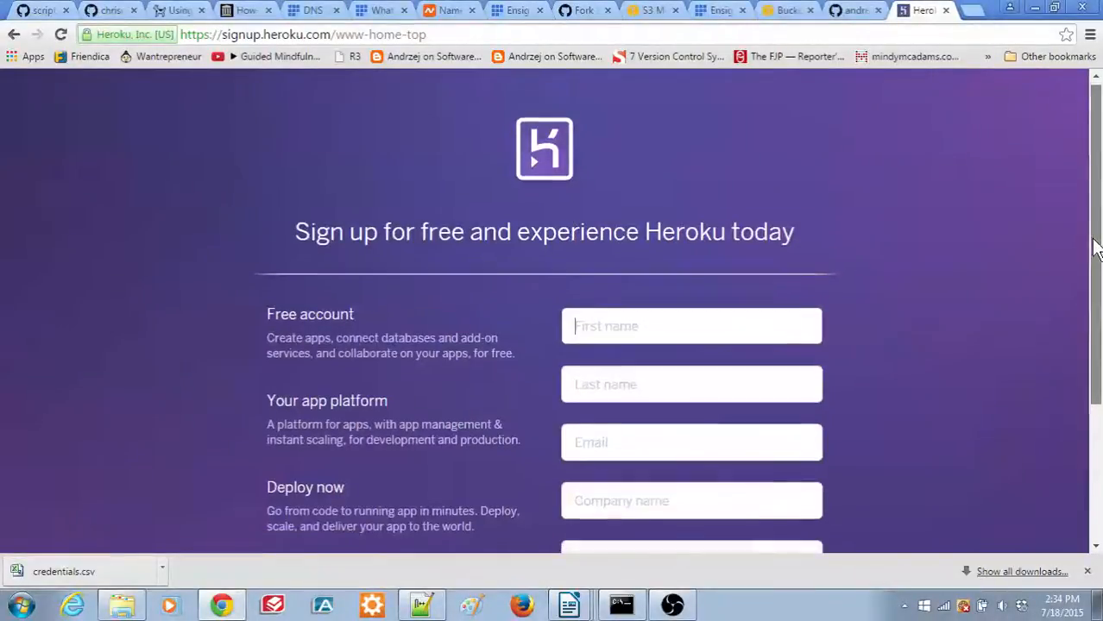
{"action": "scroll", "scroll_direction": "down", "scroll_amount": 3}
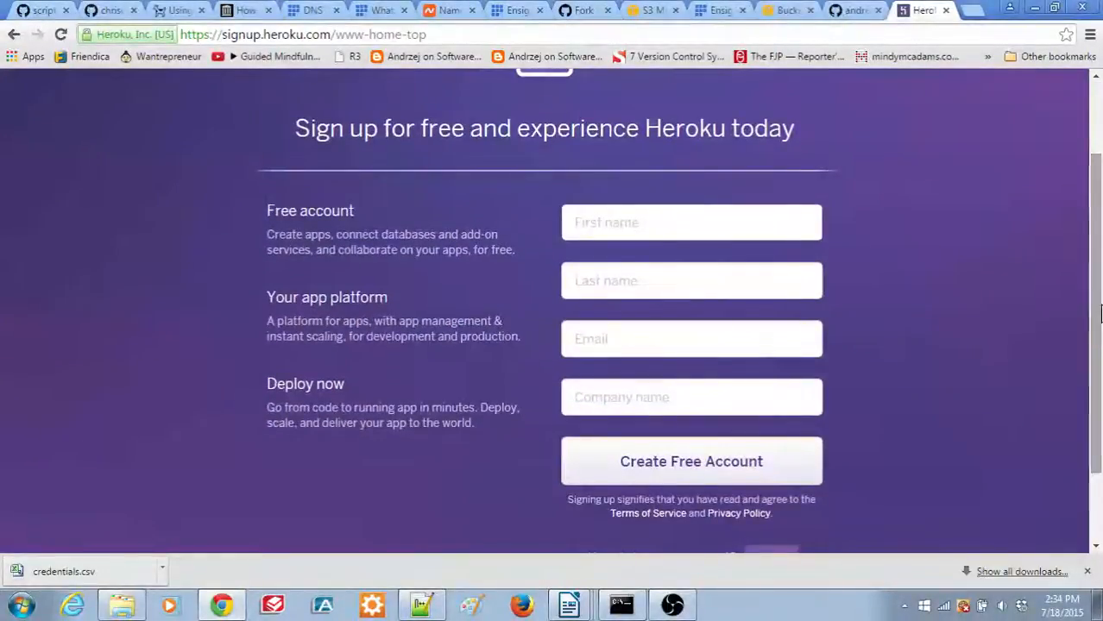
{"action": "left_click", "coordinate": [690, 461]}
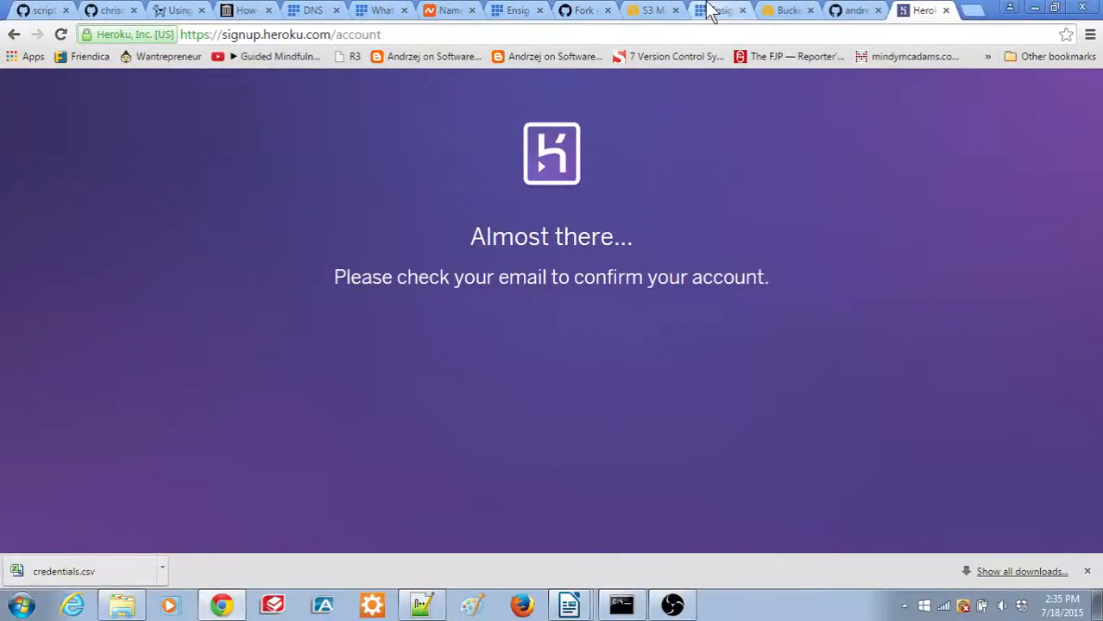
{"action": "left_click", "coordinate": [721, 9]}
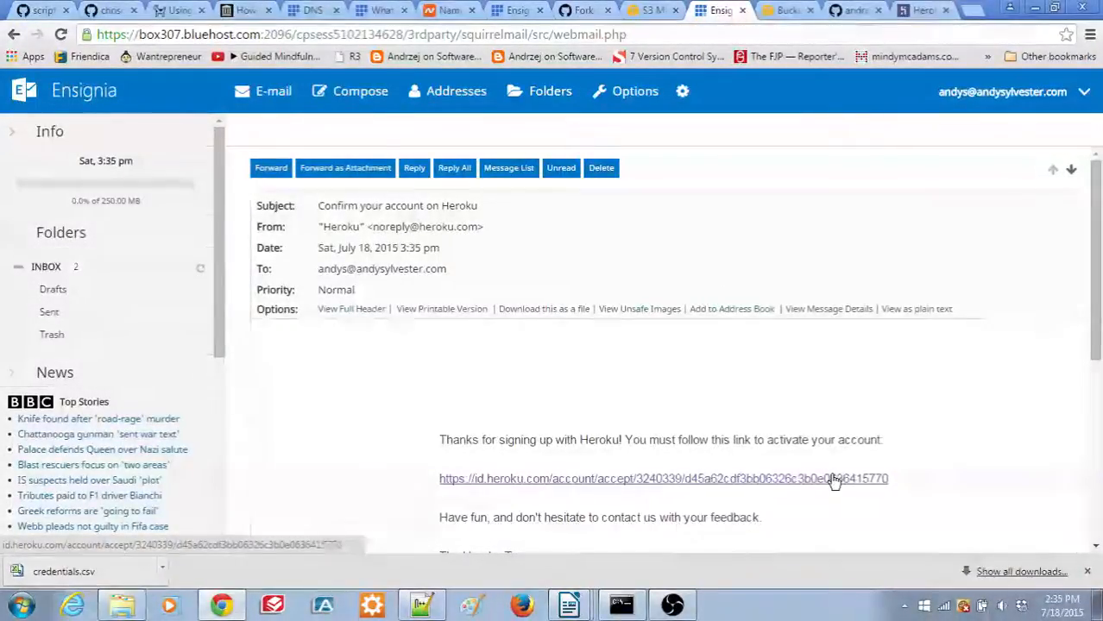
{"action": "left_click", "coordinate": [662, 479]}
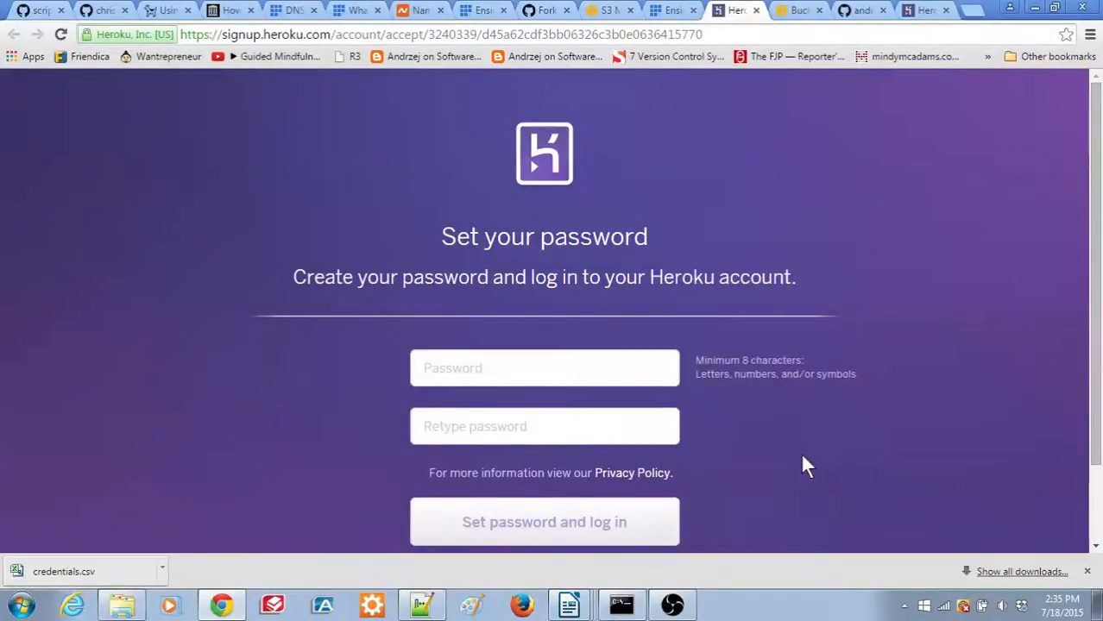
{"action": "mouse_move", "coordinate": [812, 468]}
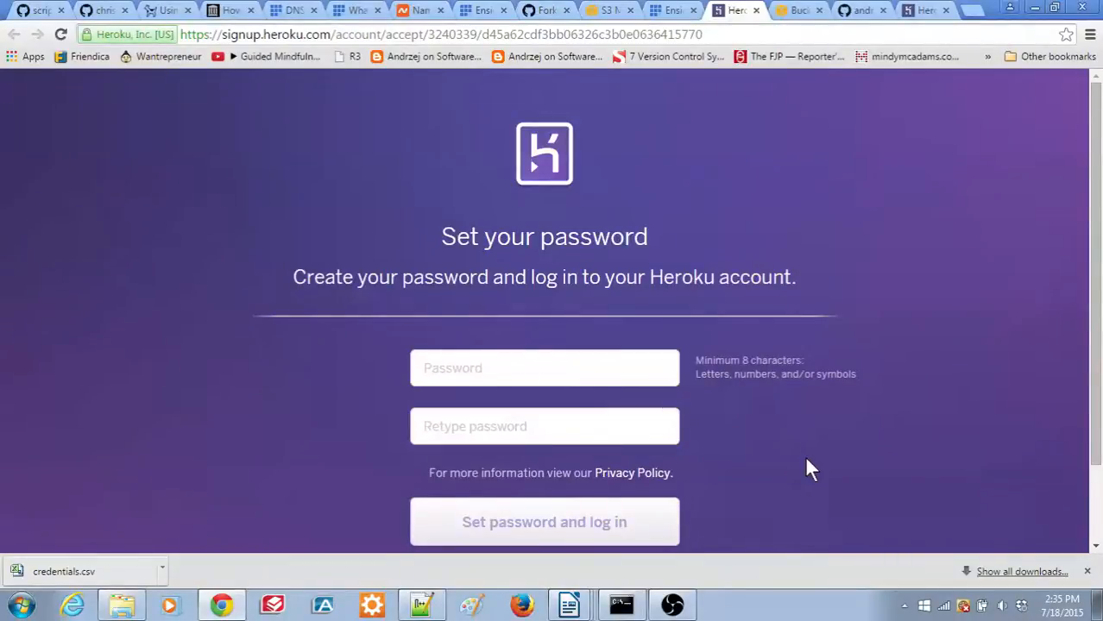
Enter and confirm a new Heroku password, then log in to Personal Apps
{"action": "left_click", "coordinate": [544, 522]}
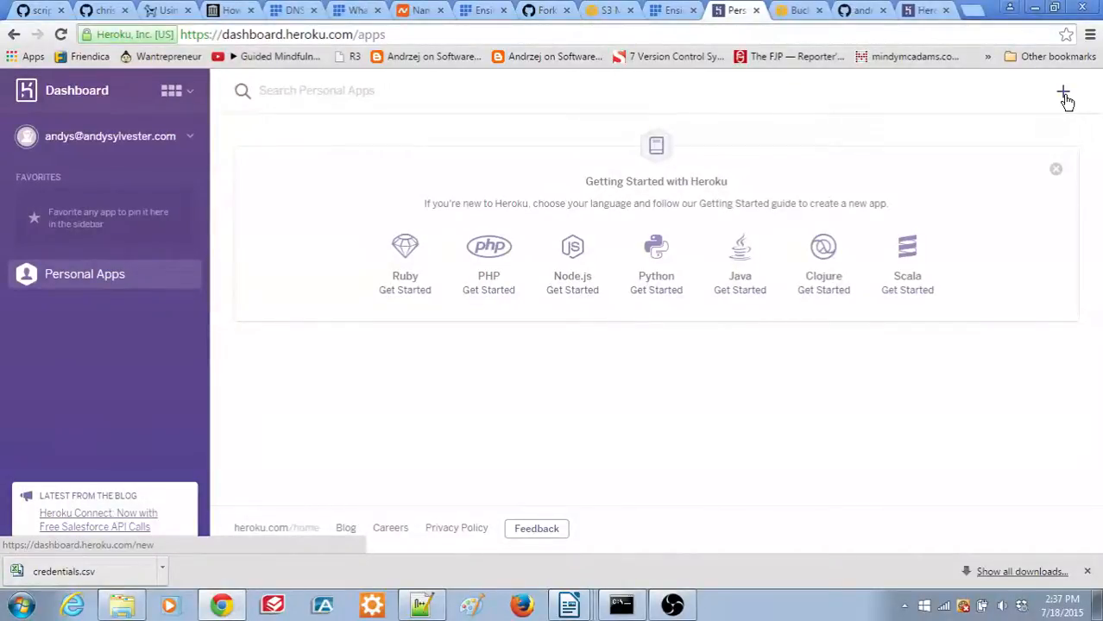
Create a new Heroku app named myriver
{"action": "left_click", "coordinate": [1063, 90]}
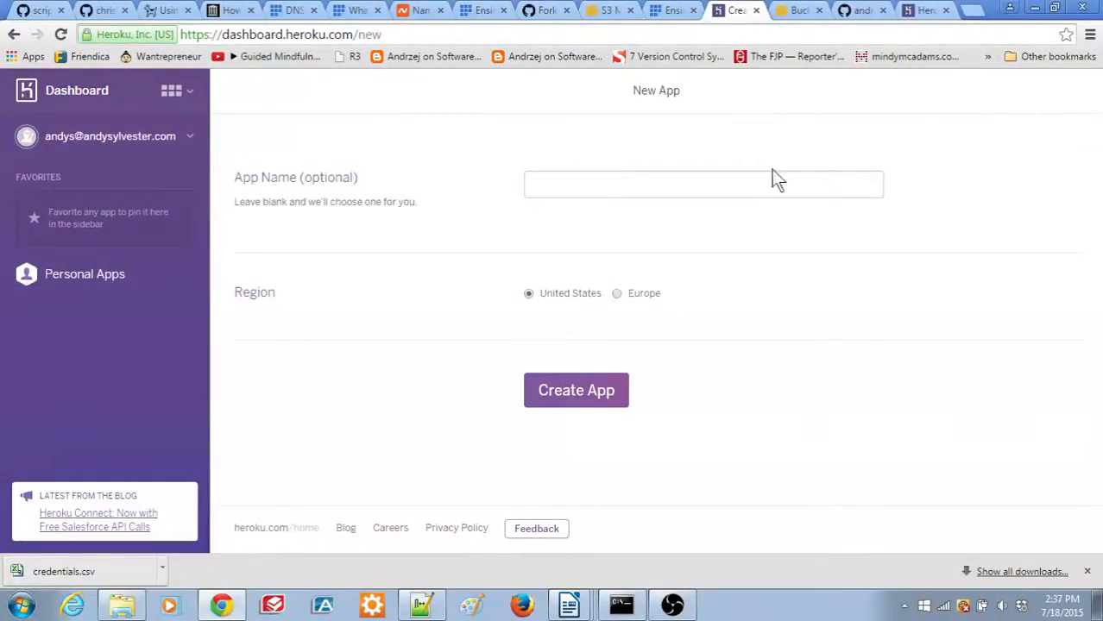
{"action": "left_click", "coordinate": [704, 185]}
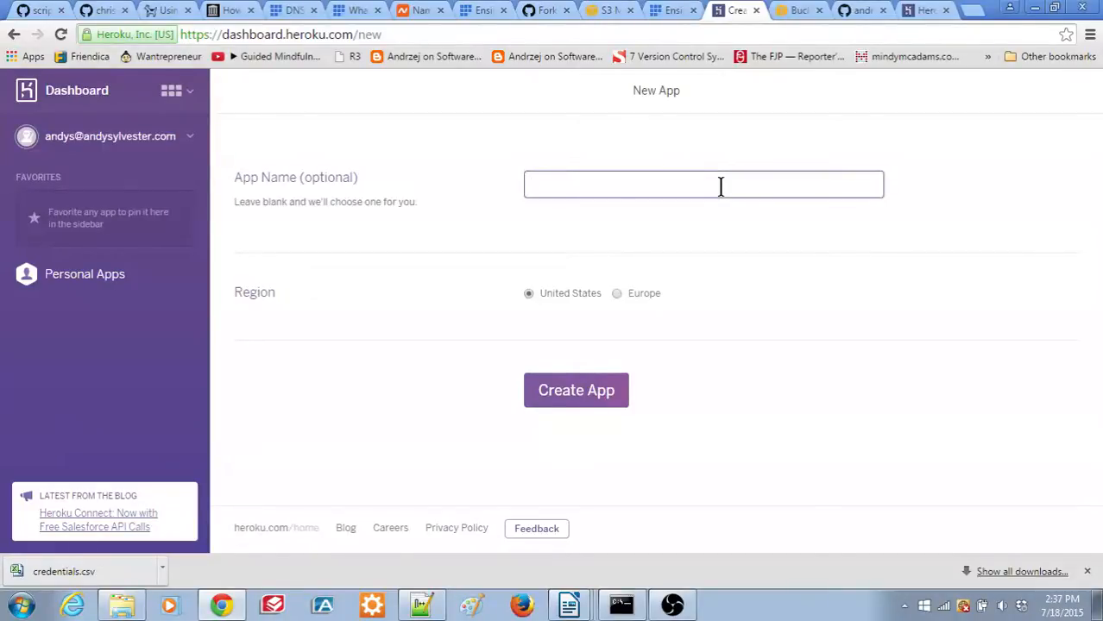
{"action": "left_click", "coordinate": [703, 185]}
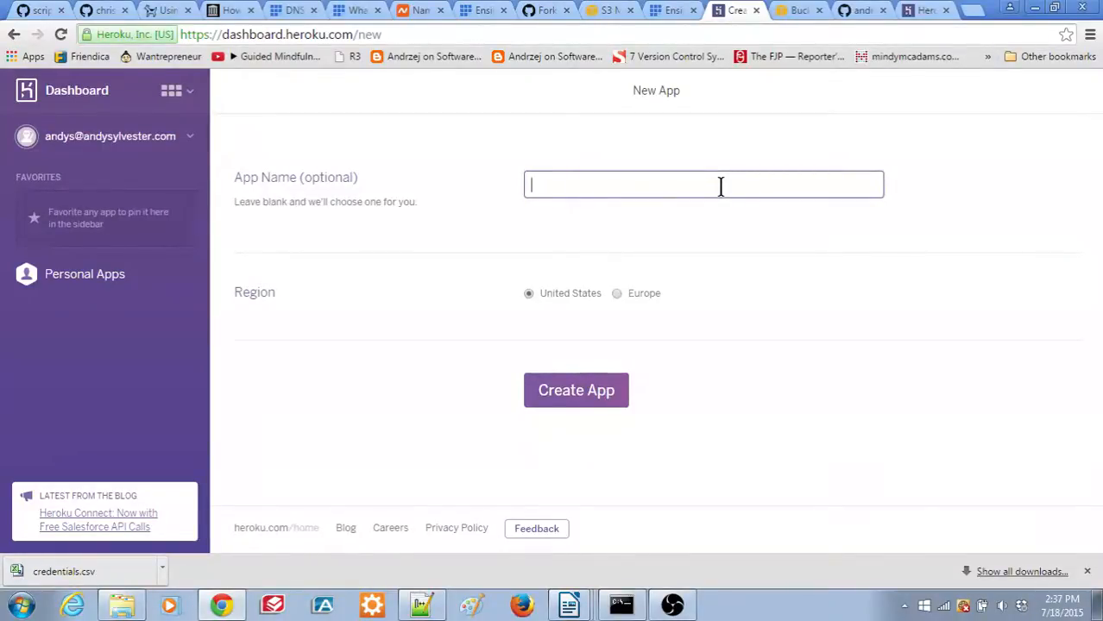
{"action": "type", "text": "m"}
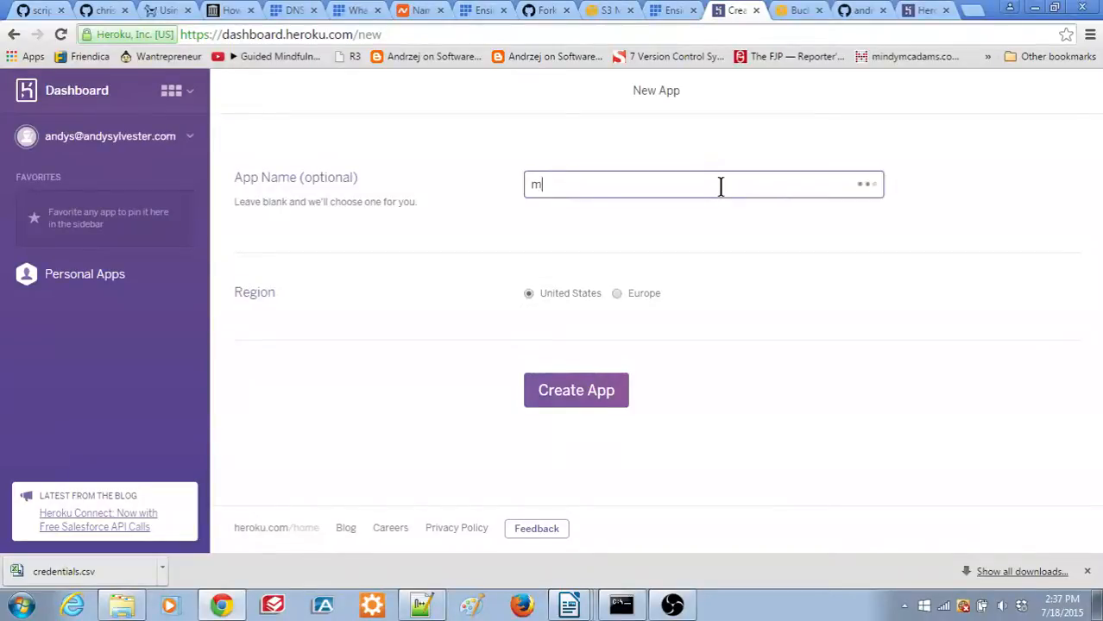
{"action": "type", "text": "yriver"}
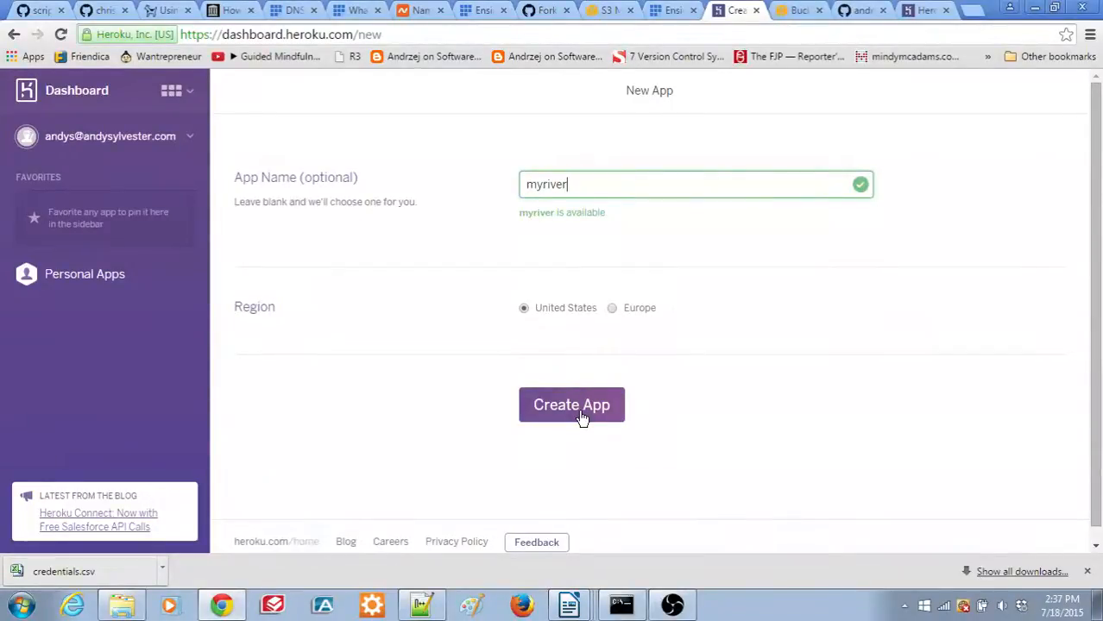
{"action": "left_click", "coordinate": [571, 404]}
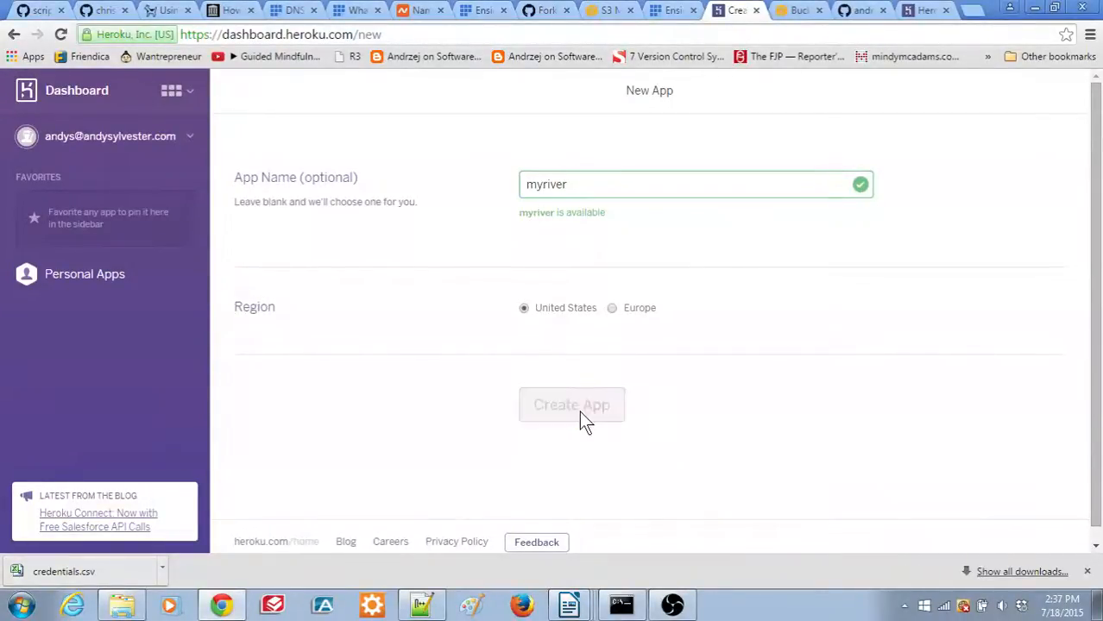
{"action": "left_click", "coordinate": [571, 405]}
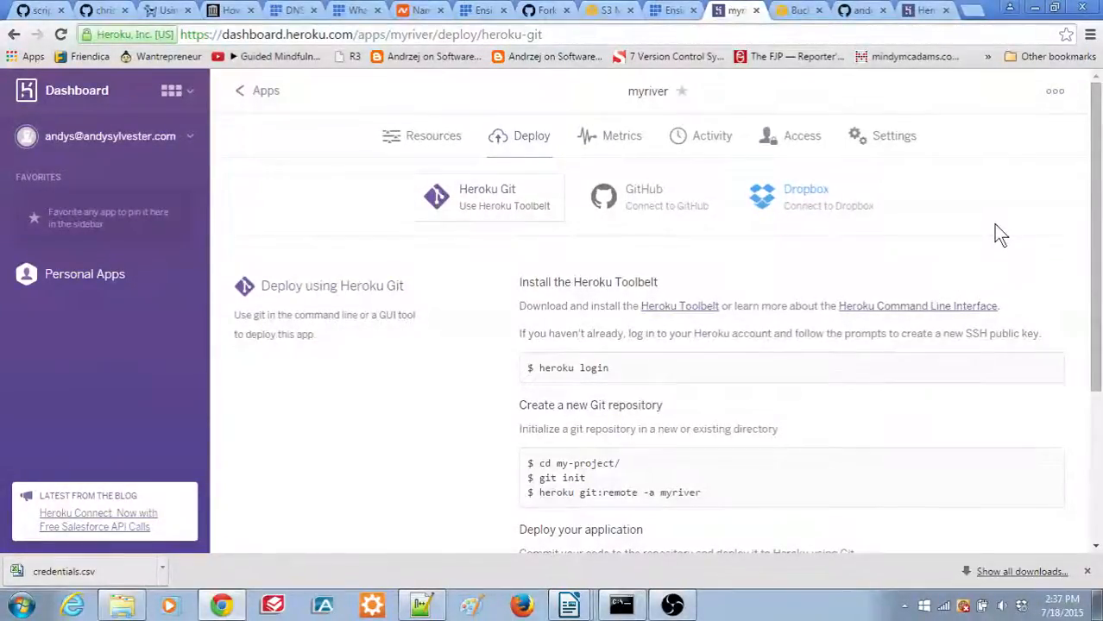
{"action": "mouse_move", "coordinate": [669, 211]}
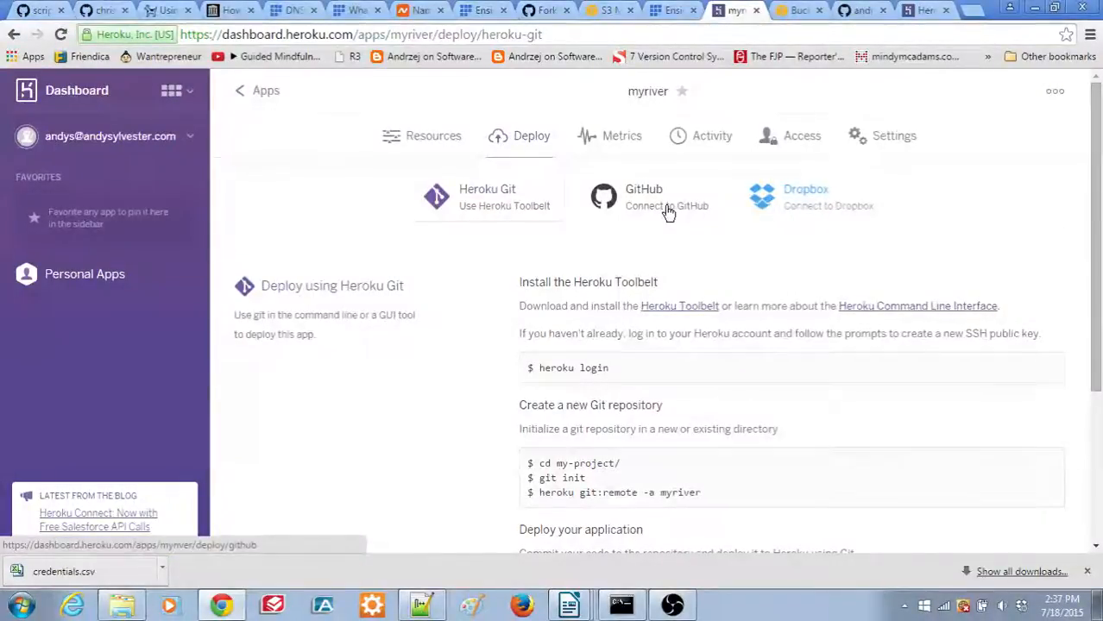
Choose GitHub as the deploy method and authorize Heroku to access the GitHub account
{"action": "left_click", "coordinate": [643, 197]}
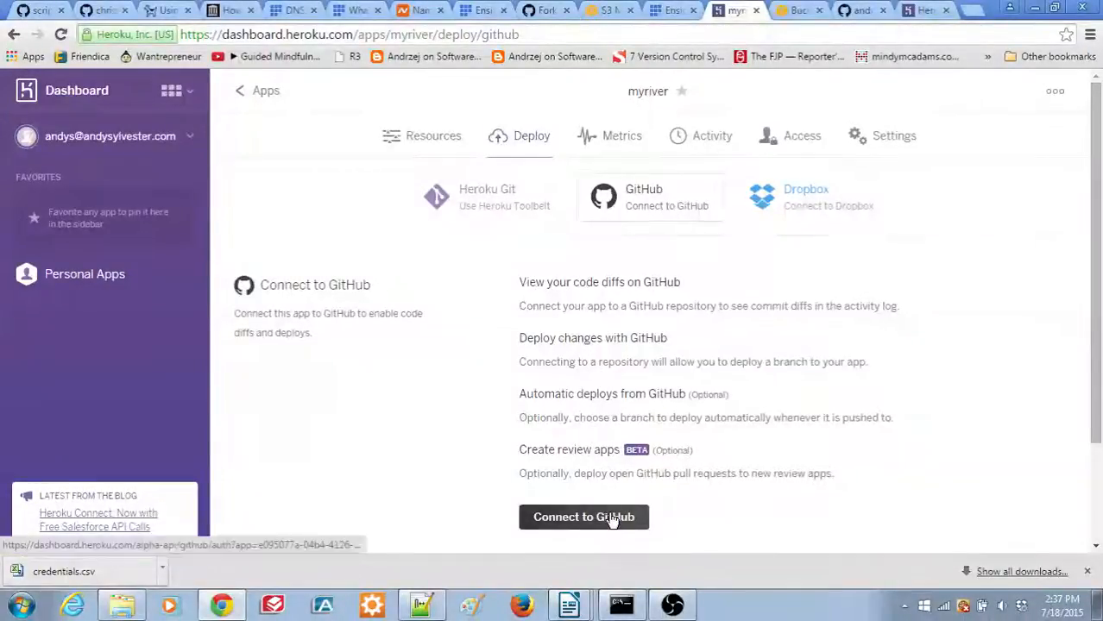
{"action": "left_click", "coordinate": [584, 517]}
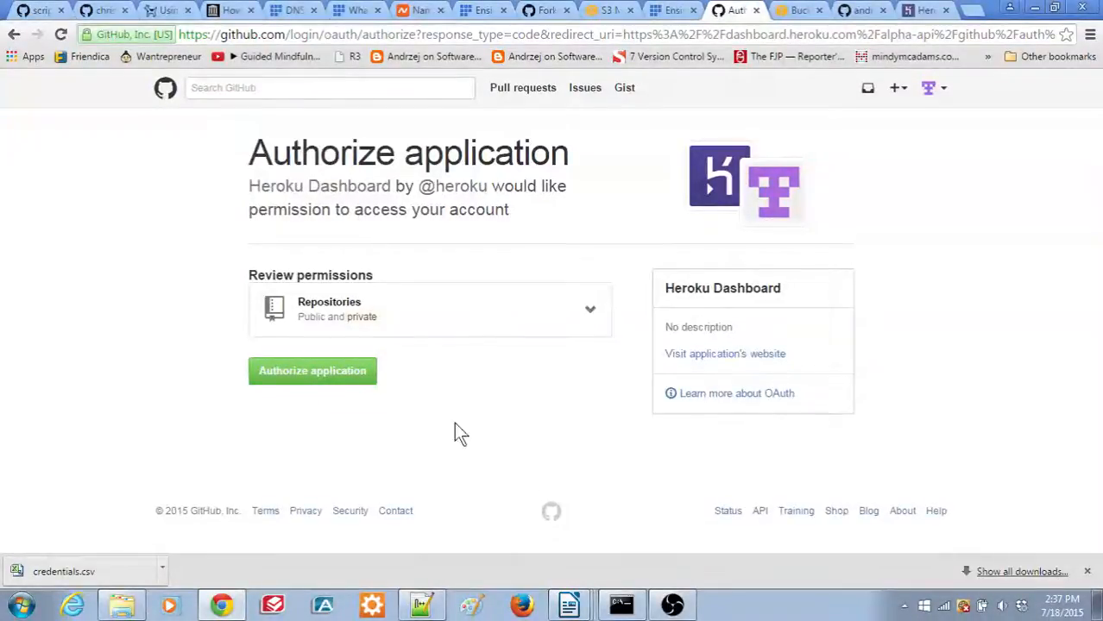
{"action": "mouse_move", "coordinate": [334, 389]}
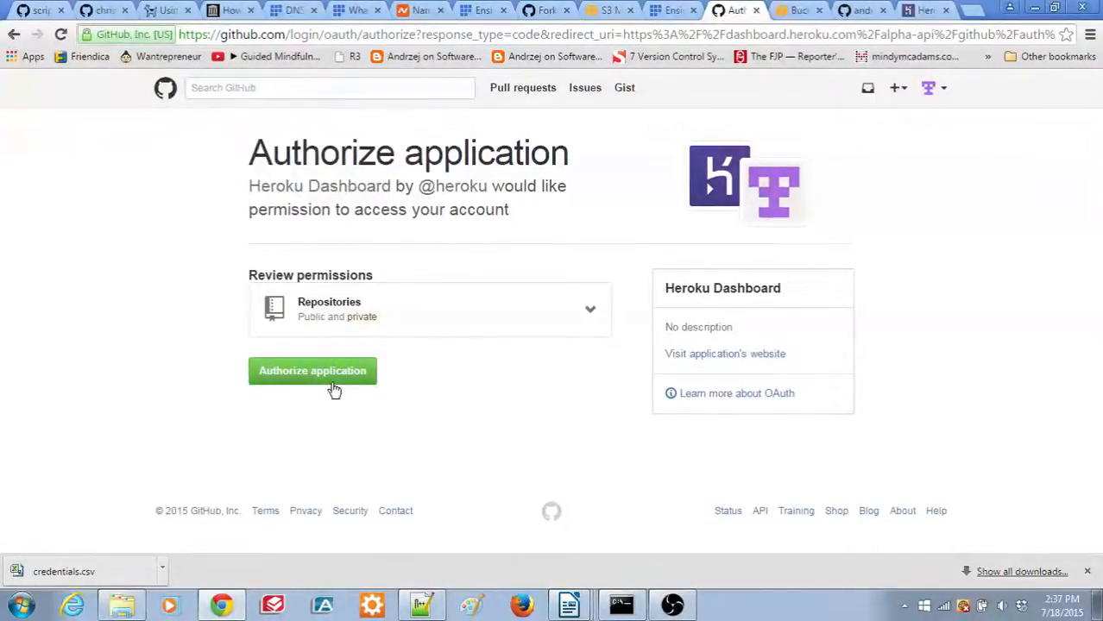
{"action": "left_click", "coordinate": [311, 371]}
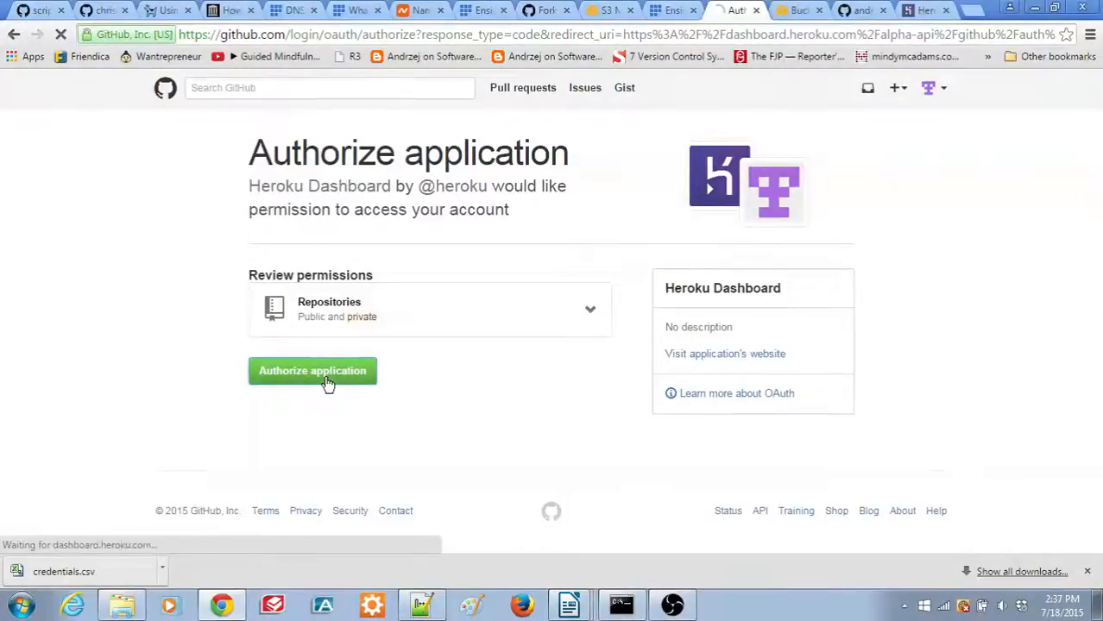
{"action": "left_click", "coordinate": [311, 371]}
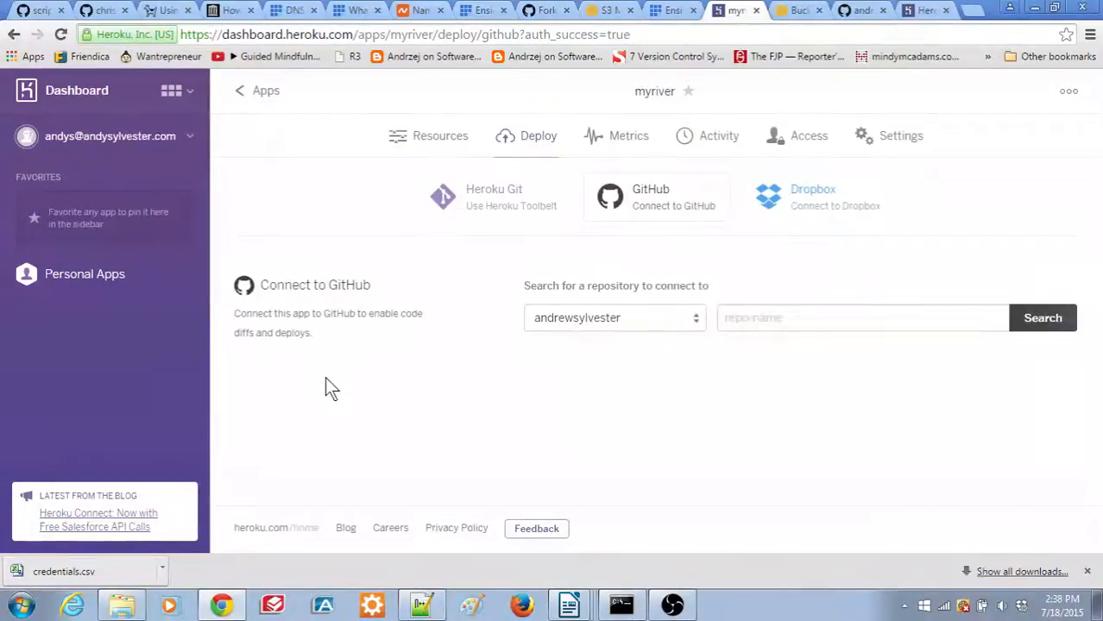
{"action": "mouse_move", "coordinate": [542, 375]}
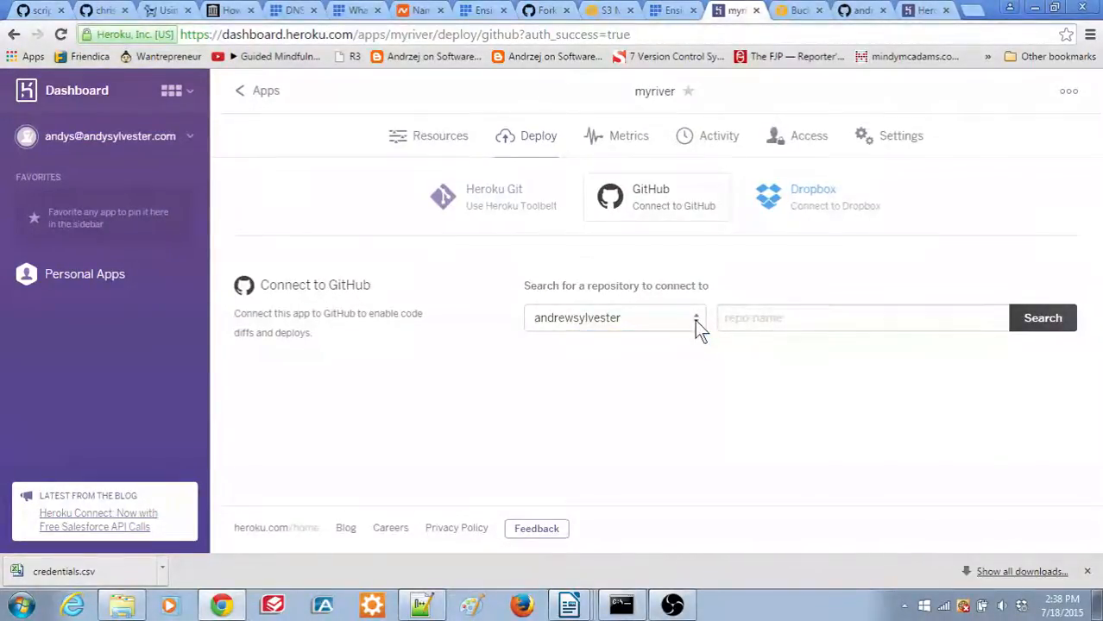
Search for the river4 repository and connect myriver to andrewsylvester/river4
{"action": "left_click", "coordinate": [860, 318]}
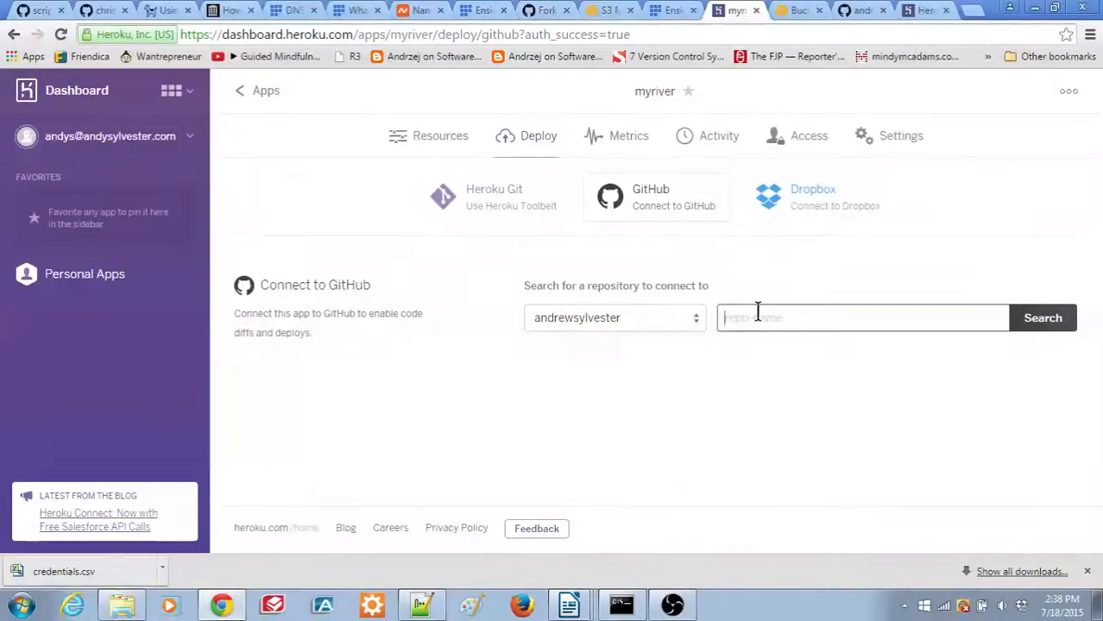
{"action": "type", "text": "iver"}
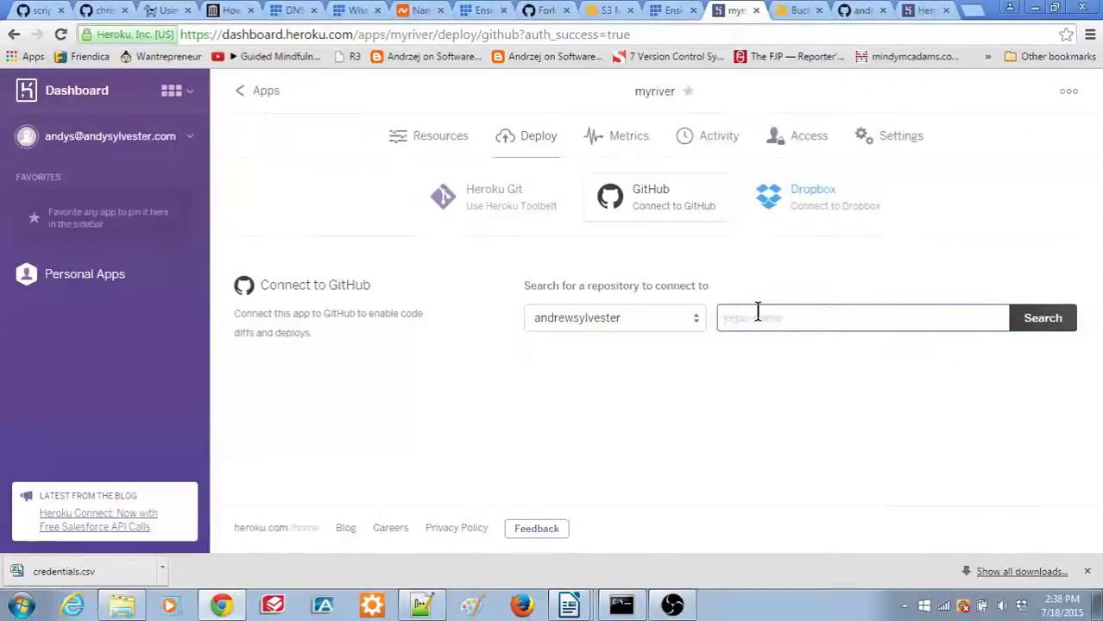
{"action": "type", "text": "river4"}
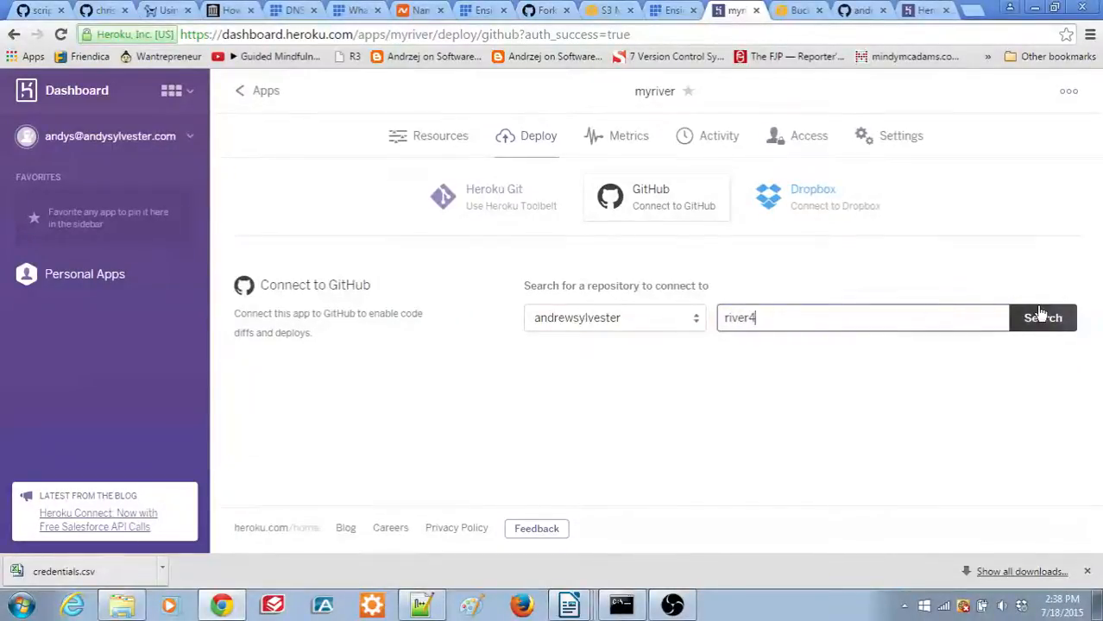
{"action": "left_click", "coordinate": [1042, 318]}
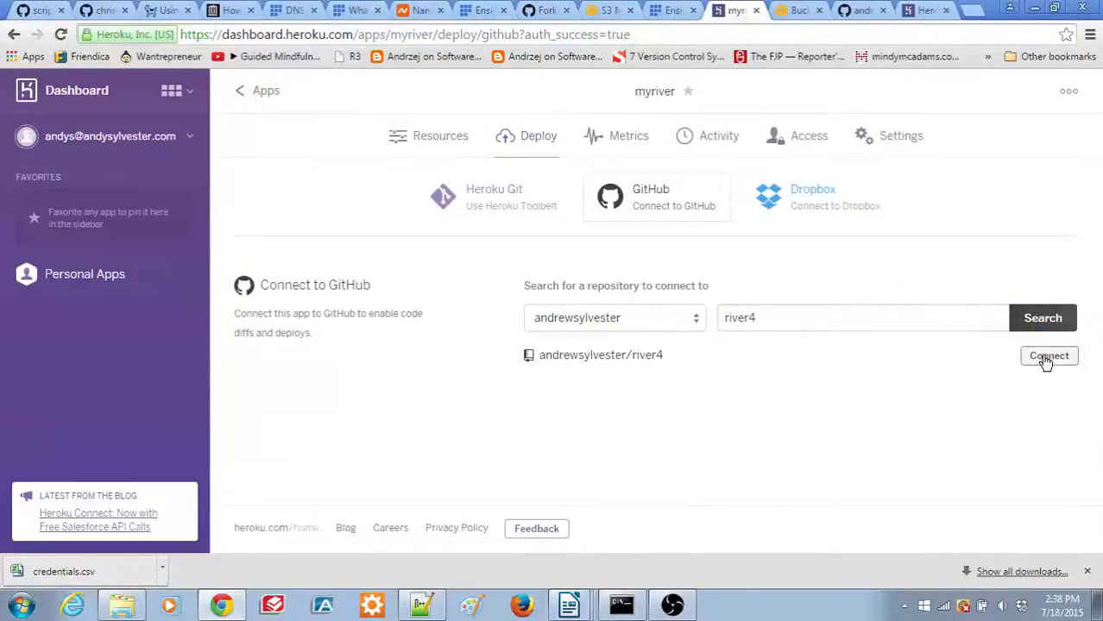
{"action": "left_click", "coordinate": [1049, 355]}
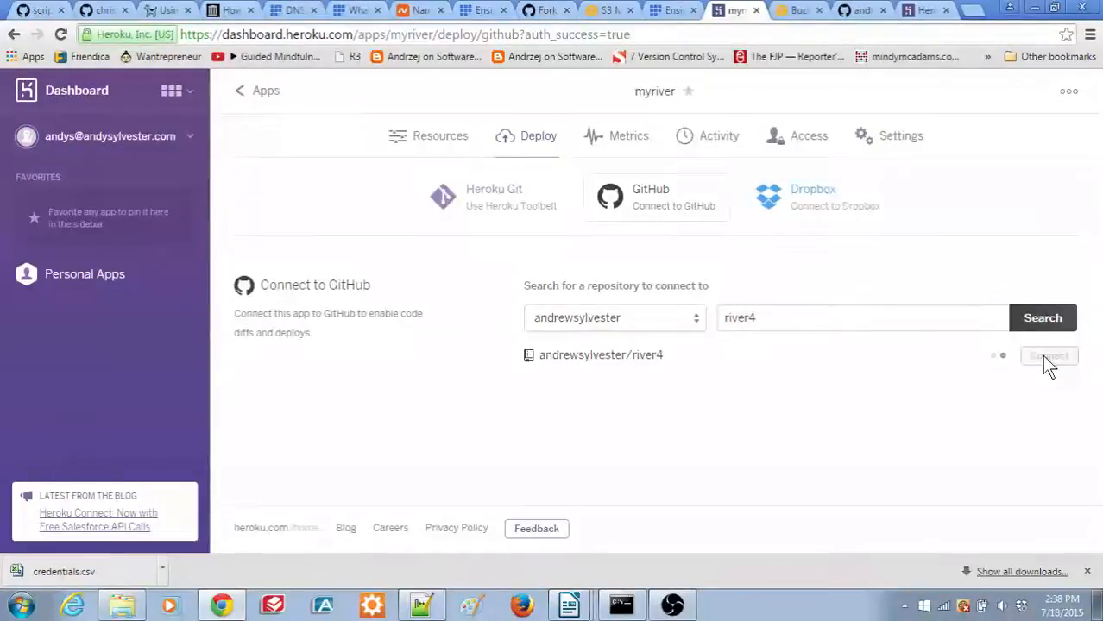
{"action": "left_click", "coordinate": [1048, 356]}
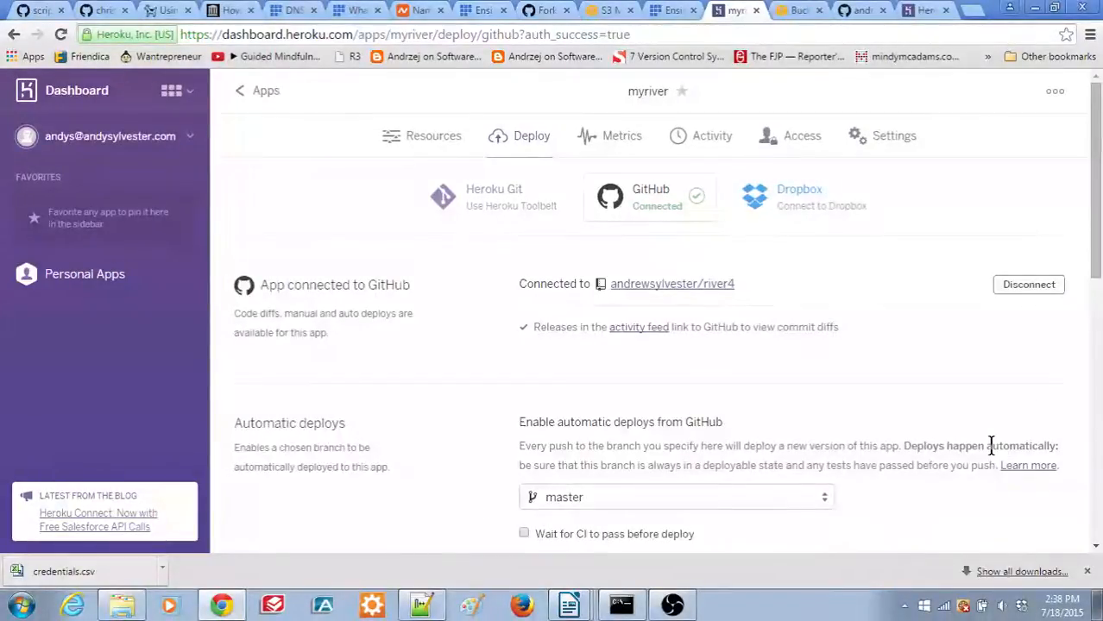
{"action": "mouse_move", "coordinate": [1073, 431]}
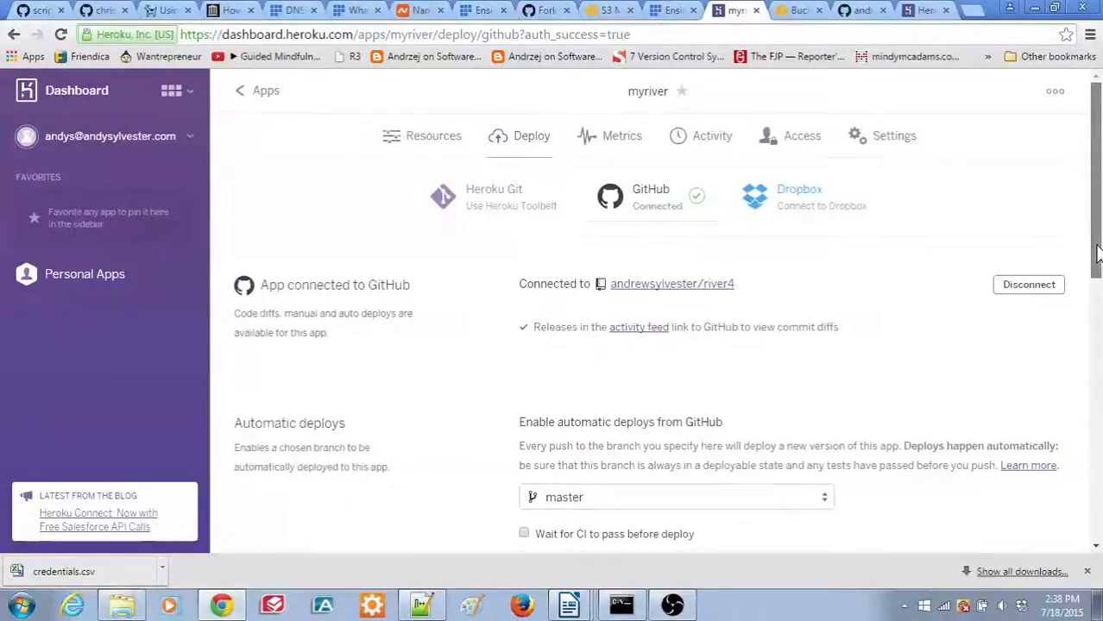
Enable automatic deploys from the master branch for myriver
{"action": "scroll", "scroll_direction": "down", "scroll_amount": 3}
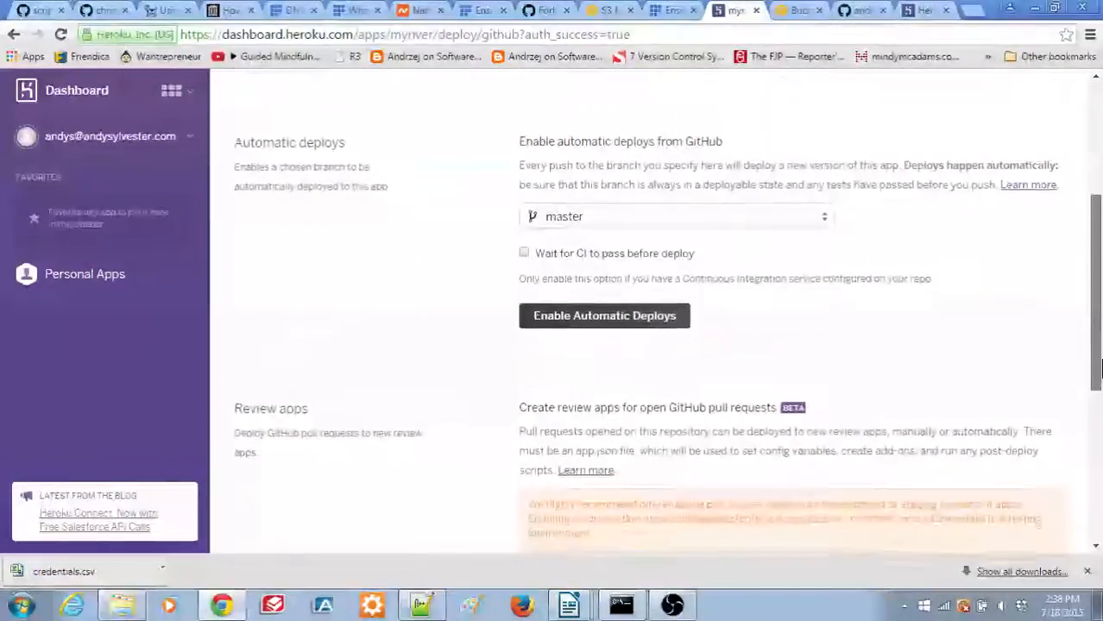
{"action": "scroll", "scroll_direction": "down", "scroll_amount": 3}
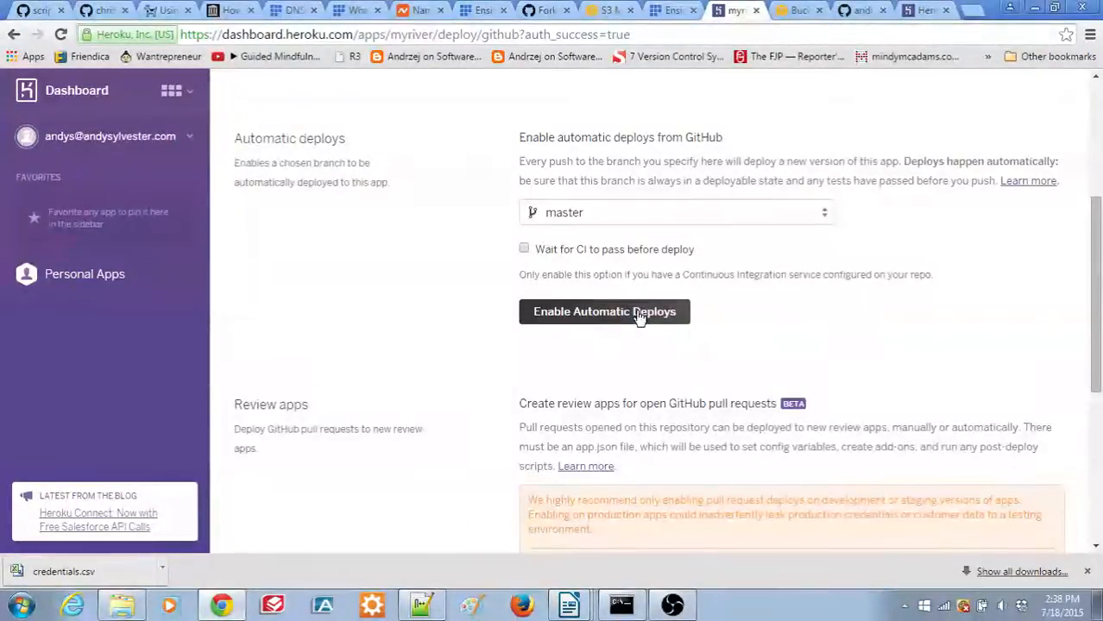
{"action": "left_click", "coordinate": [604, 311]}
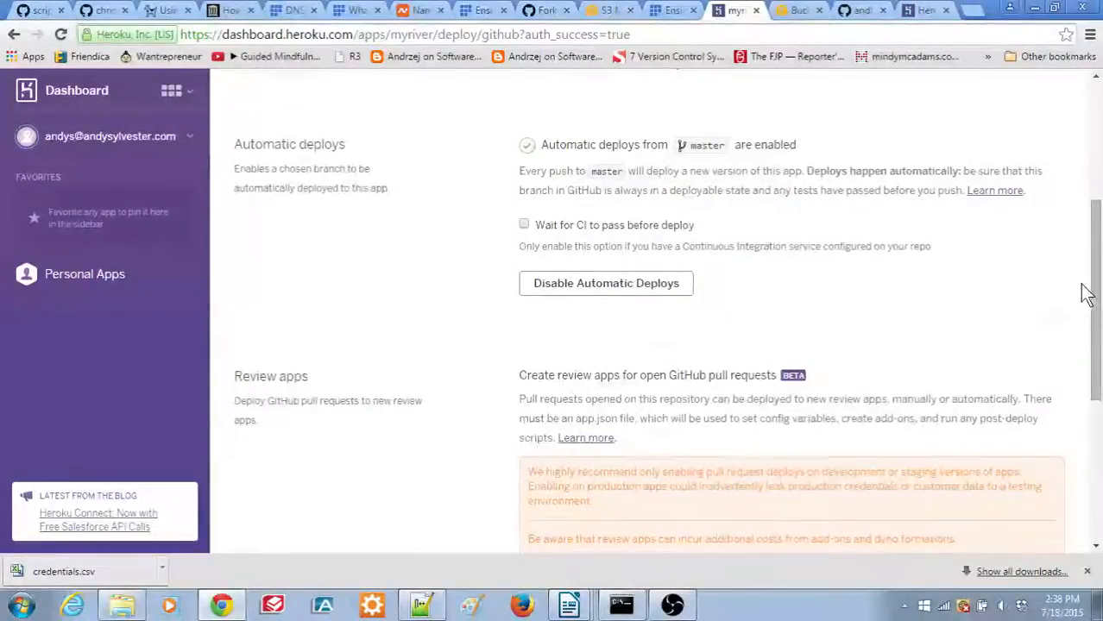
Manually deploy the master branch to myriver and follow the build log
{"action": "scroll", "scroll_direction": "down", "scroll_amount": 3}
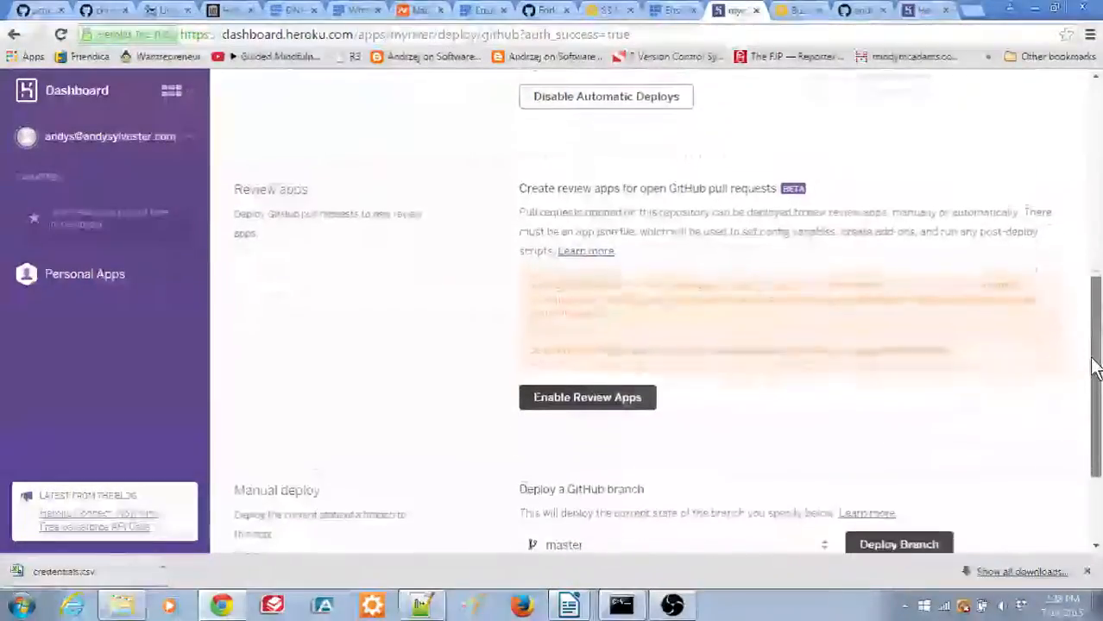
{"action": "scroll", "scroll_direction": "down", "scroll_amount": 3}
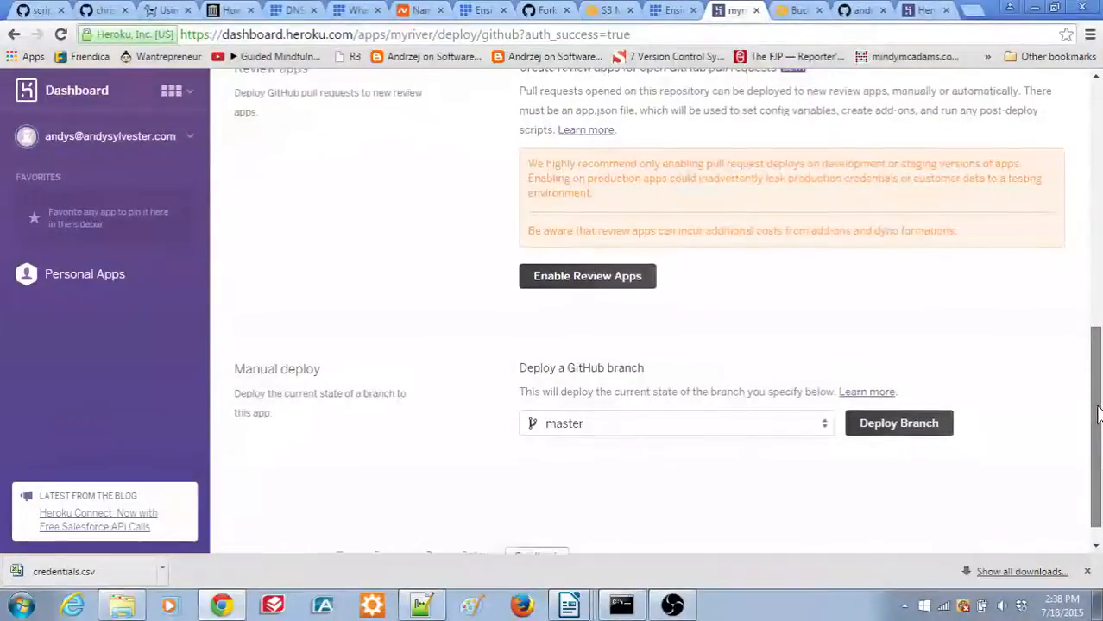
{"action": "scroll", "scroll_direction": "down", "scroll_amount": 3}
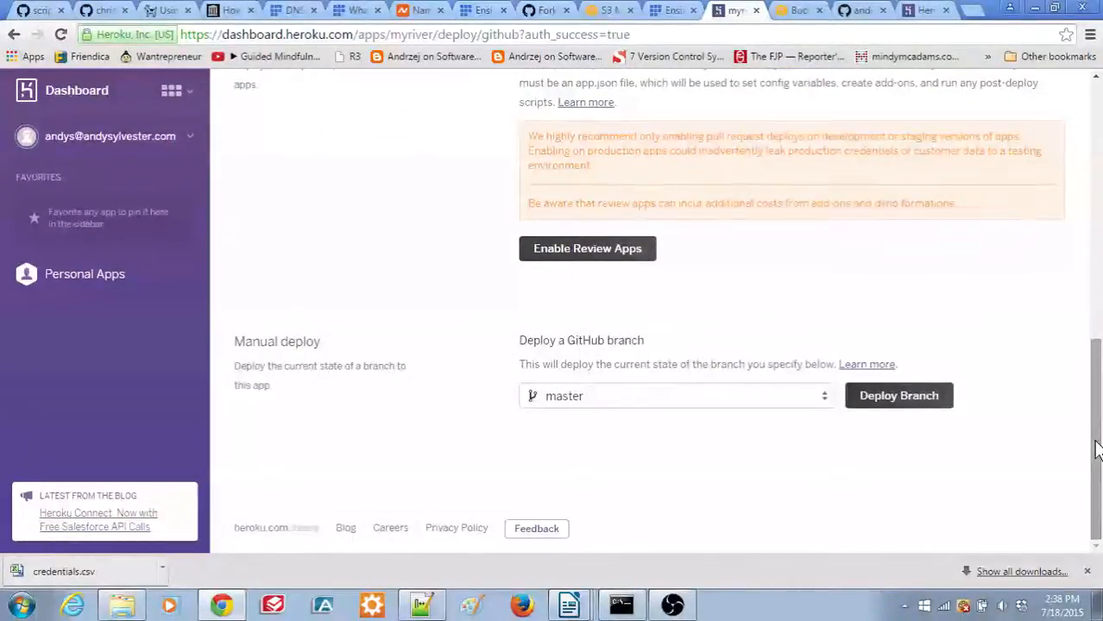
{"action": "mouse_move", "coordinate": [1018, 432]}
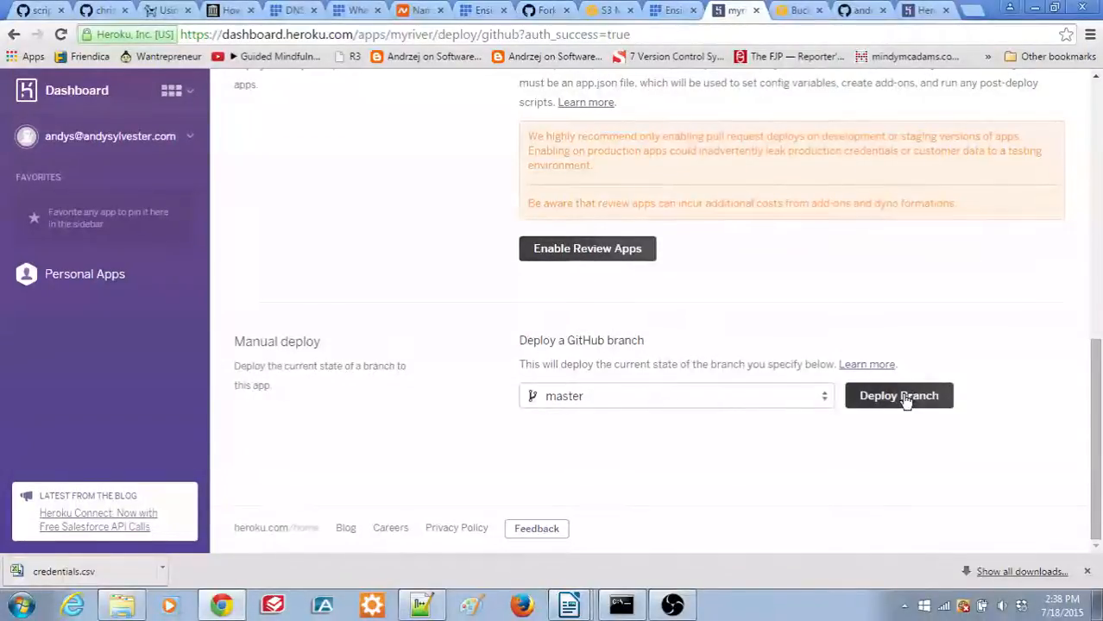
{"action": "left_click", "coordinate": [899, 395]}
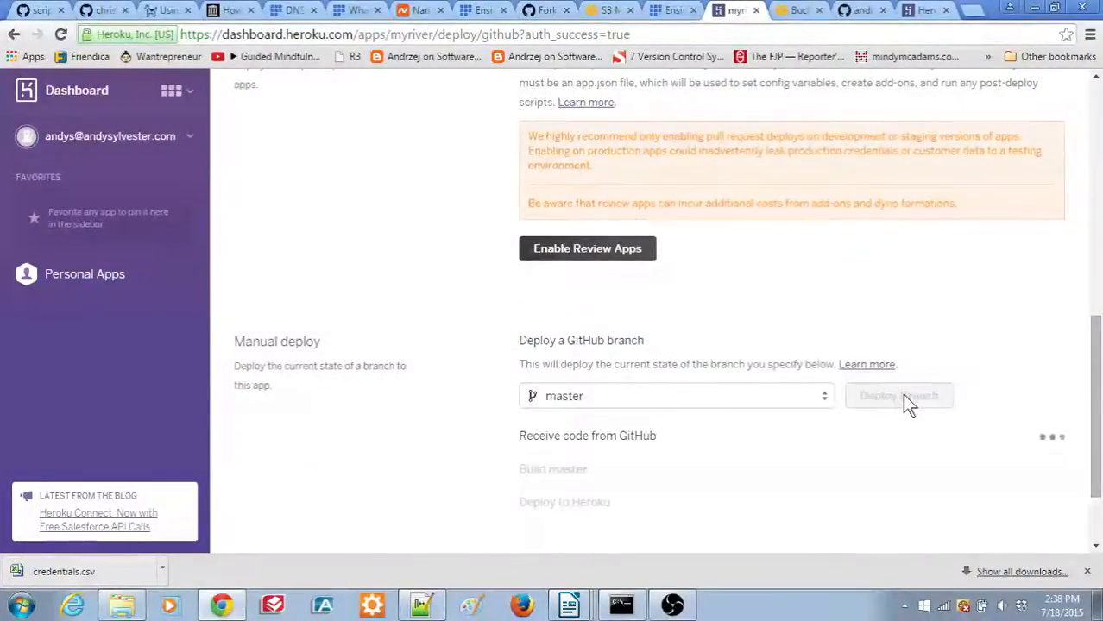
{"action": "left_click", "coordinate": [898, 396]}
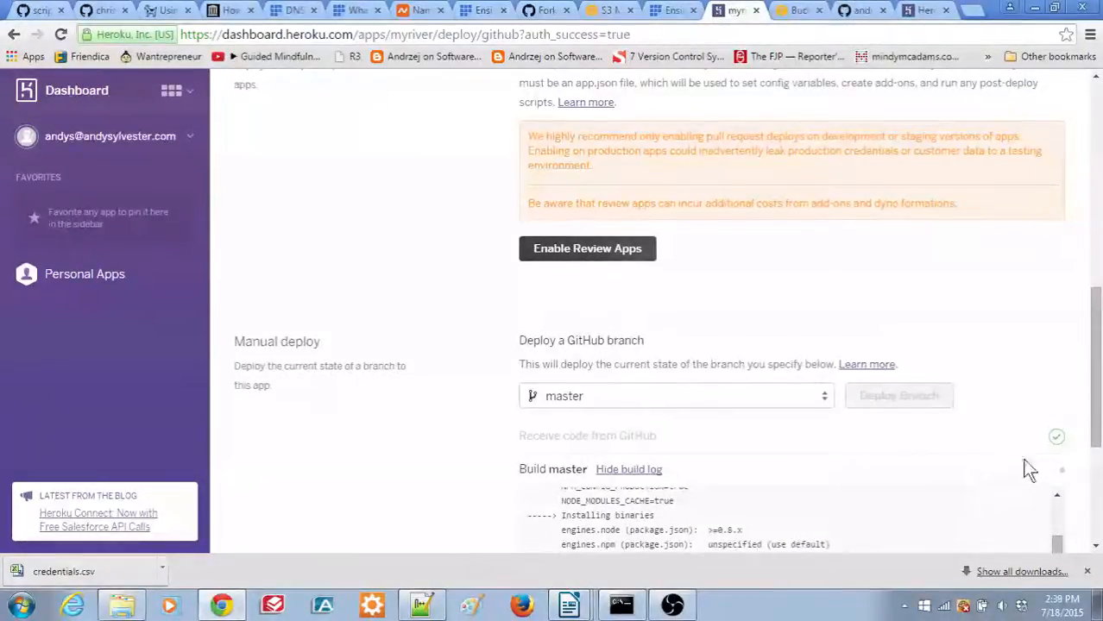
{"action": "scroll", "scroll_direction": "down", "scroll_amount": 3}
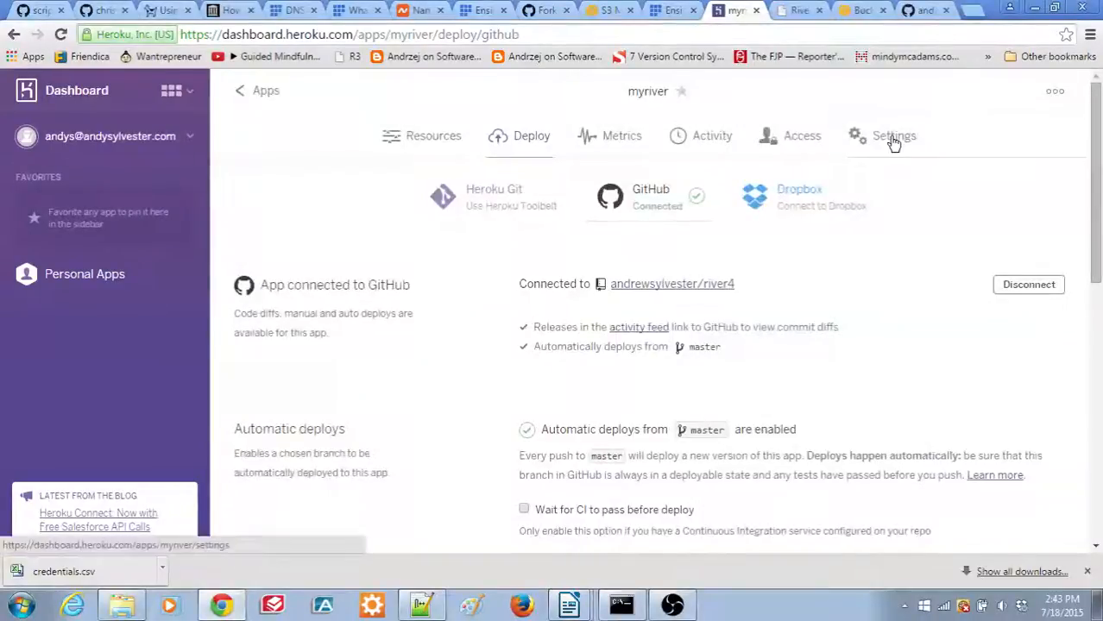
Reveal myriver's config vars in Settings and switch them to edit mode
{"action": "left_click", "coordinate": [893, 136]}
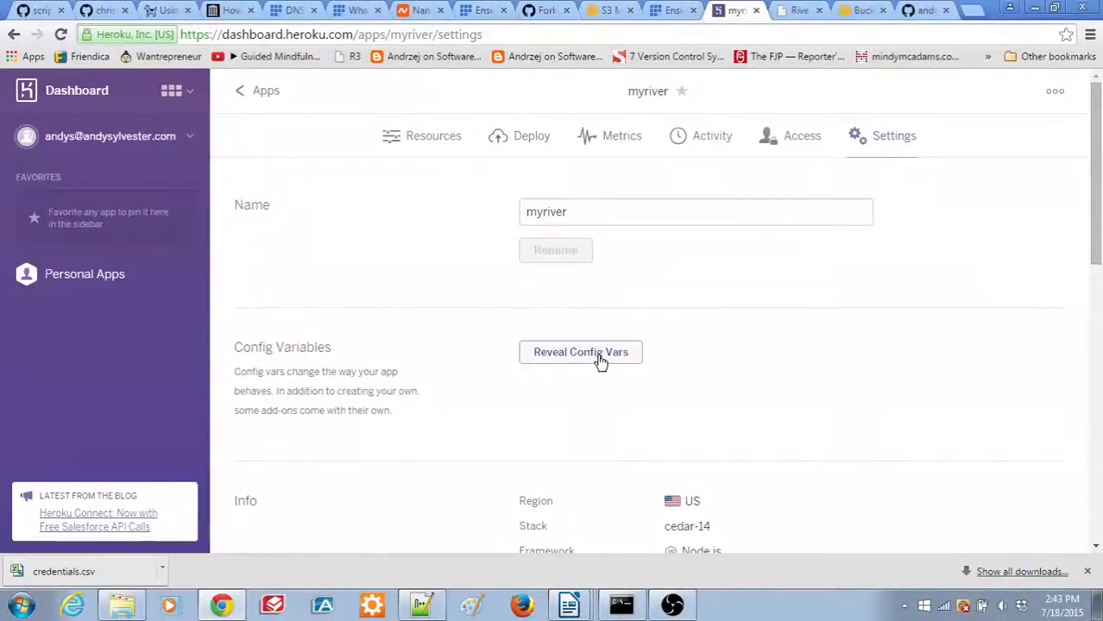
{"action": "left_click", "coordinate": [580, 352]}
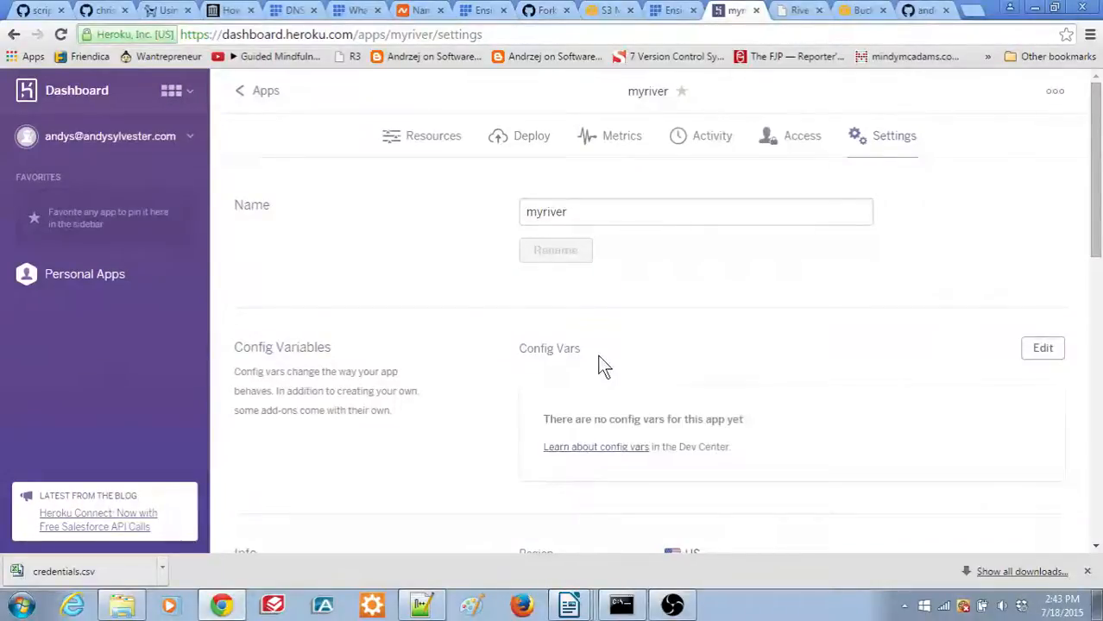
{"action": "mouse_move", "coordinate": [883, 381]}
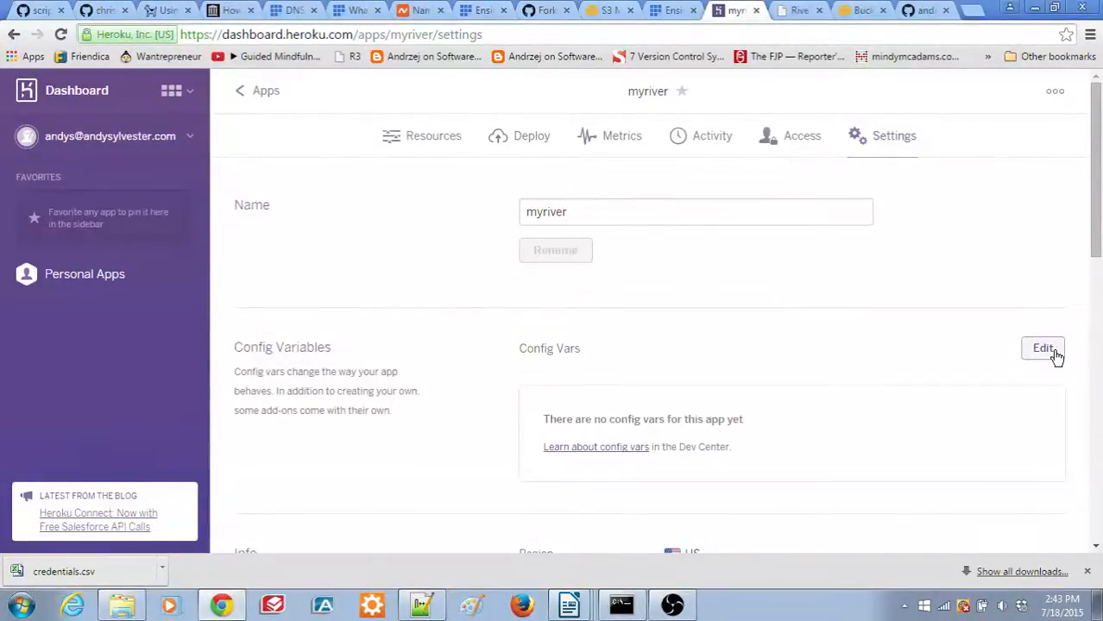
{"action": "left_click", "coordinate": [1042, 348]}
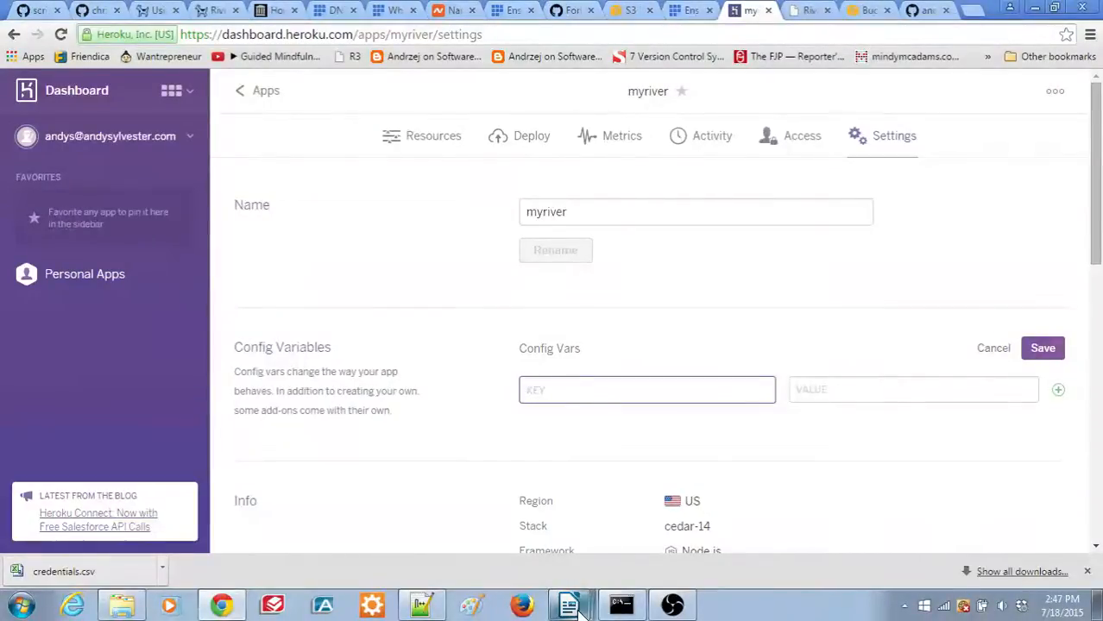
Add config var AWS_ACCESS_KEY_ID with value 'asdf' and start another entry
{"action": "left_click", "coordinate": [647, 389]}
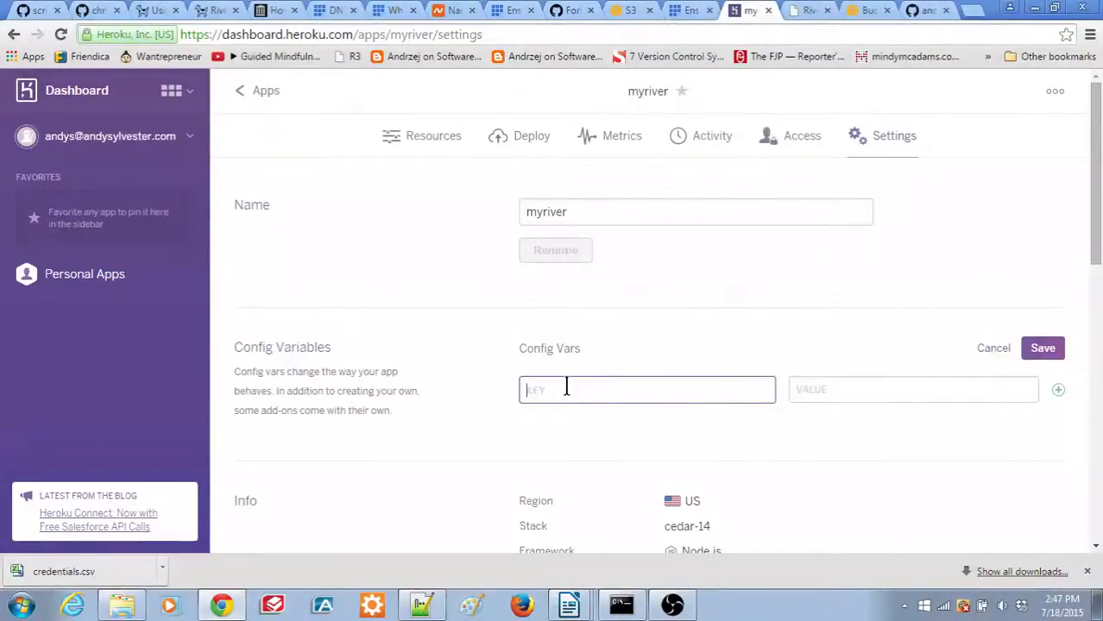
{"action": "type", "text": "AWS_ACCESS_KEY_ID"}
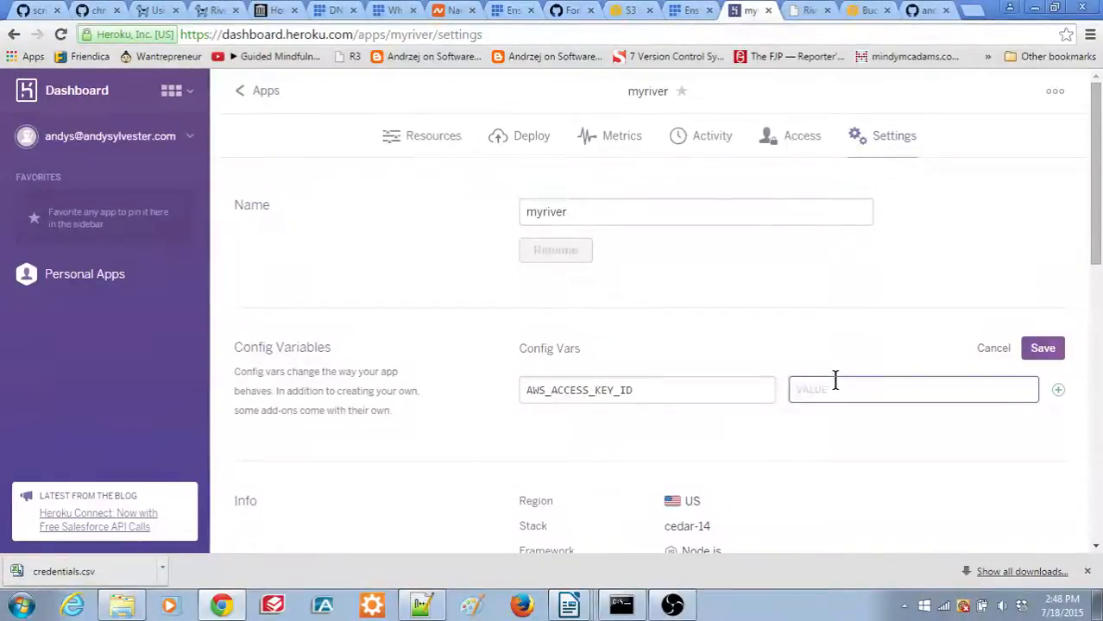
{"action": "type", "text": "asdf"}
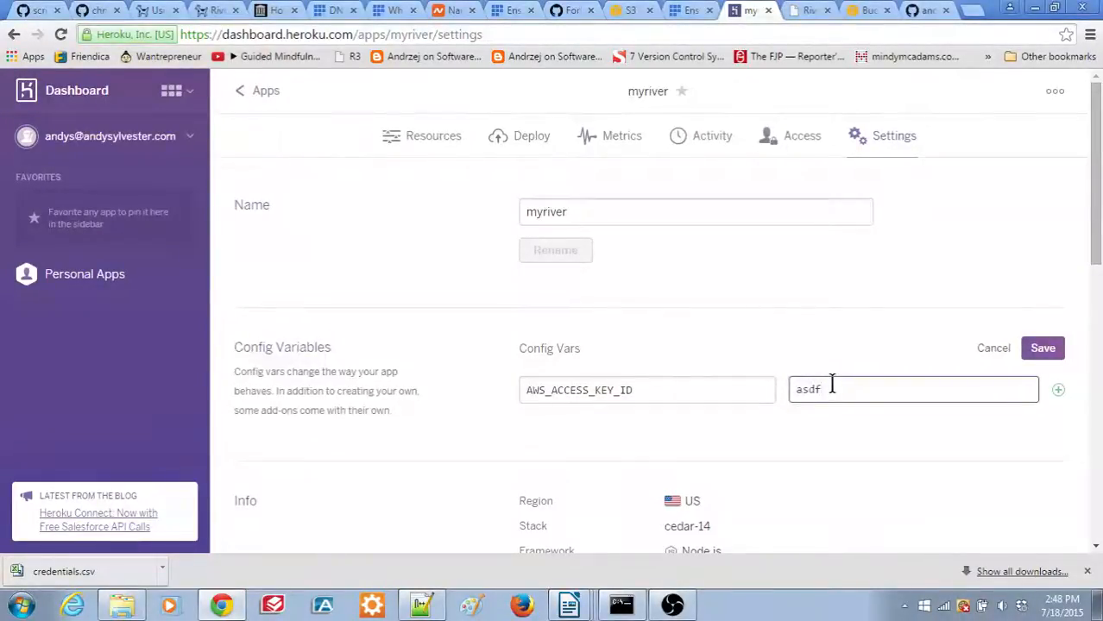
{"action": "left_click", "coordinate": [1043, 348]}
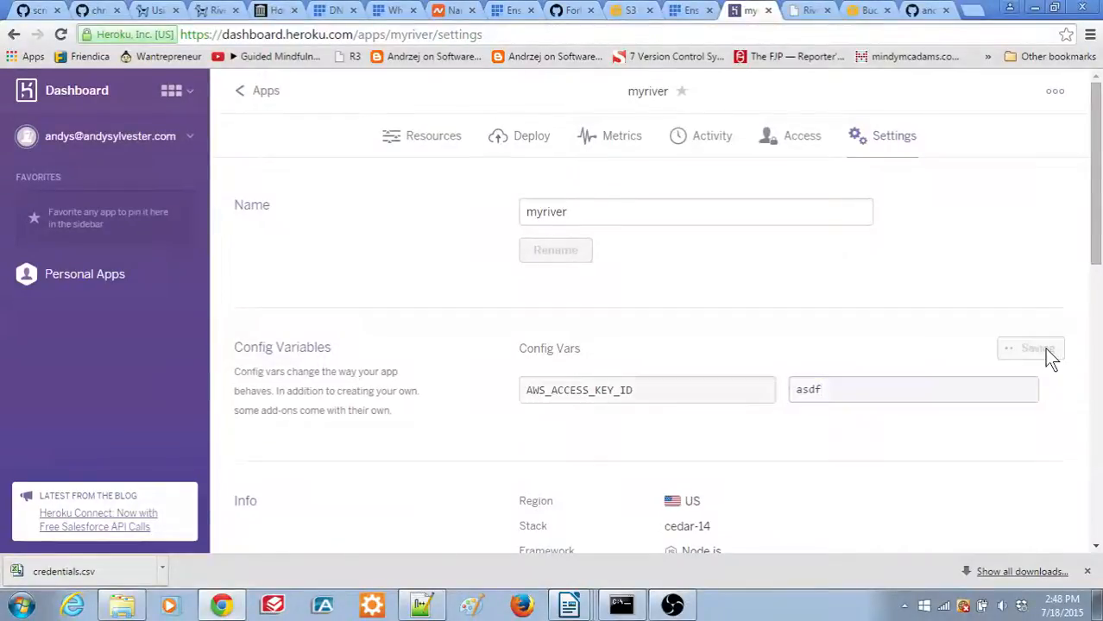
{"action": "left_click", "coordinate": [1031, 348]}
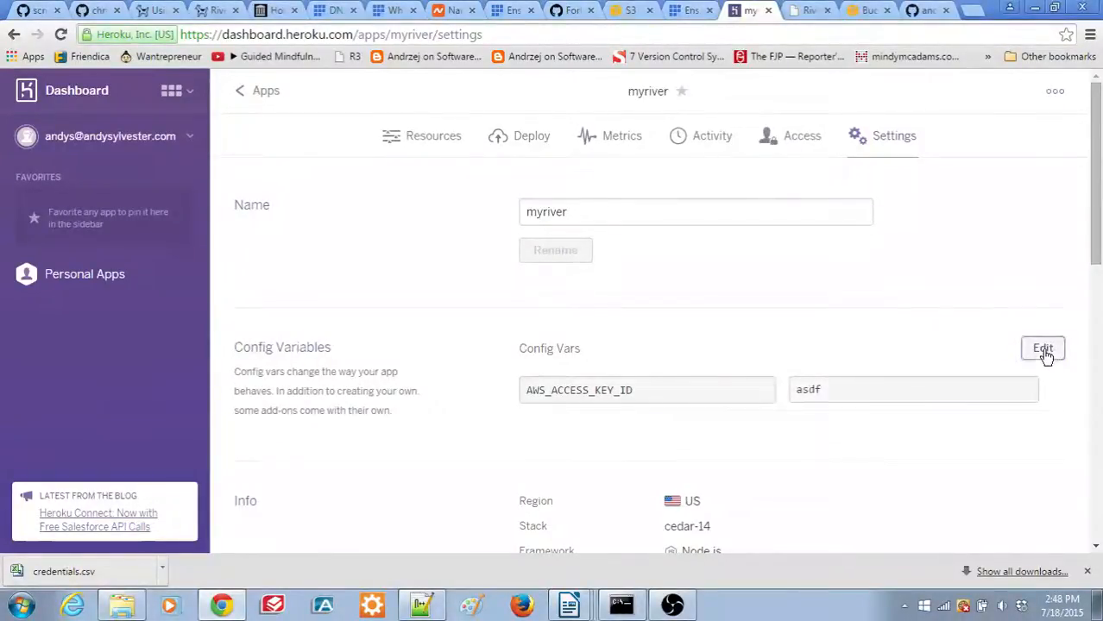
{"action": "left_click", "coordinate": [1043, 348]}
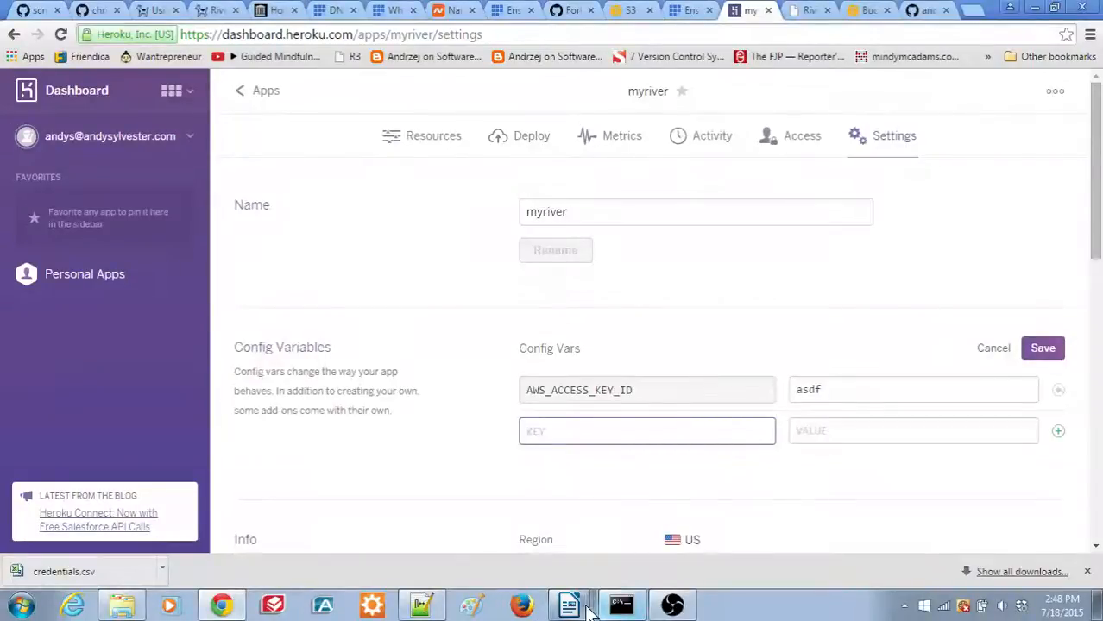
{"action": "left_click", "coordinate": [711, 136]}
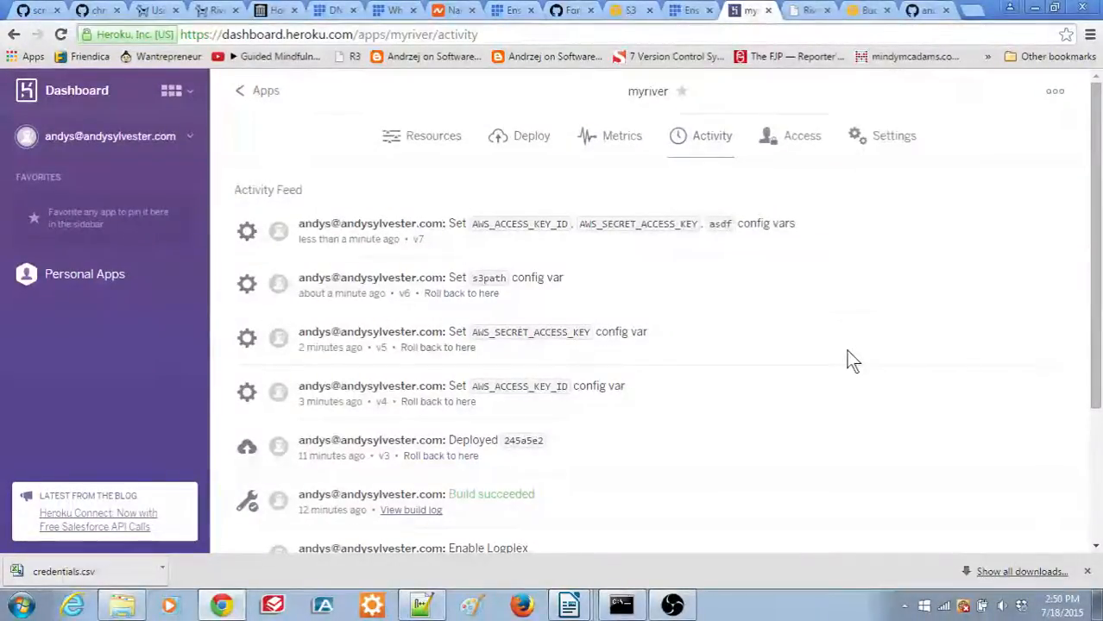
{"action": "mouse_move", "coordinate": [825, 310]}
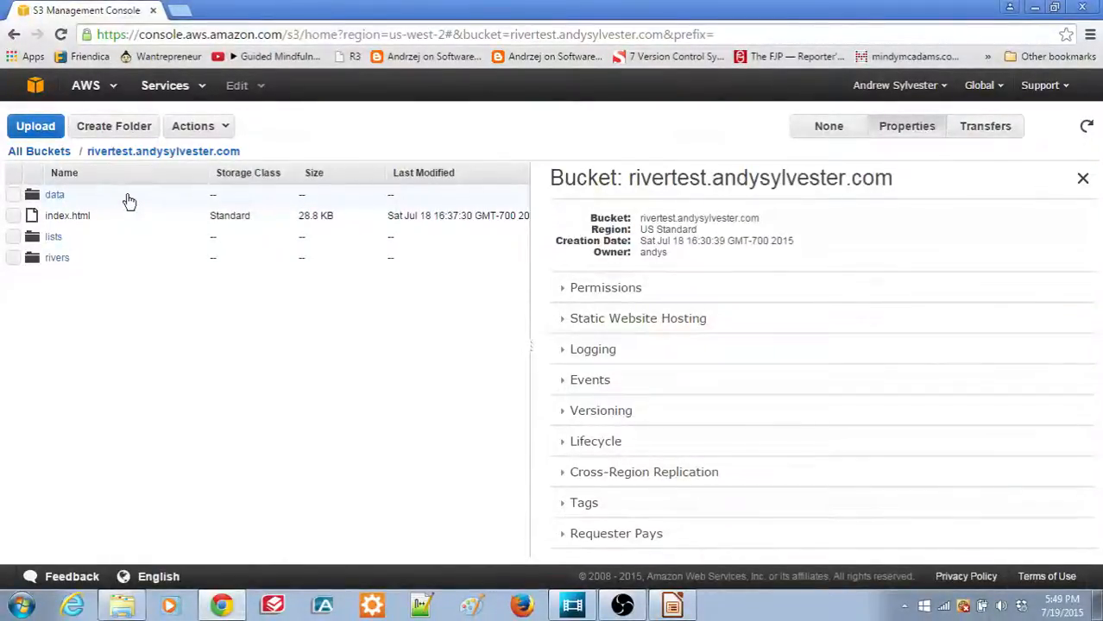
{"action": "mouse_move", "coordinate": [177, 250]}
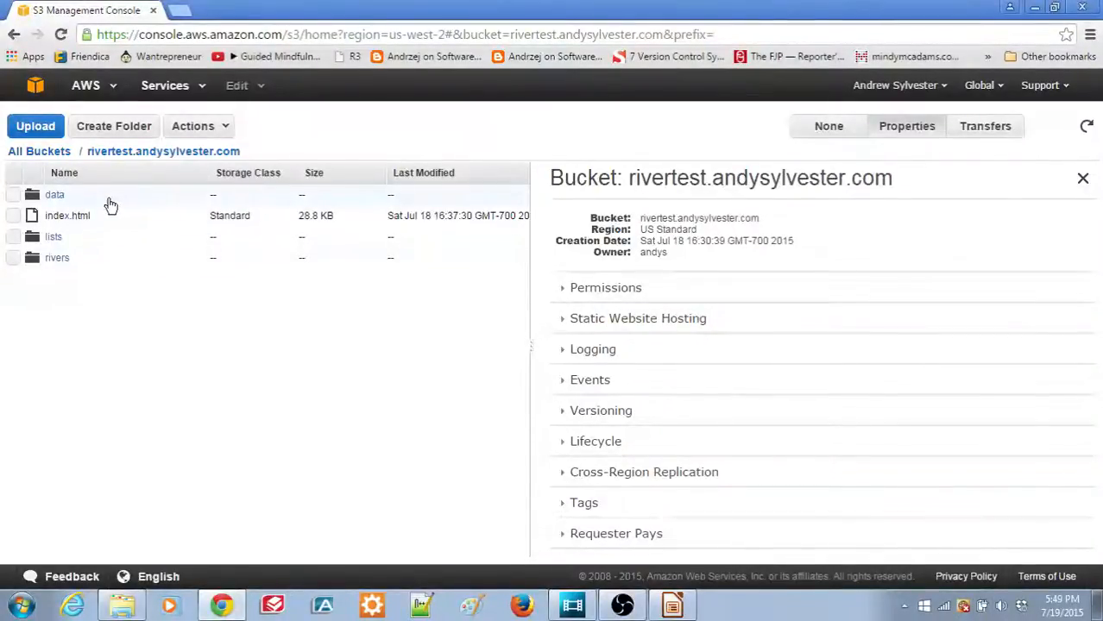
{"action": "mouse_move", "coordinate": [104, 270]}
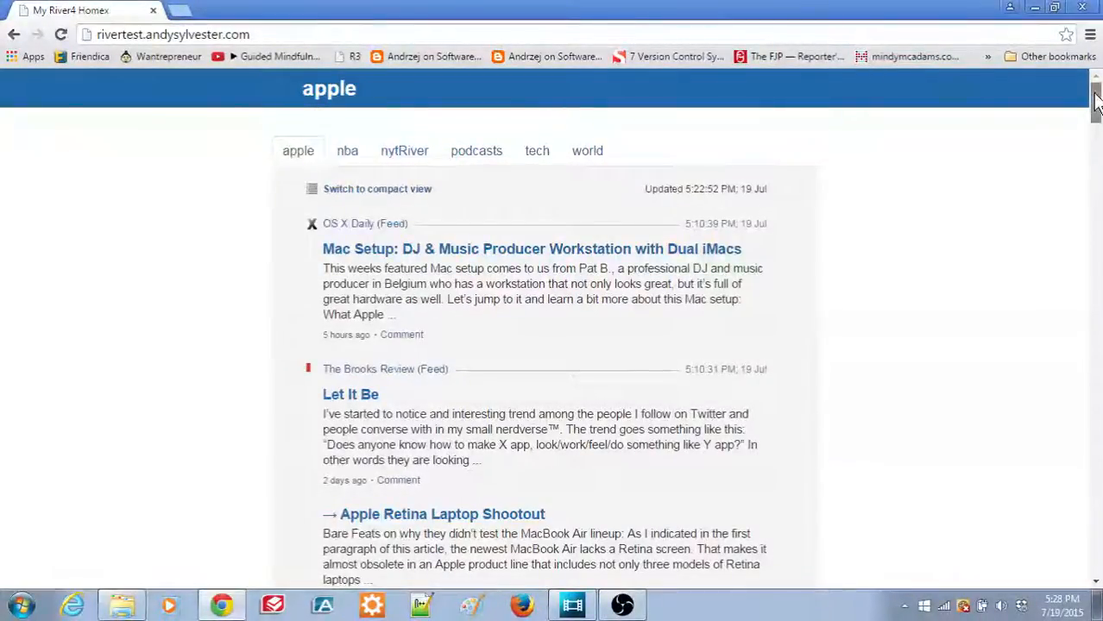
Scroll the apple river, then view the nba, nytRiver, podcasts and tech tabs
{"action": "scroll", "scroll_direction": "down", "scroll_amount": 3}
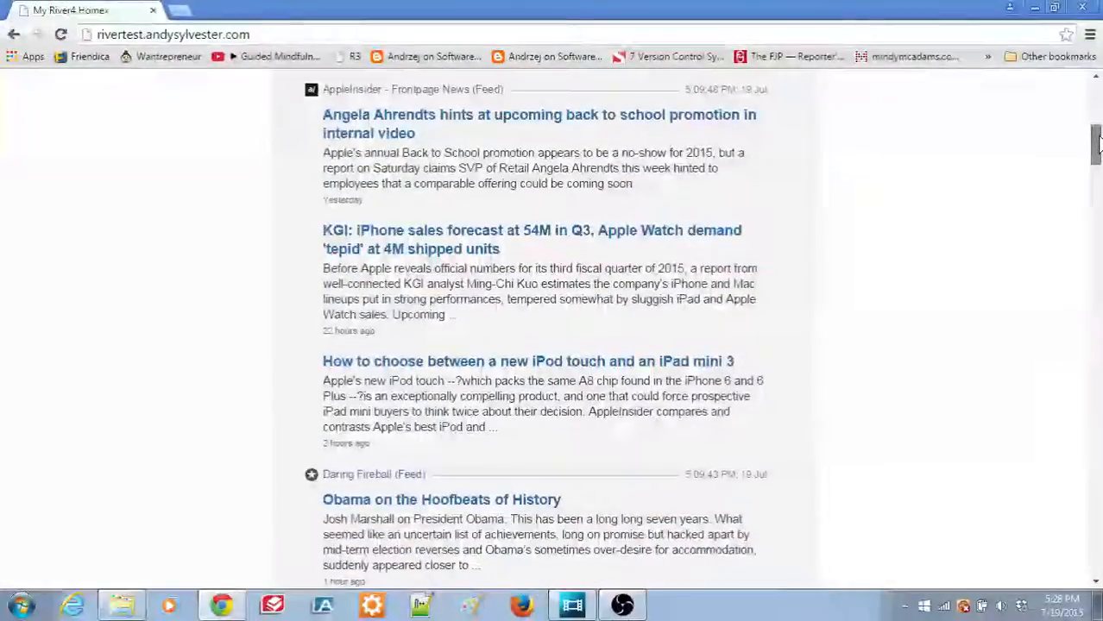
{"action": "scroll", "scroll_direction": "down", "scroll_amount": 3}
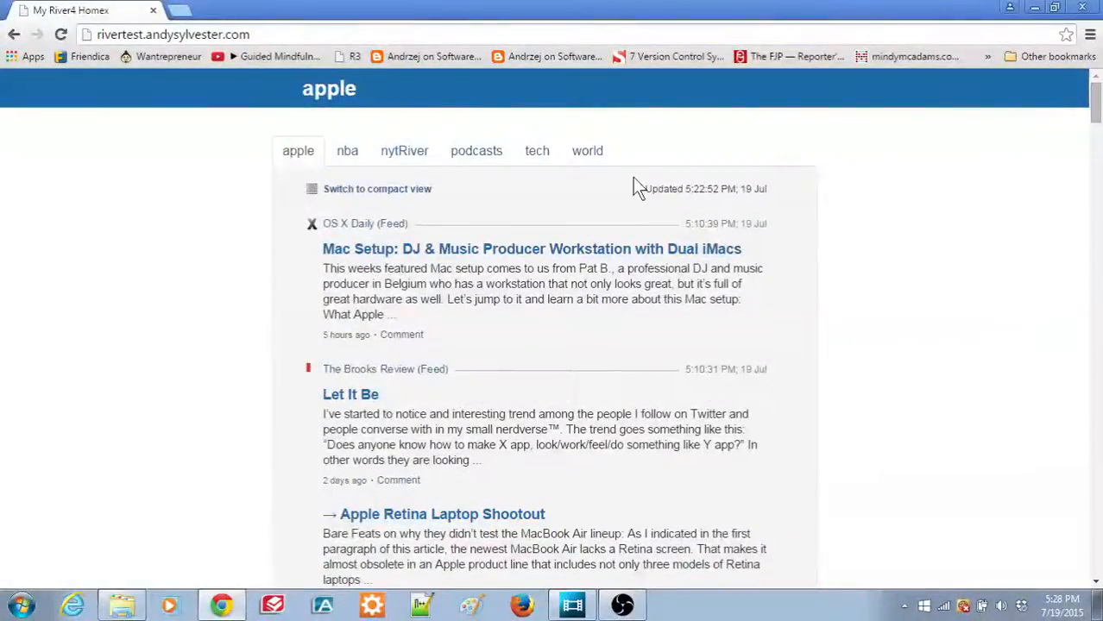
{"action": "left_click", "coordinate": [347, 150]}
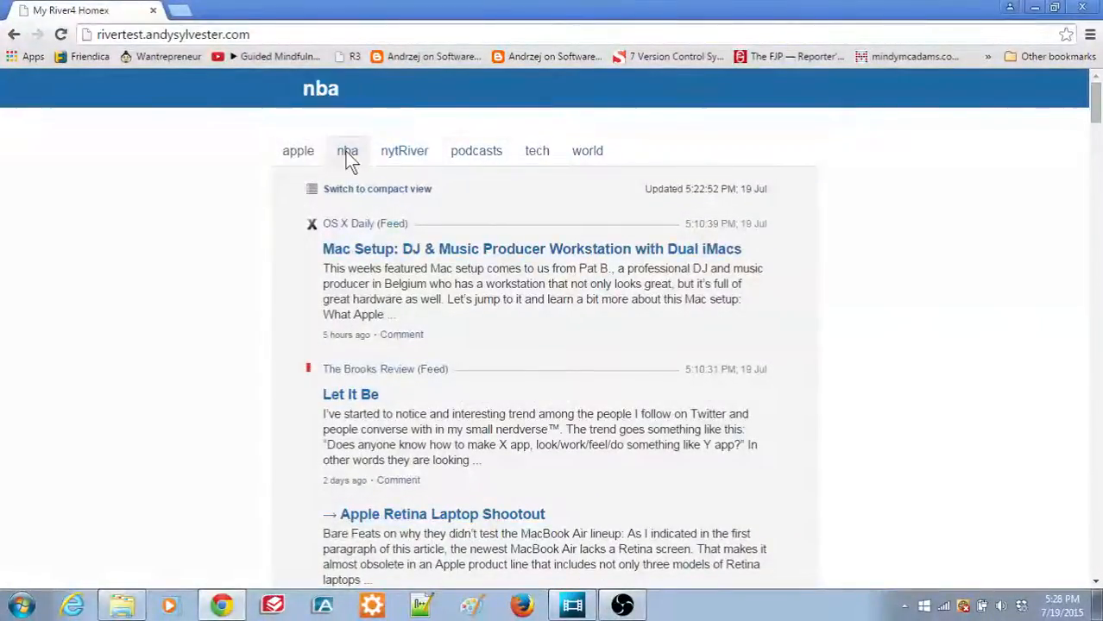
{"action": "left_click", "coordinate": [347, 151]}
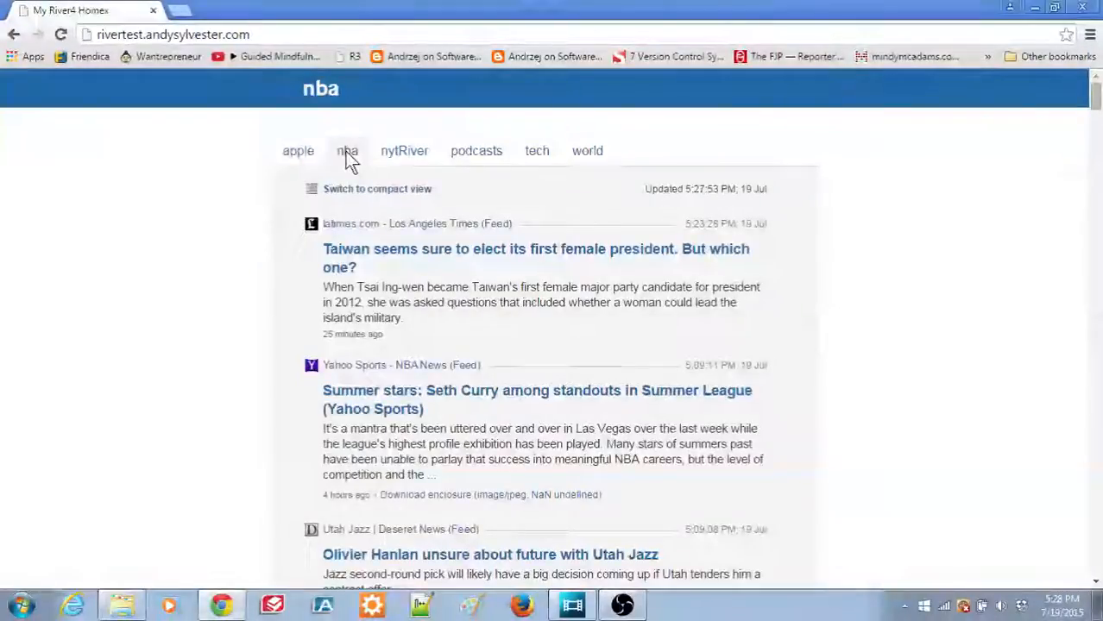
{"action": "mouse_move", "coordinate": [404, 151]}
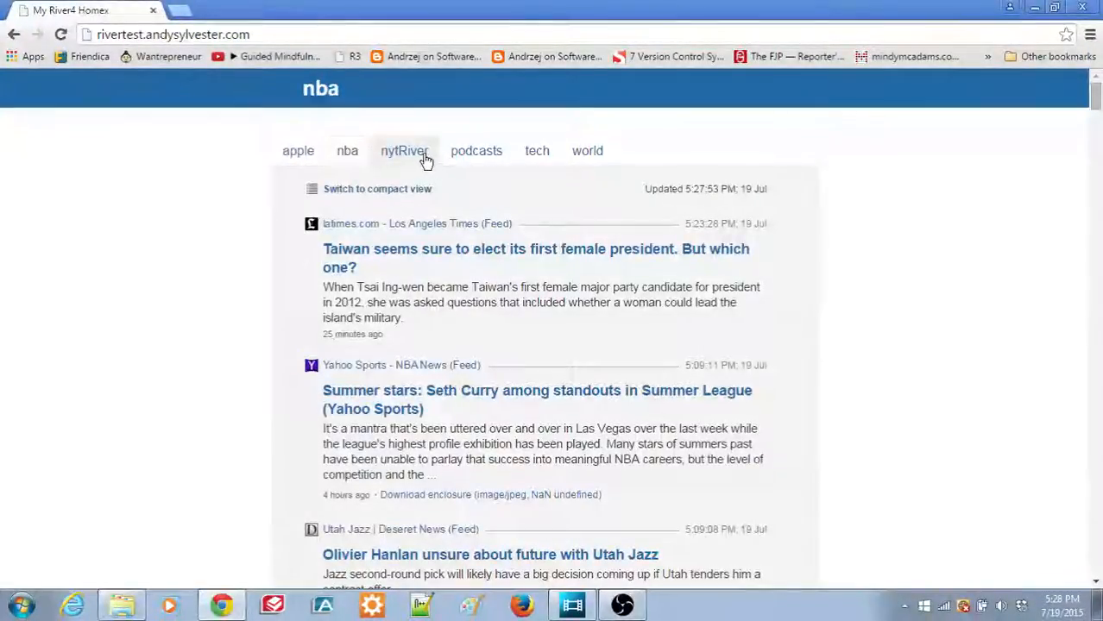
{"action": "left_click", "coordinate": [404, 151]}
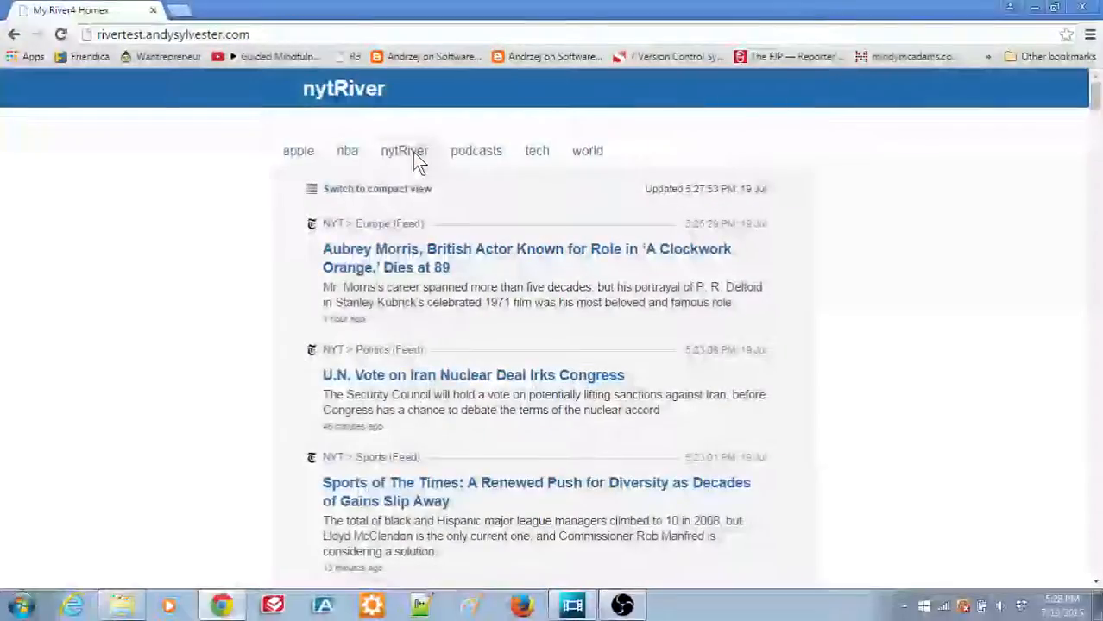
{"action": "left_click", "coordinate": [404, 150]}
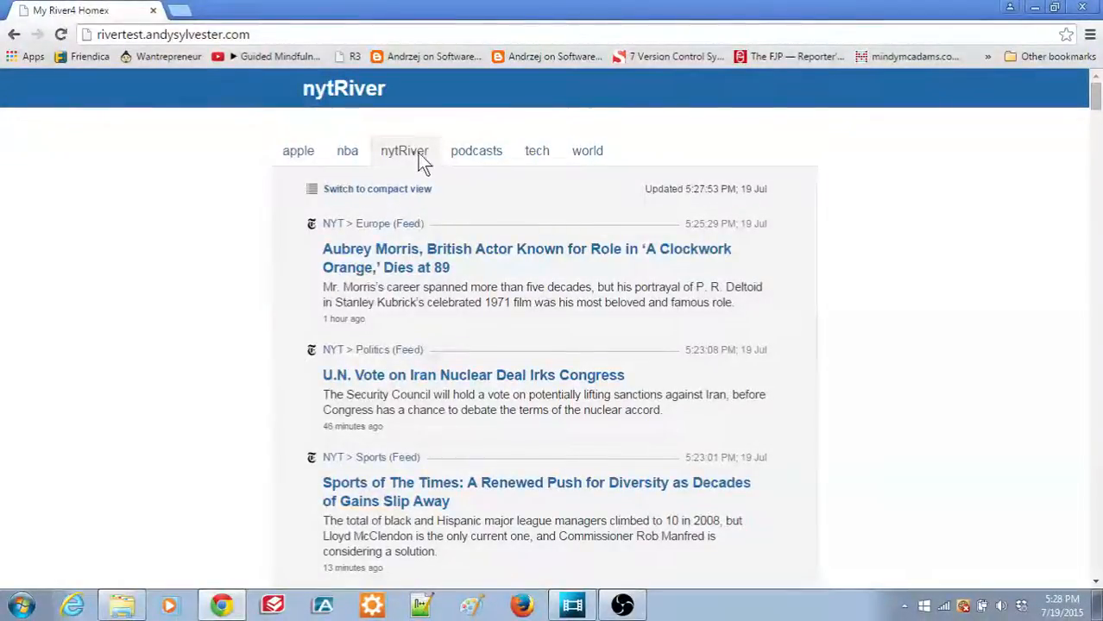
{"action": "left_click", "coordinate": [477, 150]}
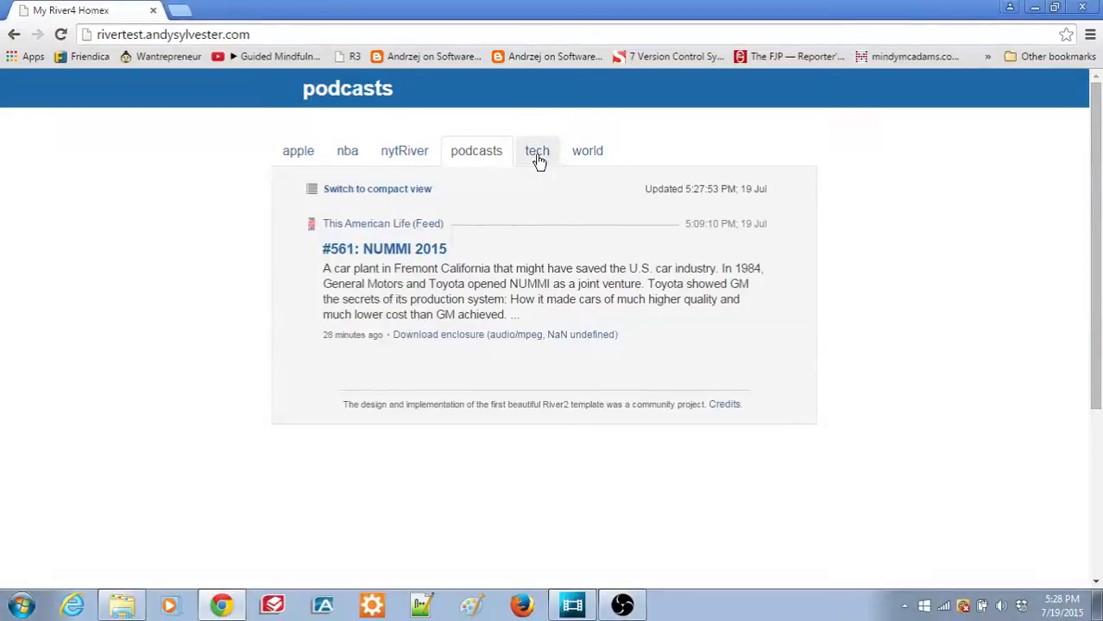
{"action": "left_click", "coordinate": [536, 151]}
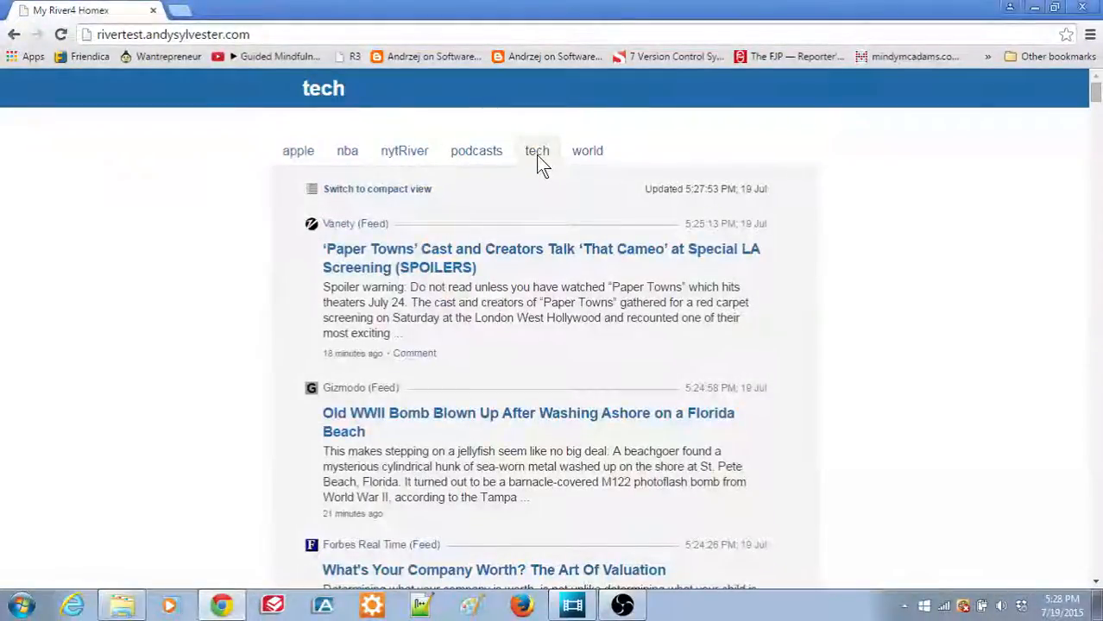
{"action": "mouse_move", "coordinate": [588, 151]}
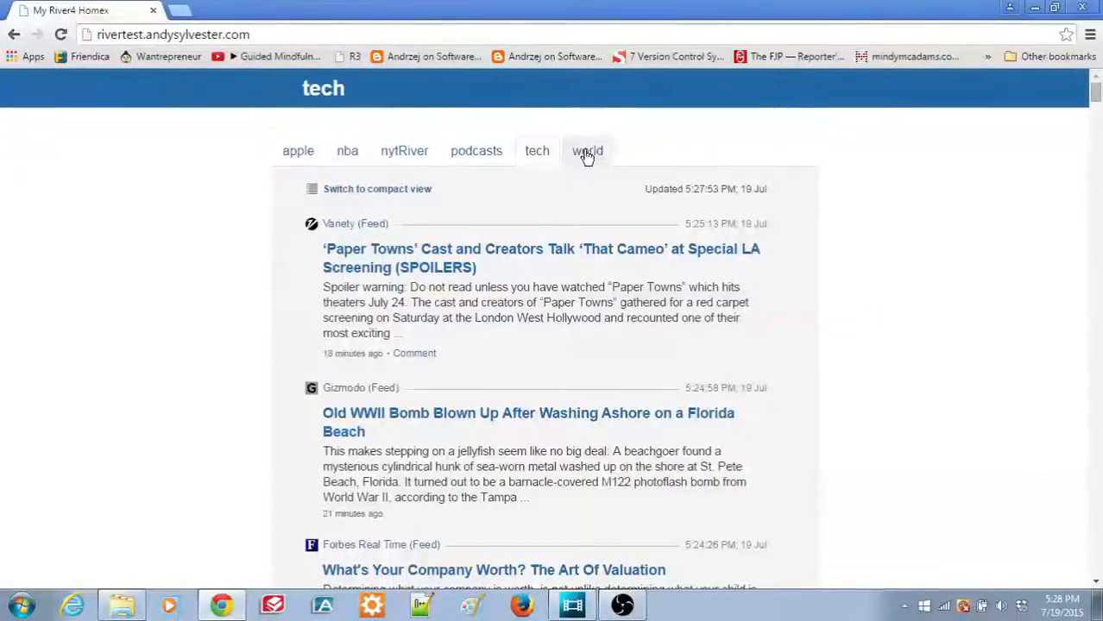